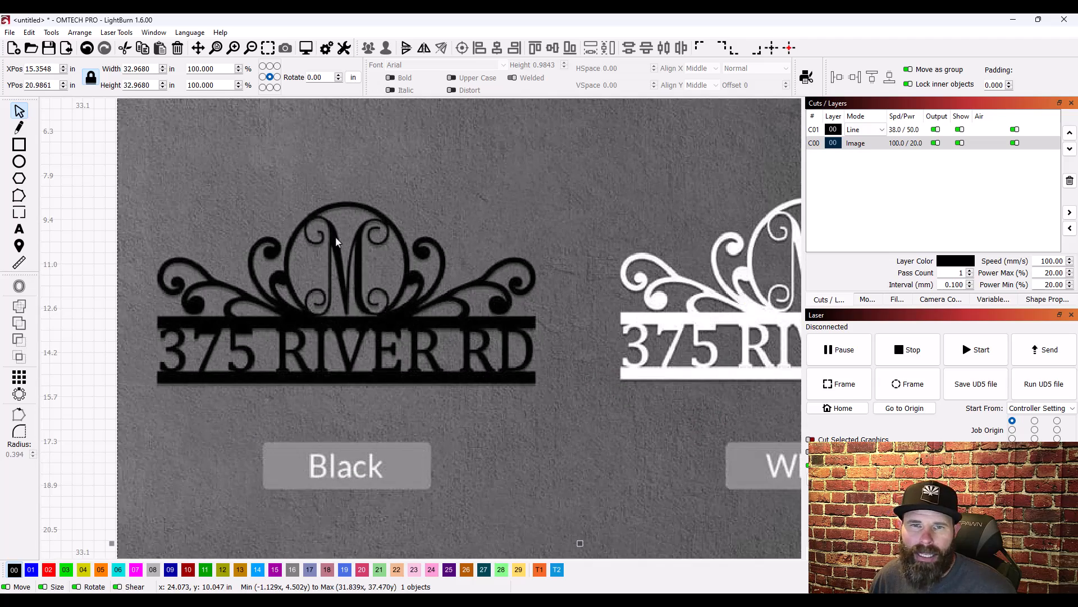
mouse_move(407, 347)
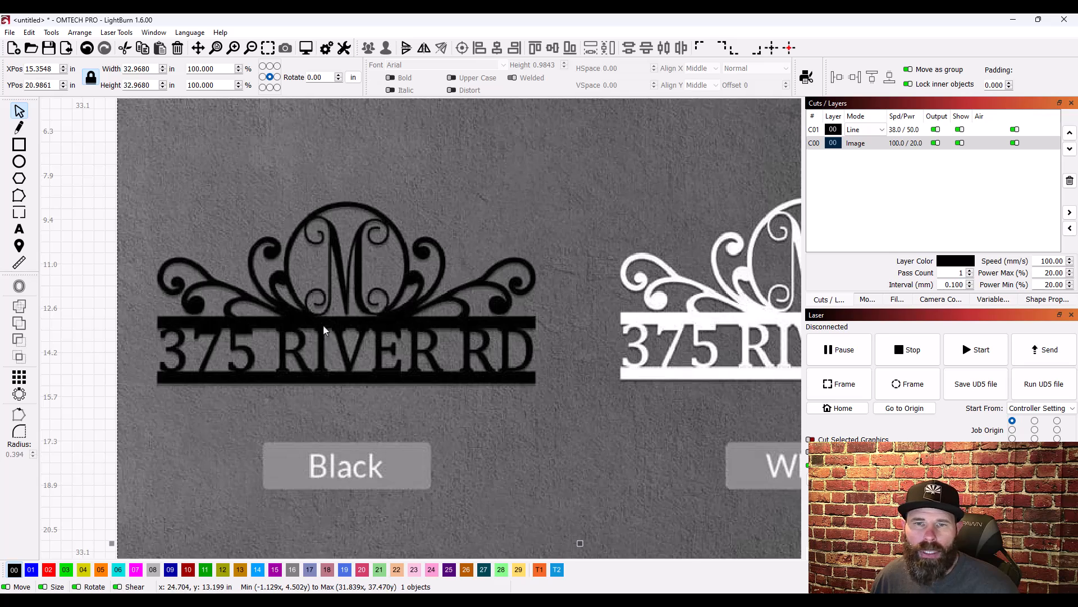
mouse_move(359, 325)
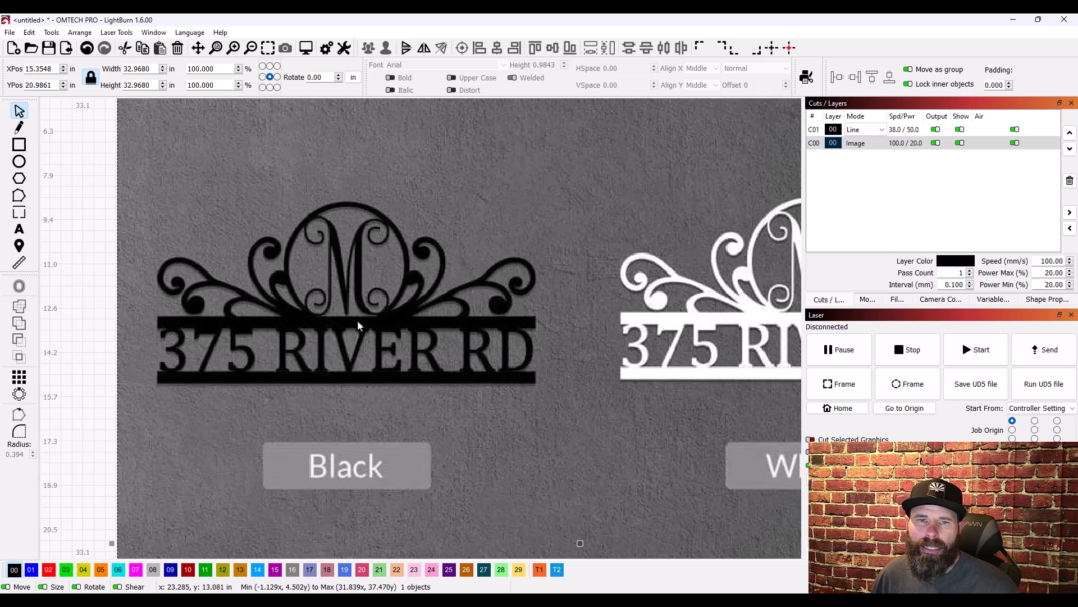
mouse_move(301, 341)
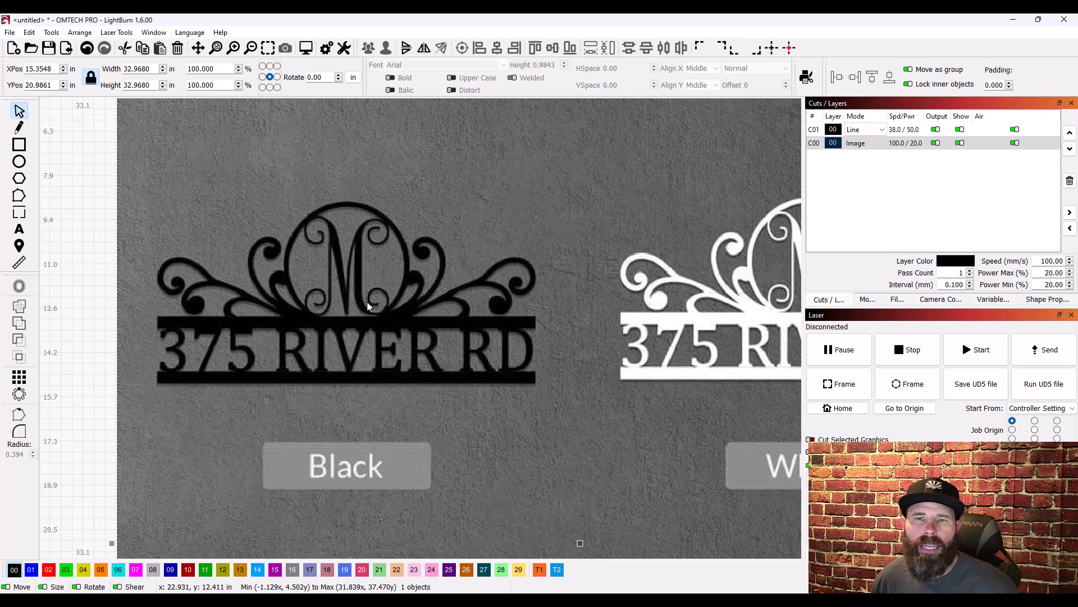
mouse_move(434, 326)
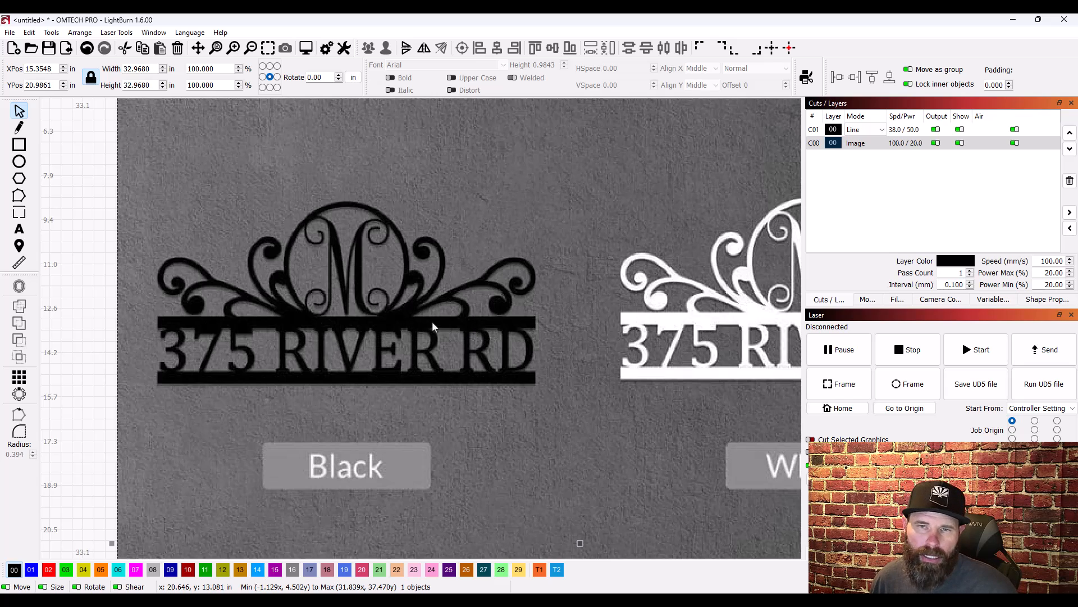
mouse_move(189, 310)
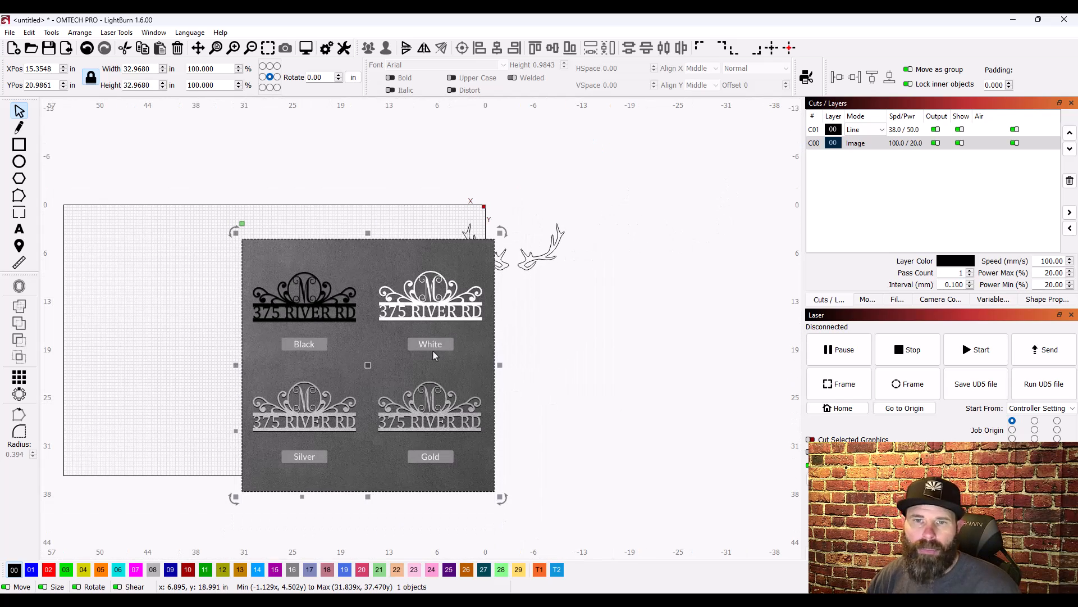
mouse_move(400, 309)
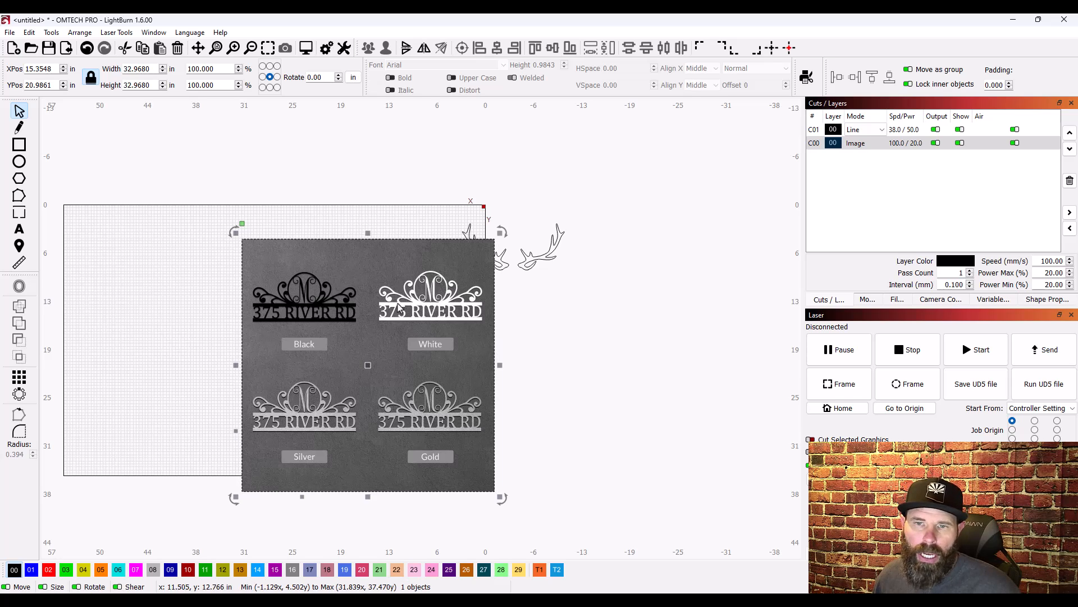
mouse_move(537, 285)
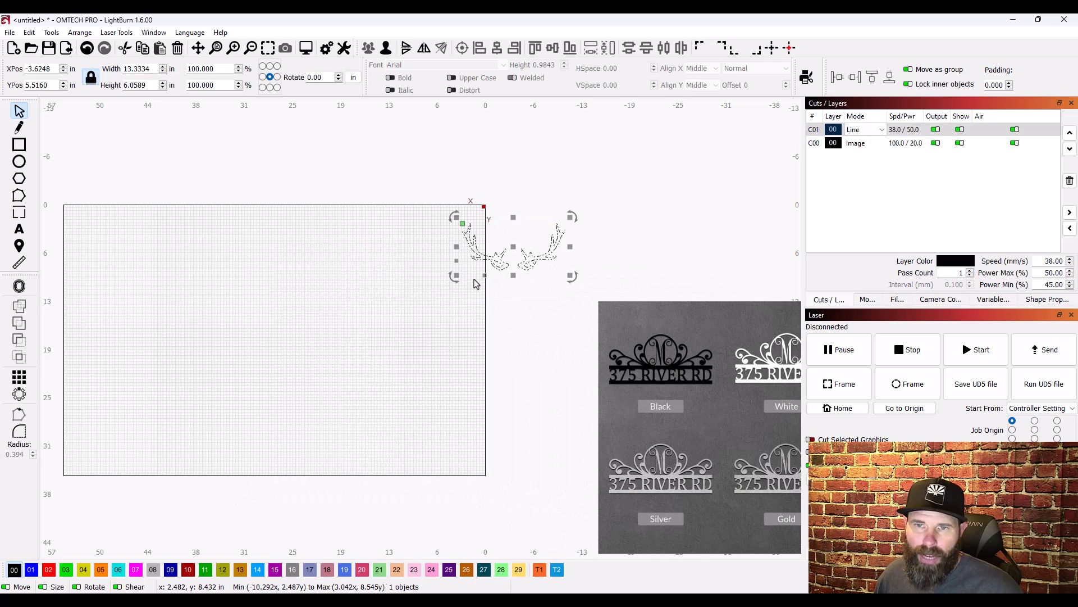
Step: Move the antler artwork into the work area near the top centre
drag(513, 248, 285, 265)
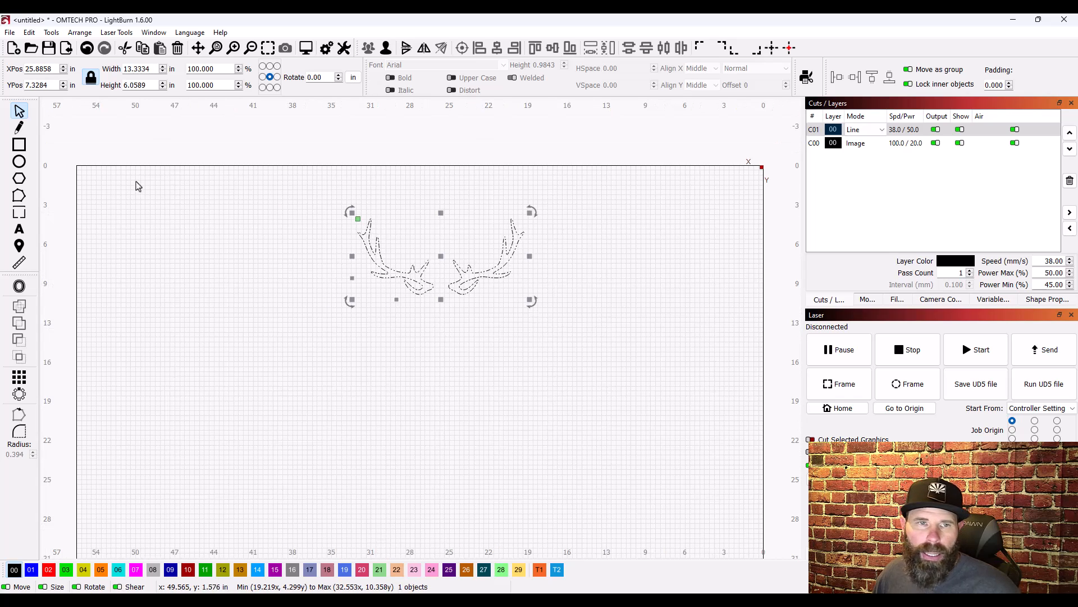
Step: Draw a circle below the antlers and size it to 8.000 inches wide and tall
drag(382, 310, 454, 369)
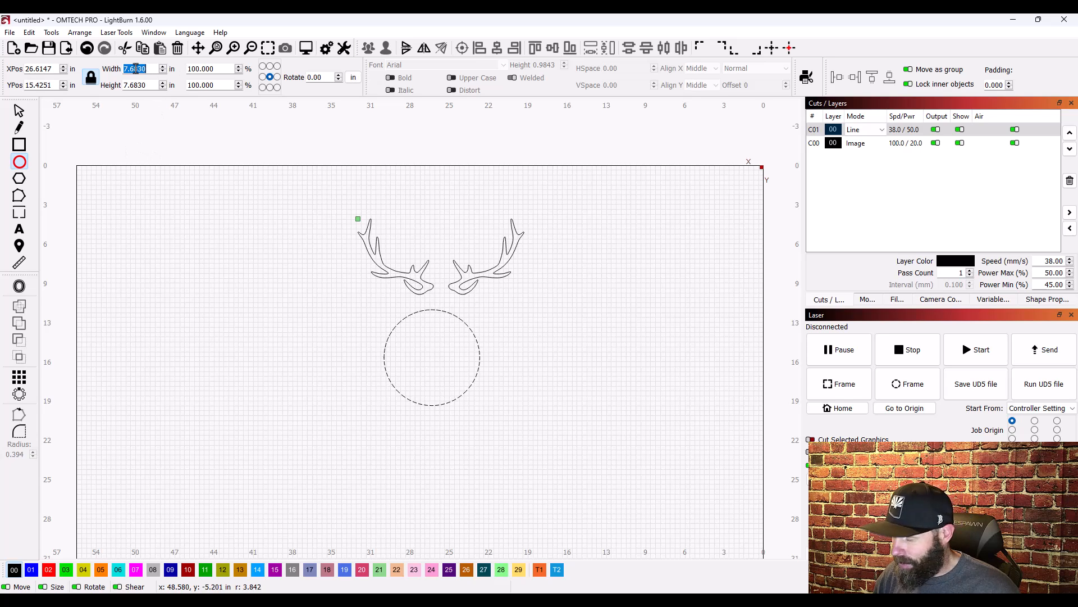
text(6.0000)
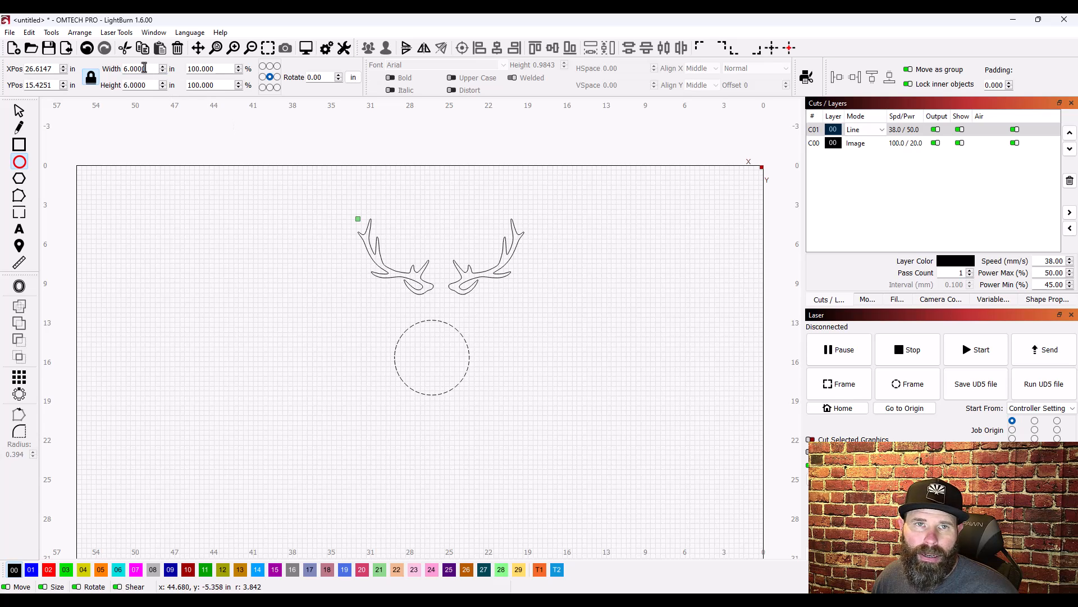
text(8.000)
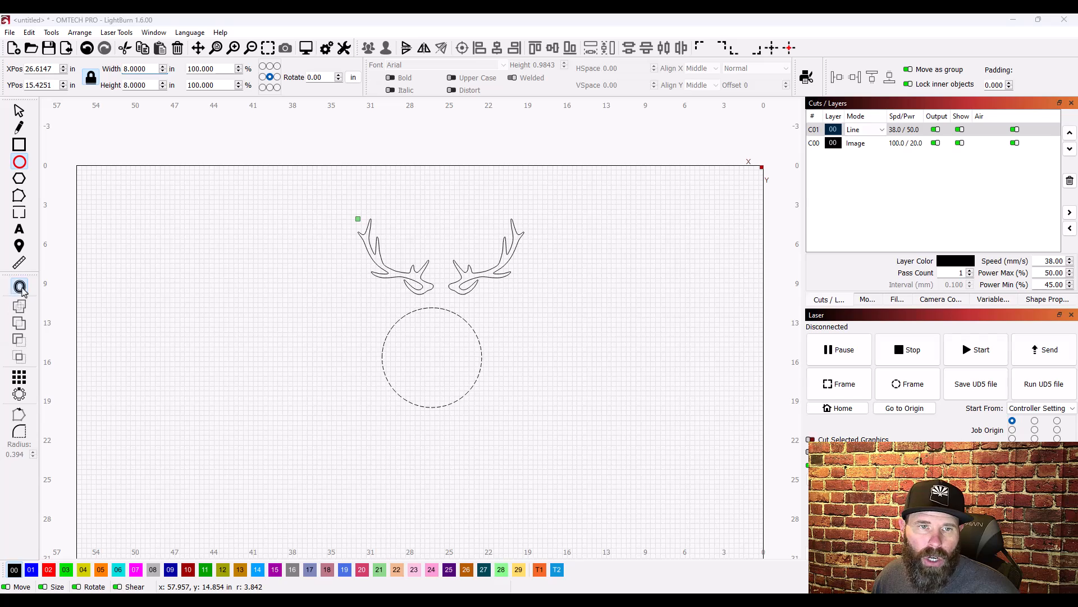
Step: Create an inward offset of .5 inch from the 8-inch circle to form a ring
click(18, 288)
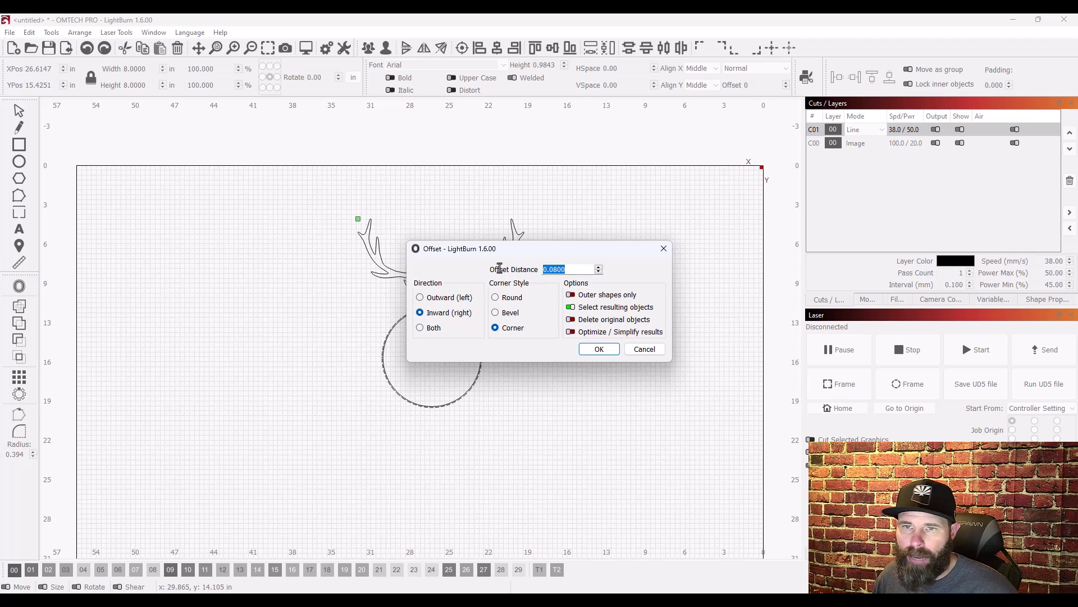
click(599, 348)
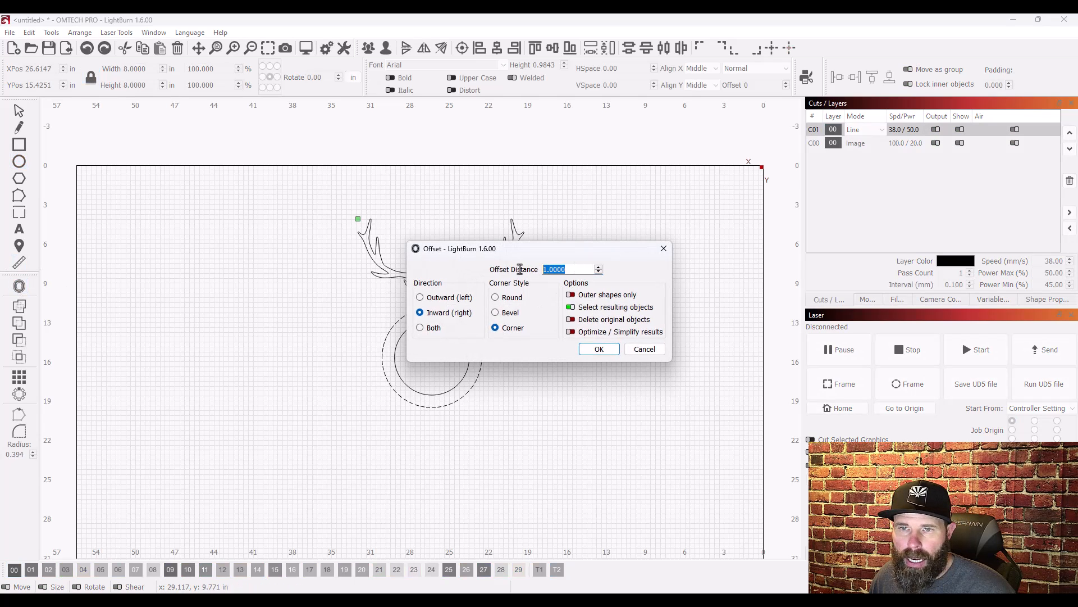
text(.5)
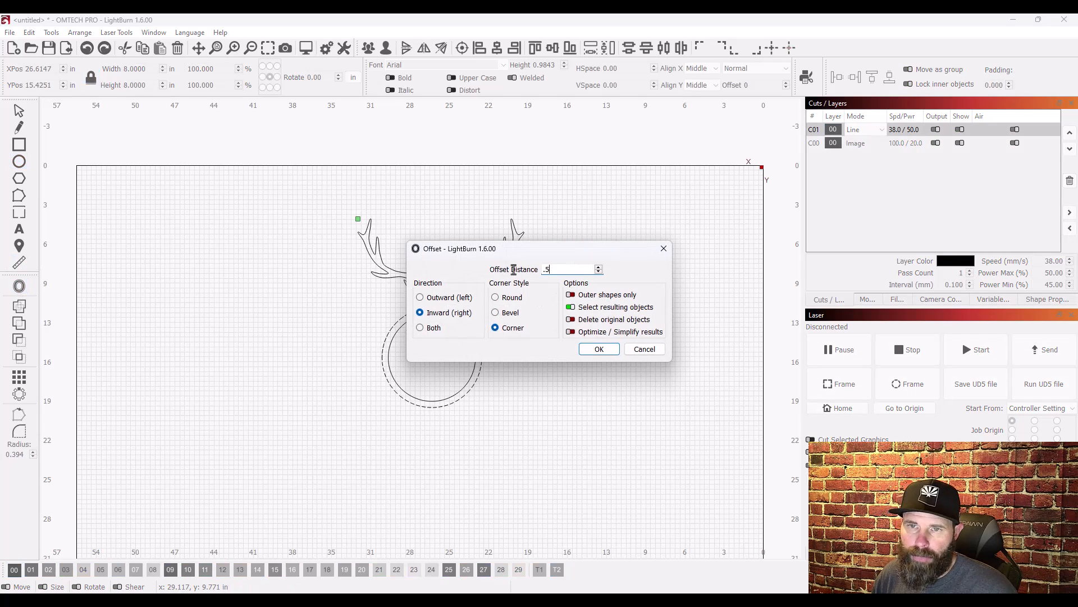
click(599, 348)
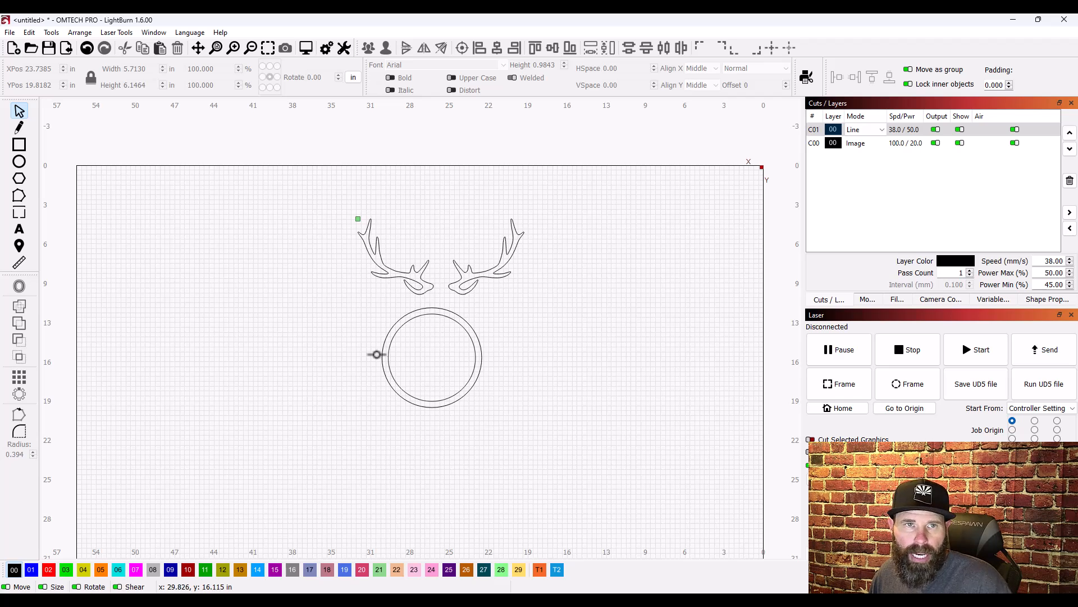
Step: Move the ring up so it overlaps the lower branches of the antlers
click(431, 356)
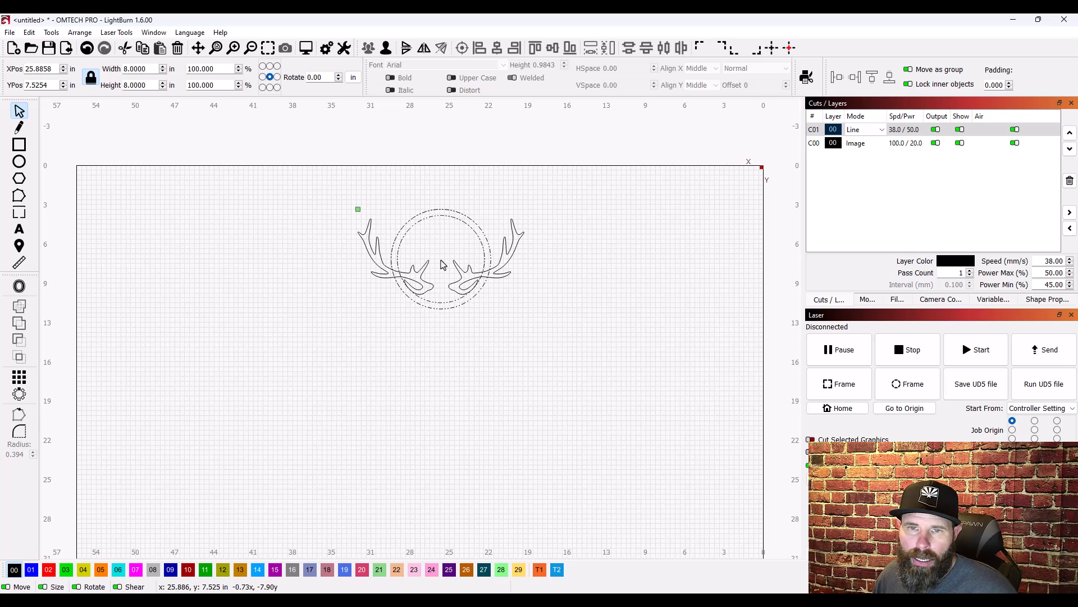
click(440, 256)
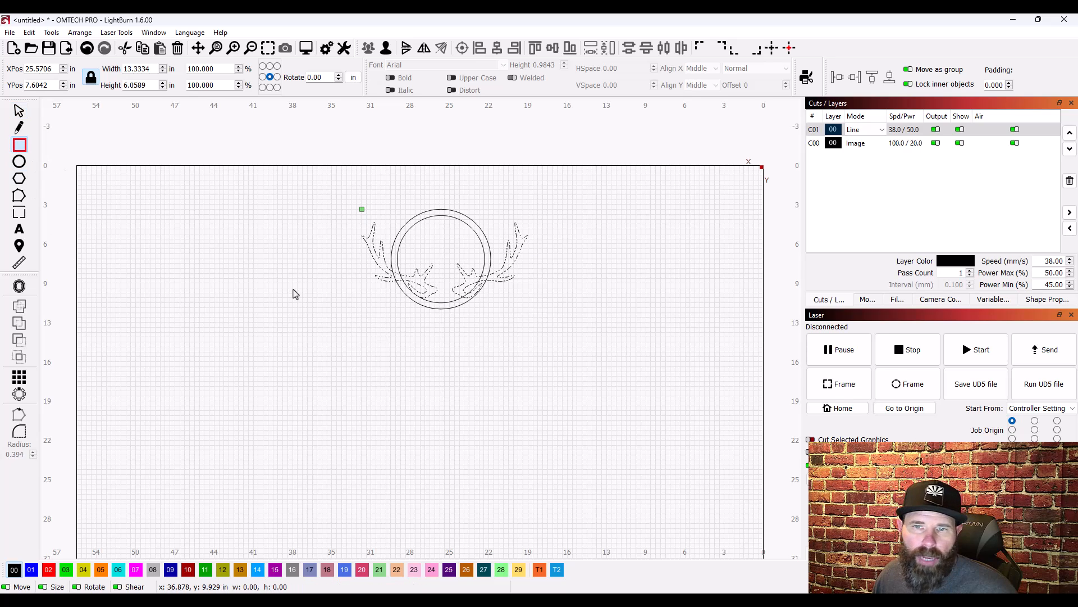
Step: Draw a long bar below the antlers and set its height to 0.7500 inch
drag(310, 313, 496, 330)
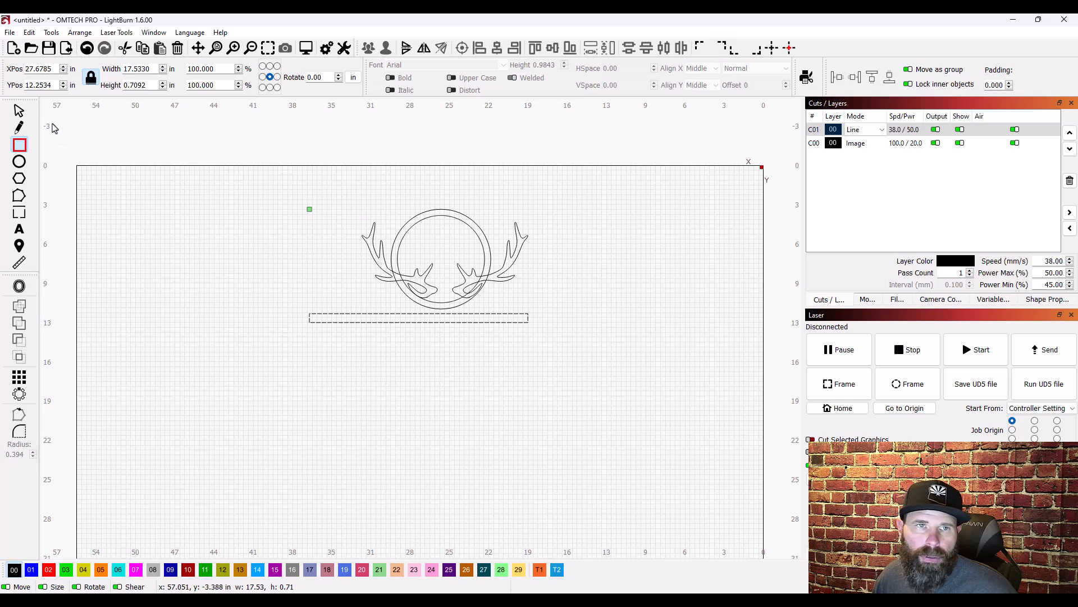
click(418, 318)
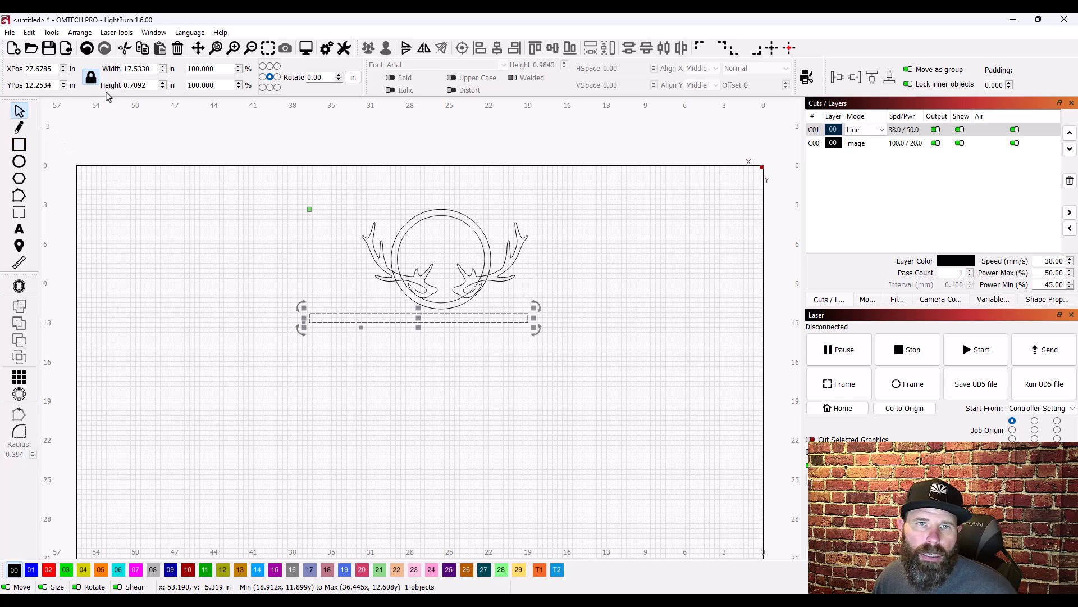
click(137, 69)
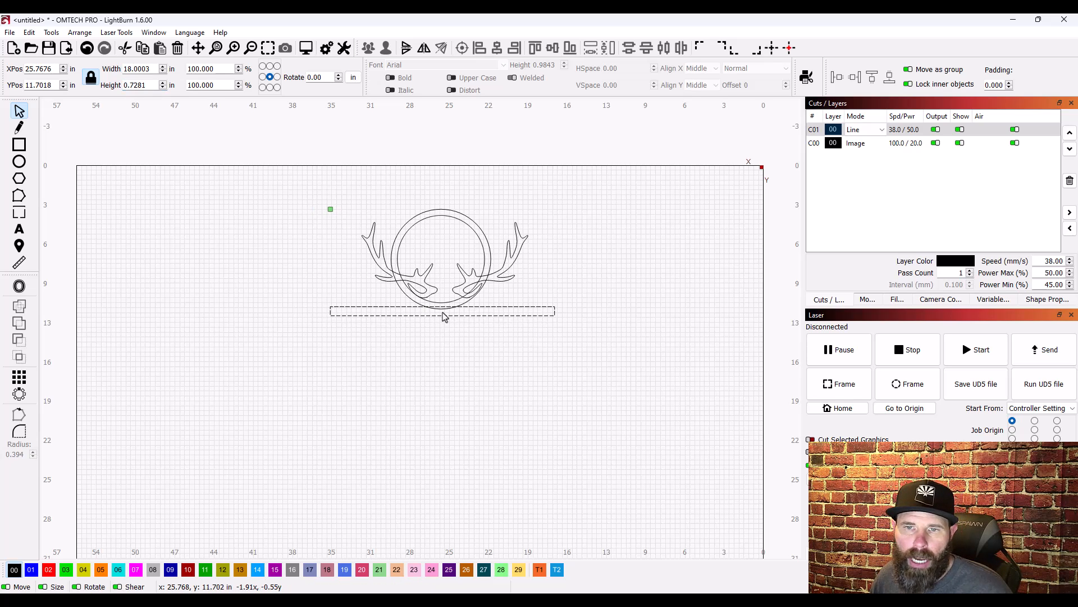
click(444, 315)
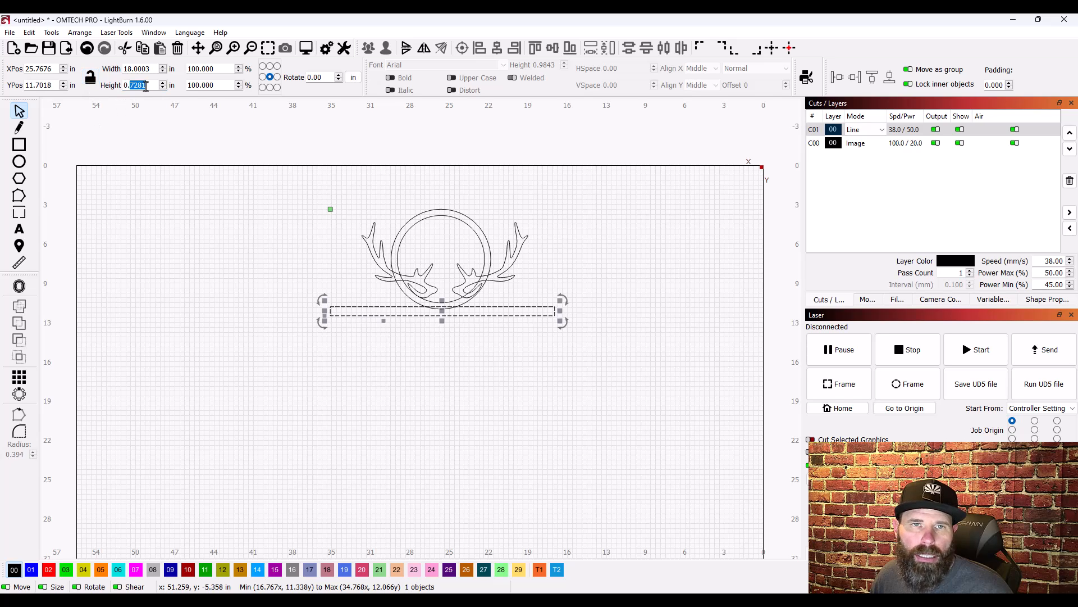
text(0.7500)
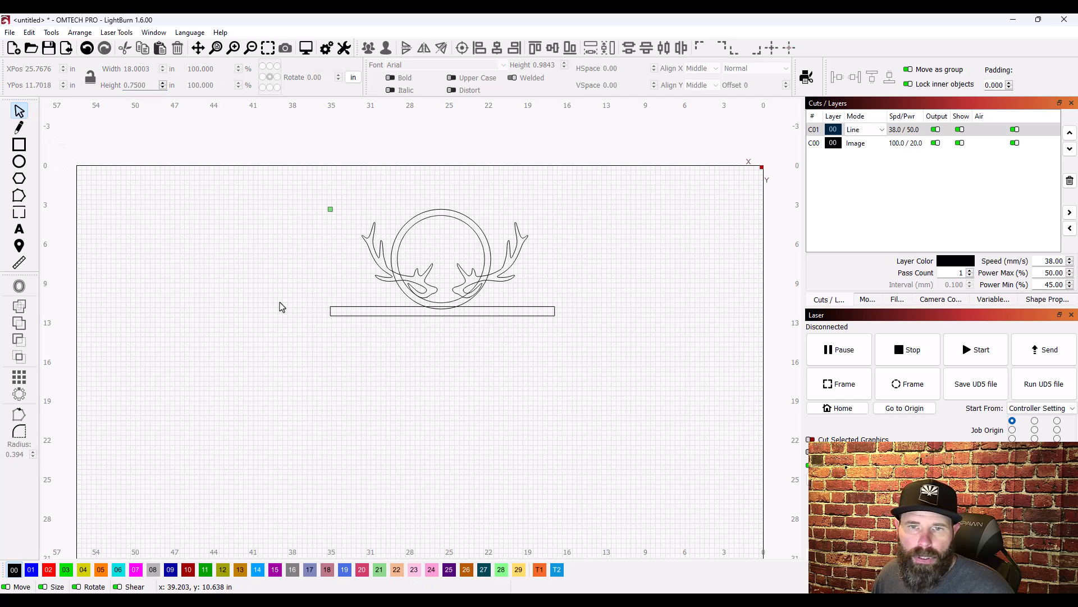
click(441, 313)
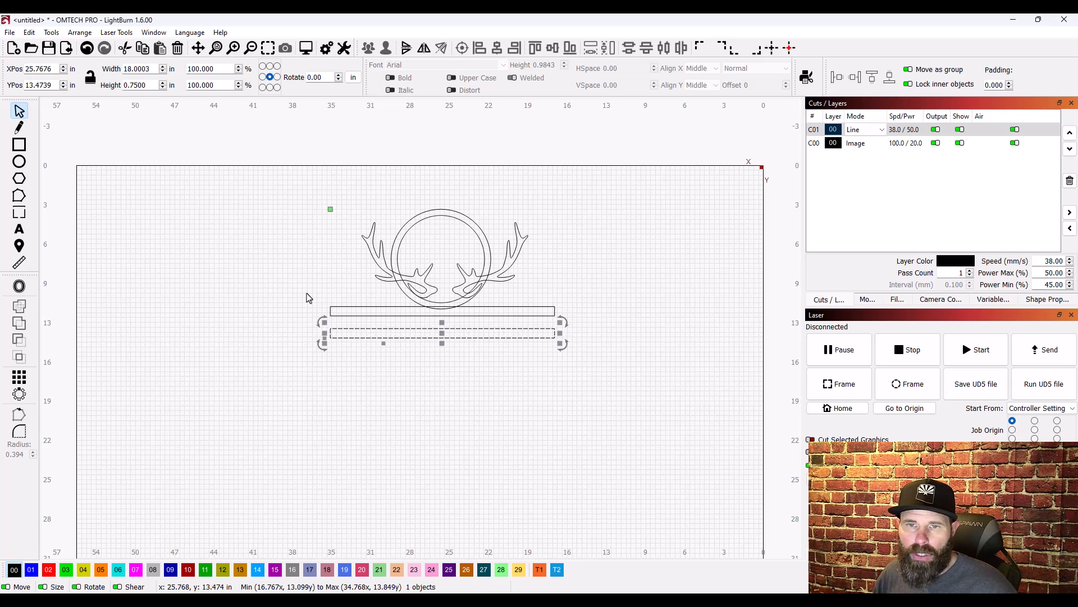
Step: Place a copy of the bar lower down beneath the first
drag(441, 332, 442, 365)
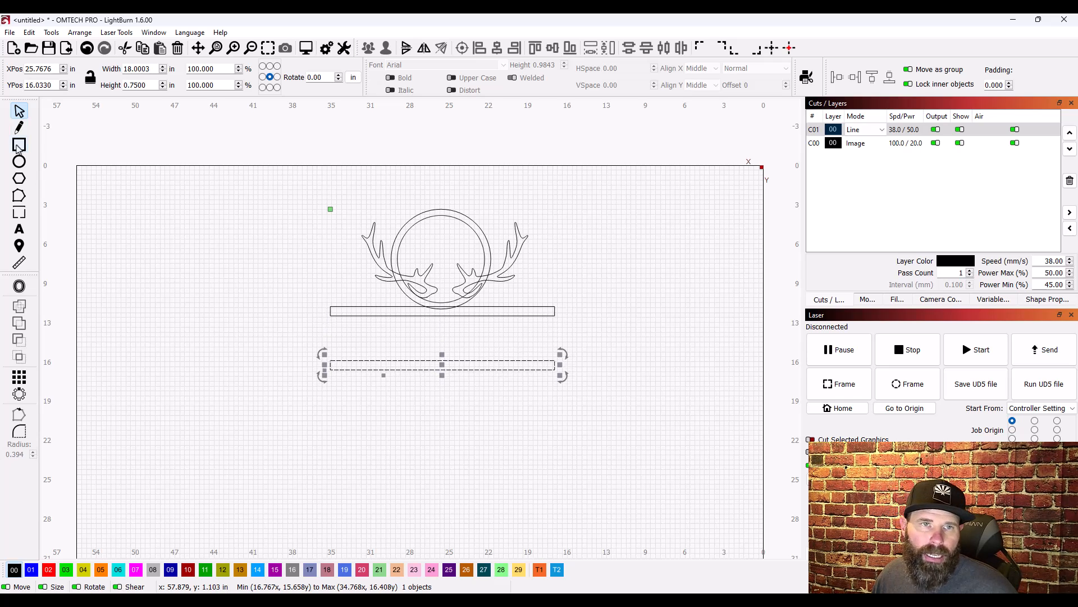
Step: Draw a spacer rectangle on the tool layer and size it to 3 x 3 inches
click(18, 145)
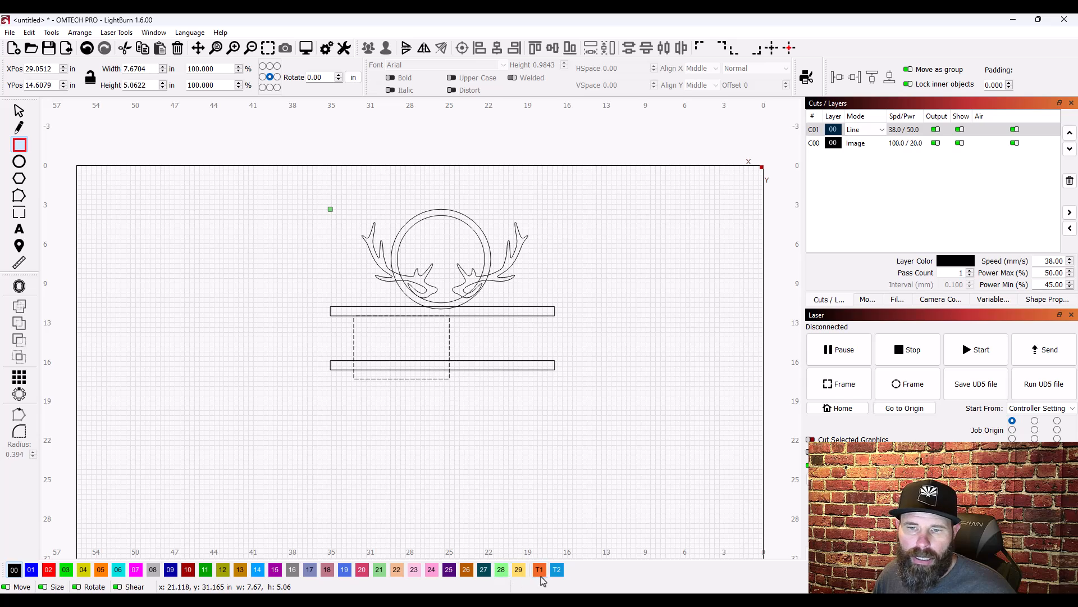
click(539, 568)
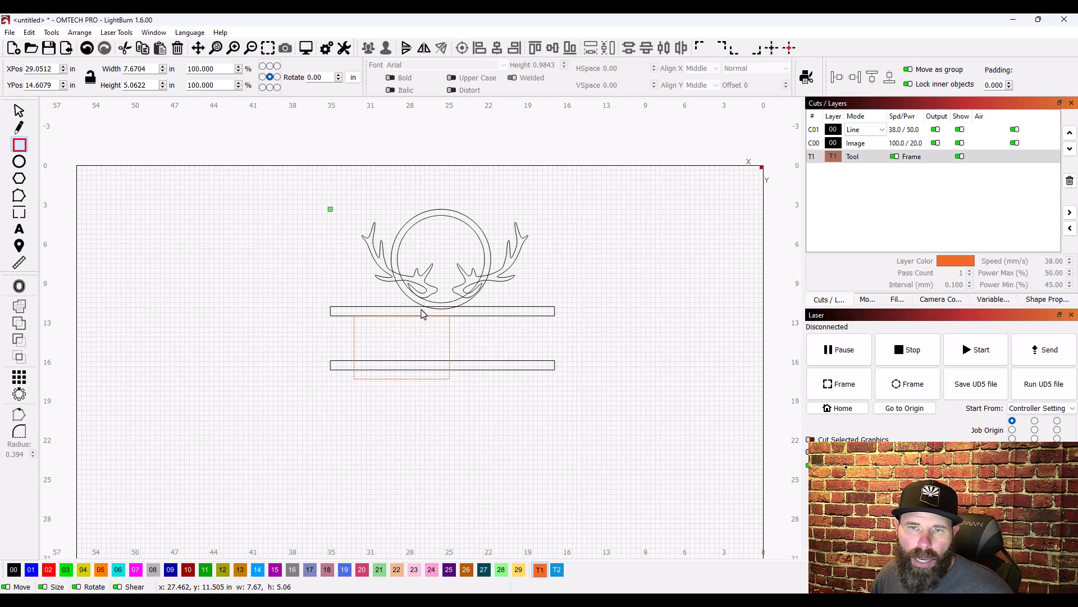
mouse_move(412, 342)
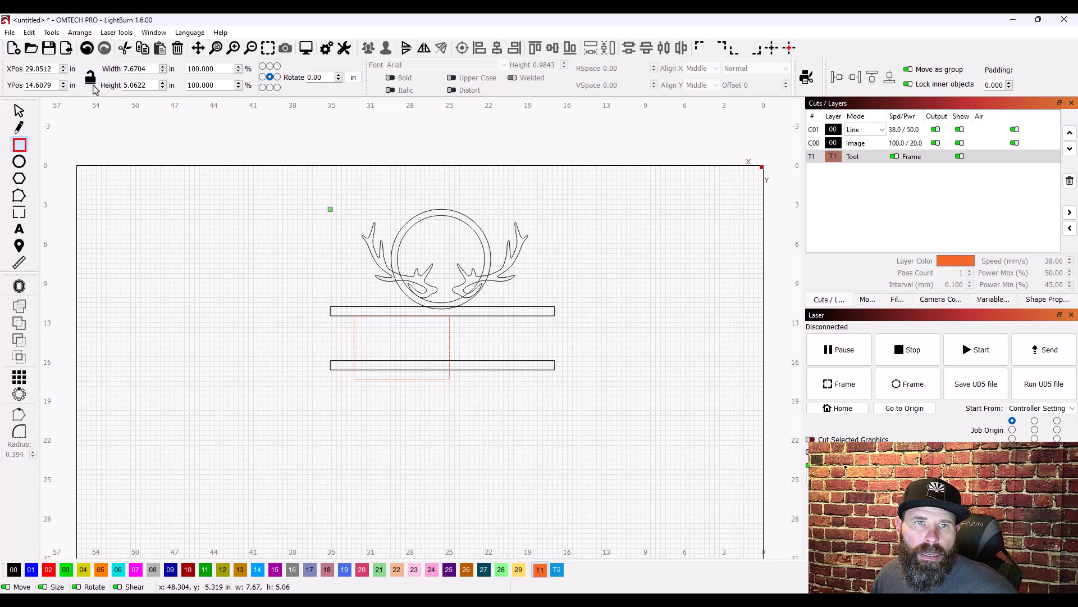
mouse_move(310, 321)
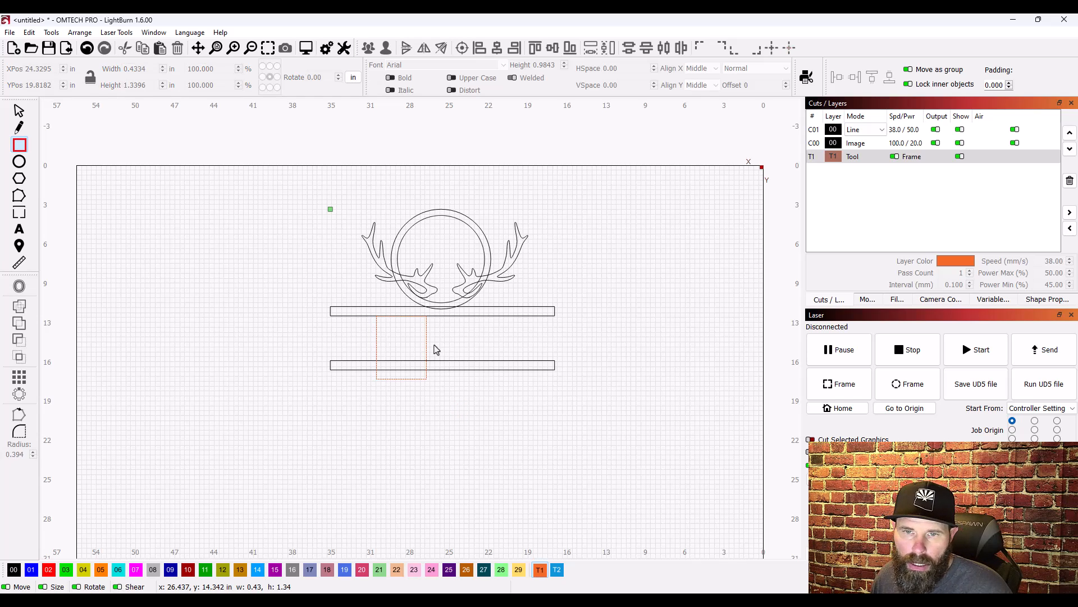
click(399, 347)
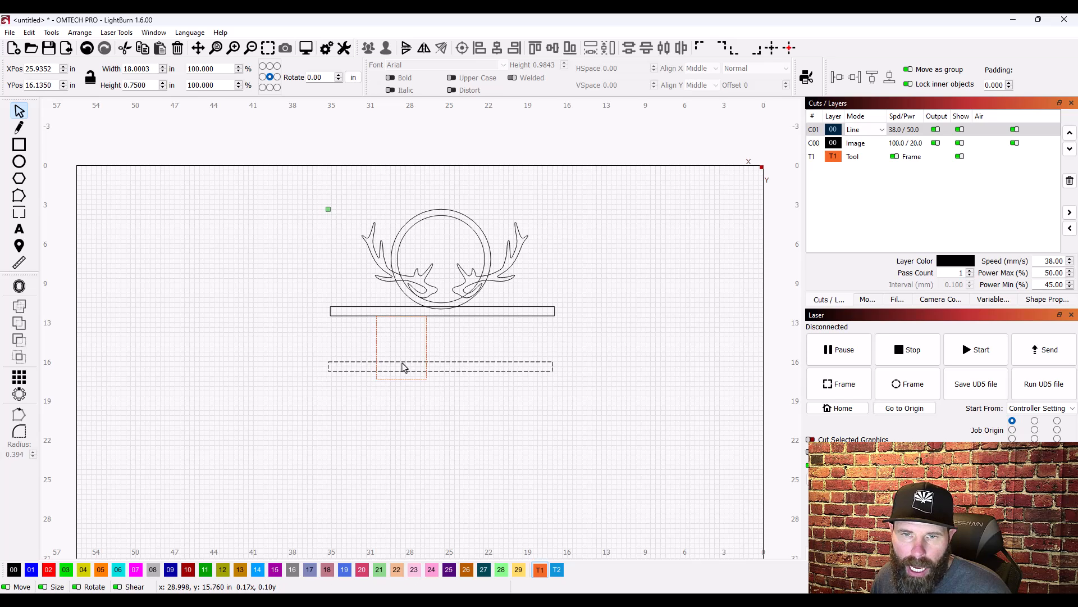
drag(402, 366, 411, 381)
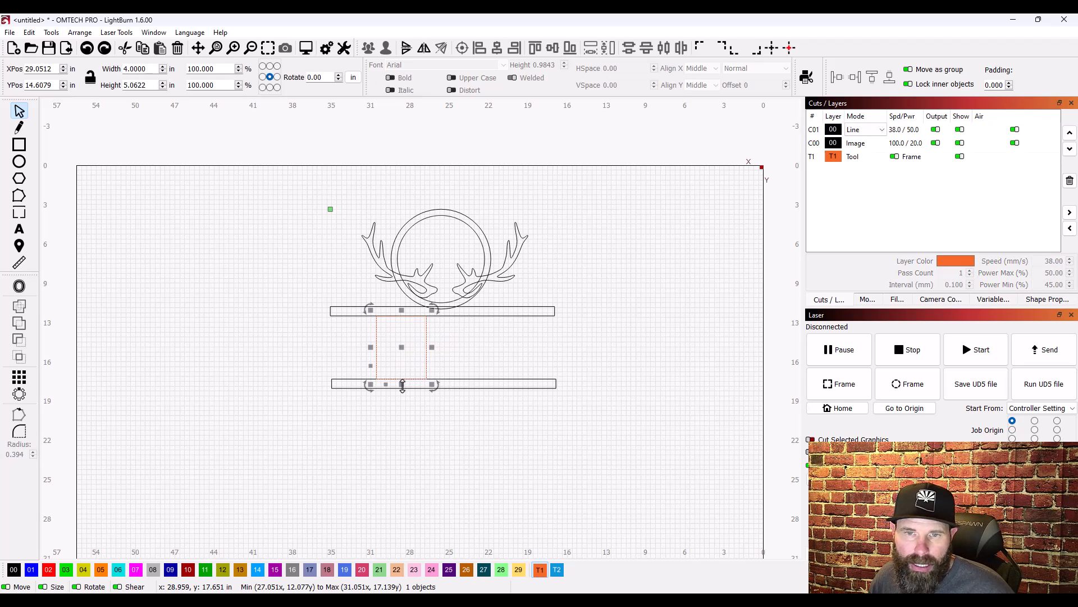
click(137, 69)
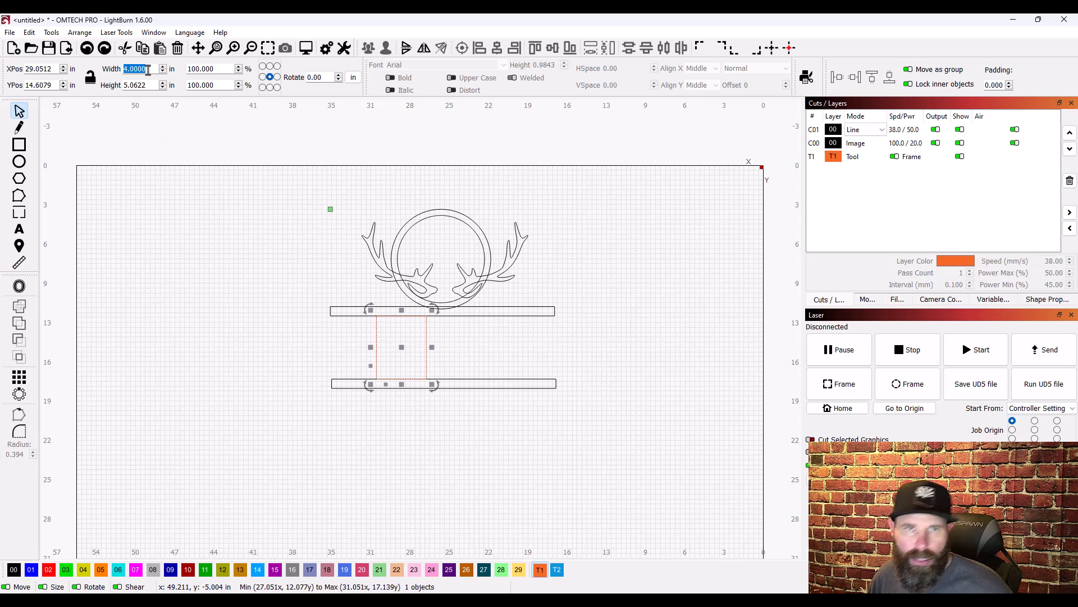
text(3)
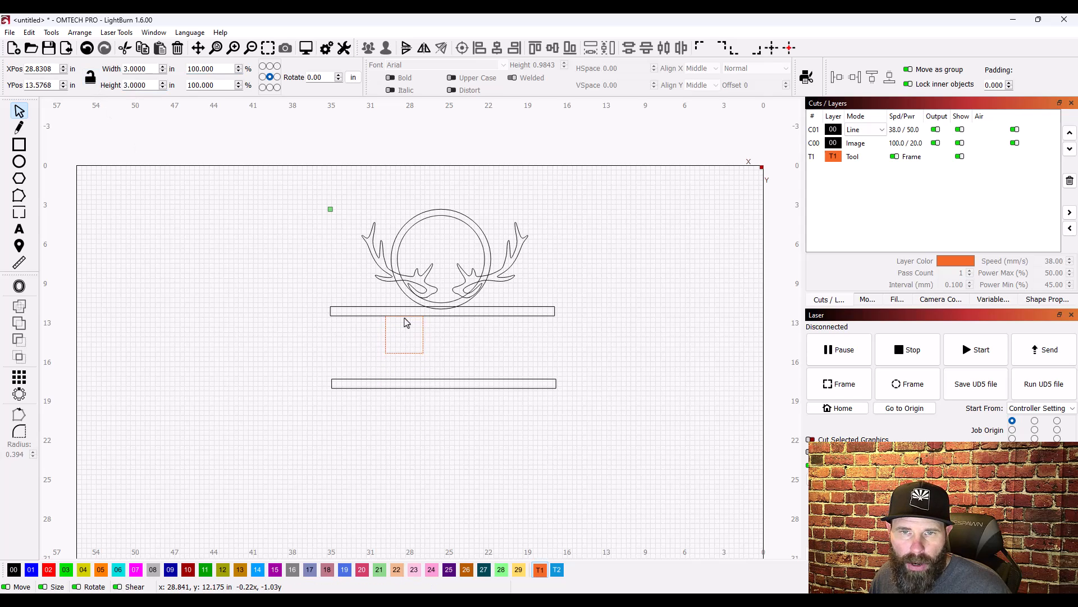
Step: Snap the lower bar against the spacer's bottom edge, 3 inches below the upper bar
click(403, 344)
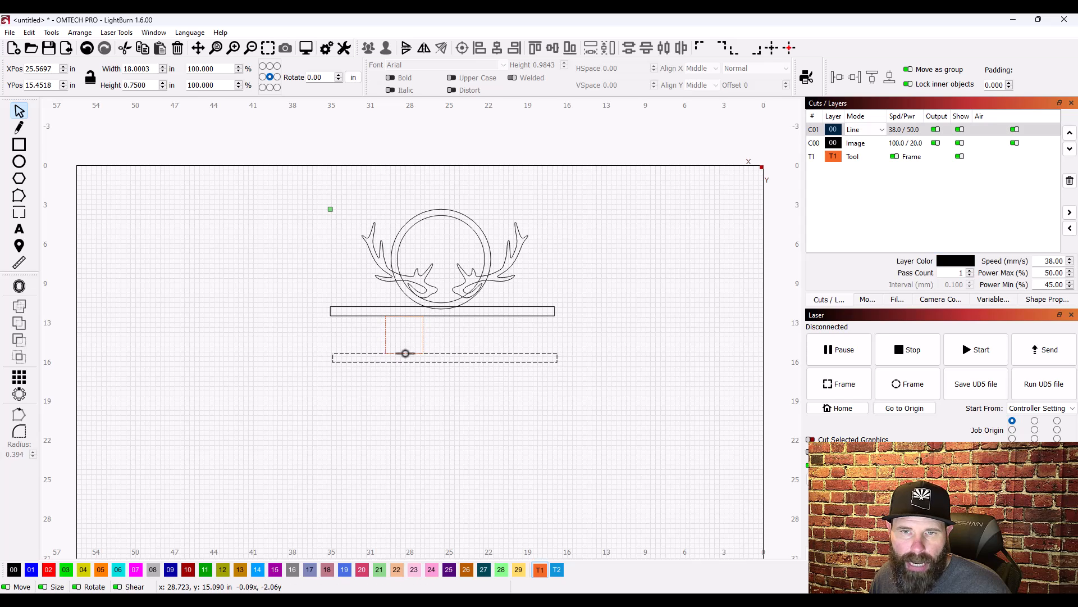
click(434, 366)
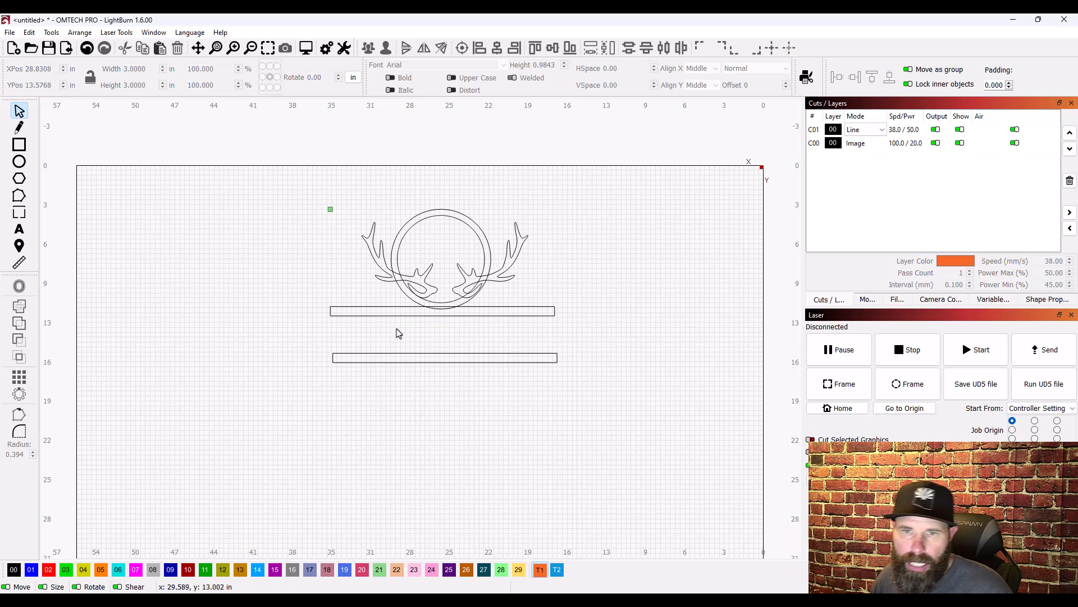
mouse_move(387, 324)
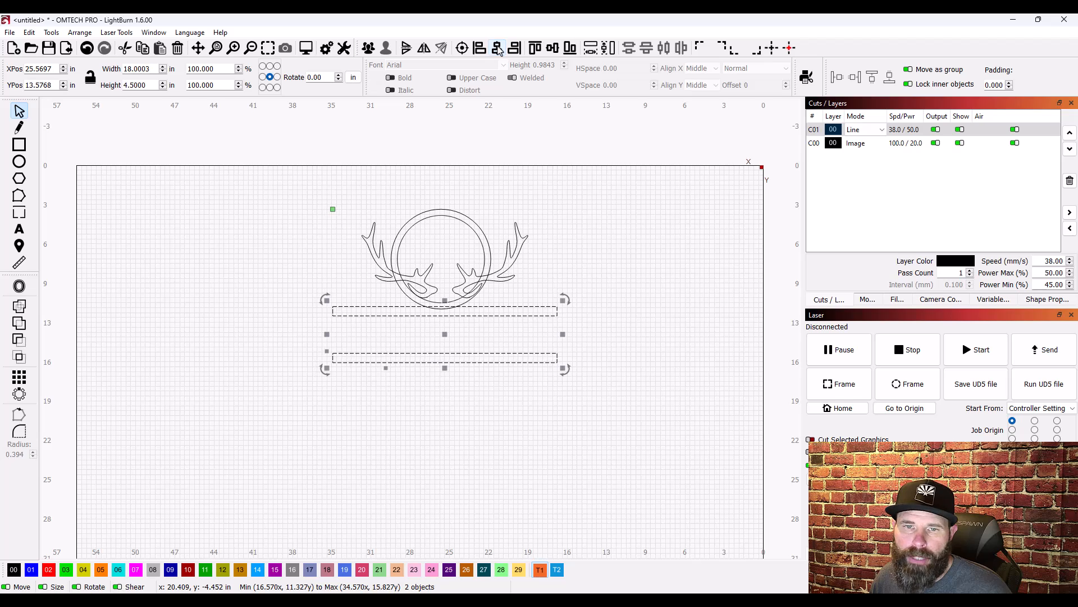
Step: Centre the two bars on each other horizontally
click(404, 416)
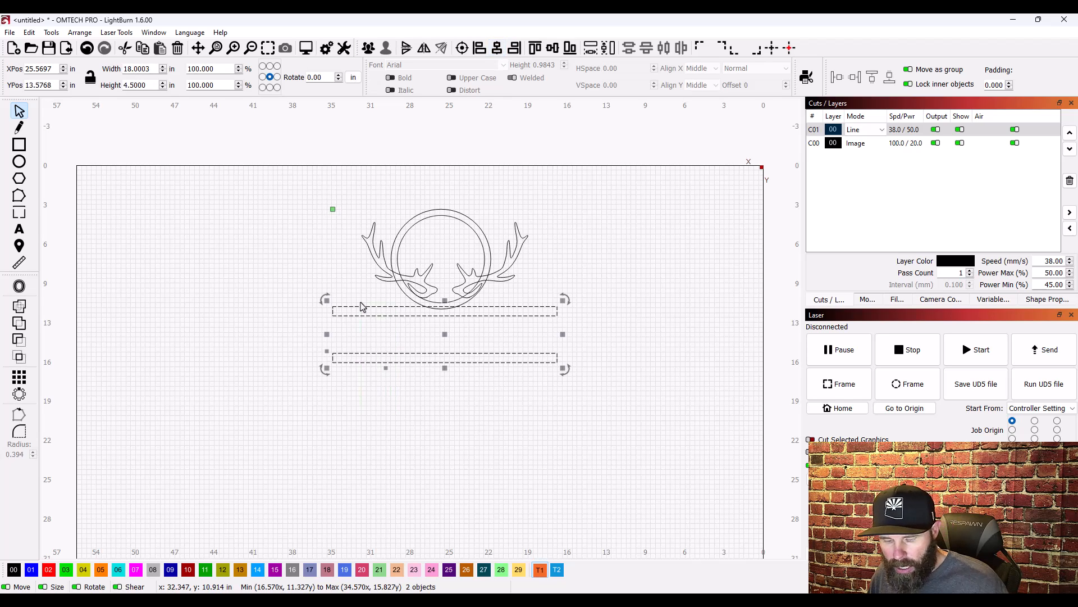
click(472, 247)
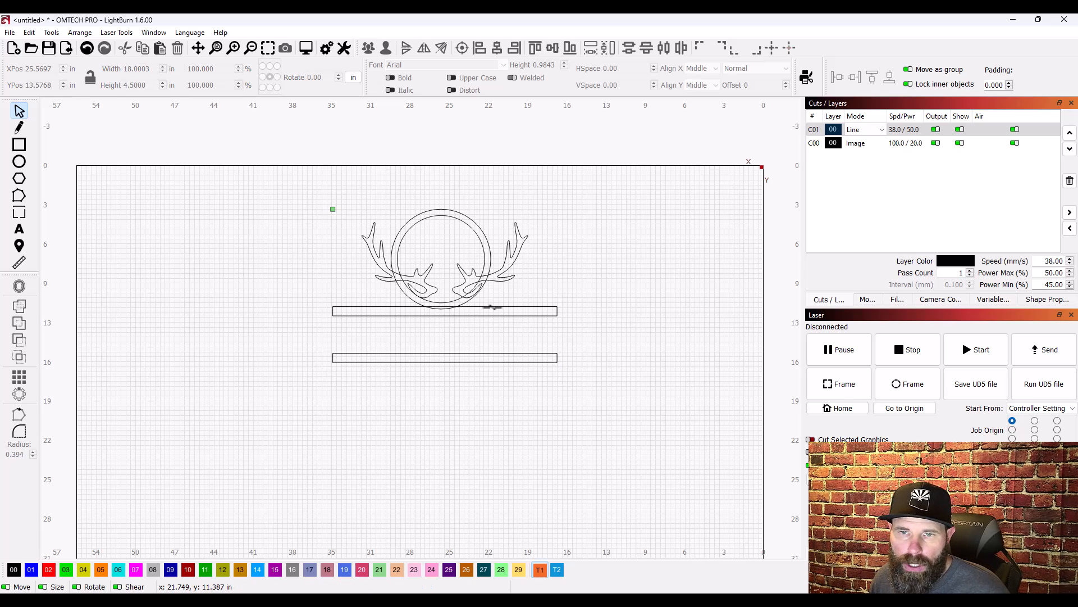
click(445, 310)
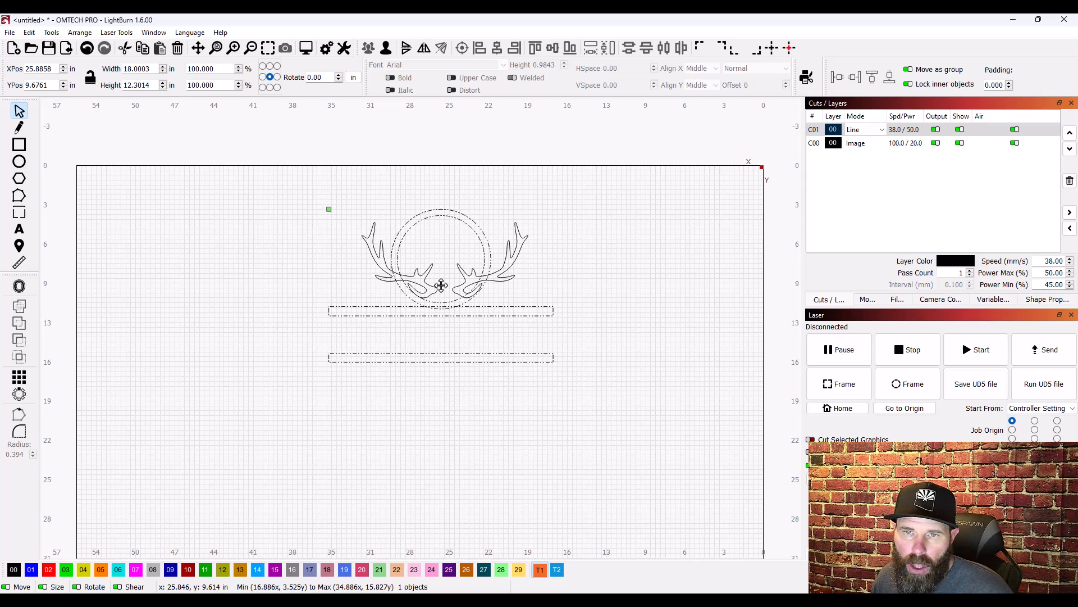
Step: Resize the antlers and ring to 15 inches wide and rest them on the upper bar
drag(440, 285, 447, 282)
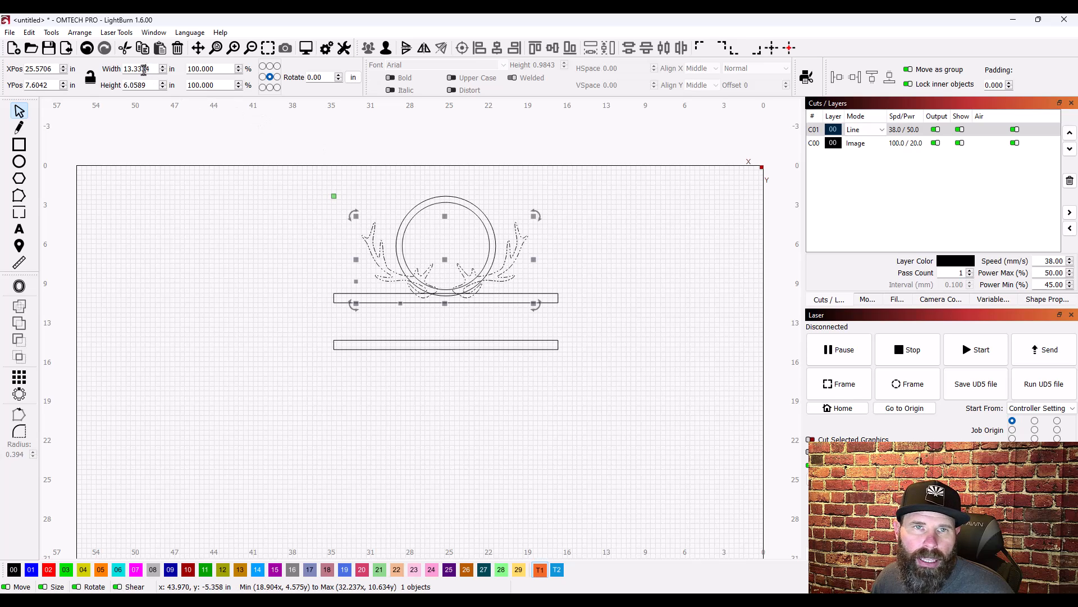
click(132, 68)
text(15.0001)
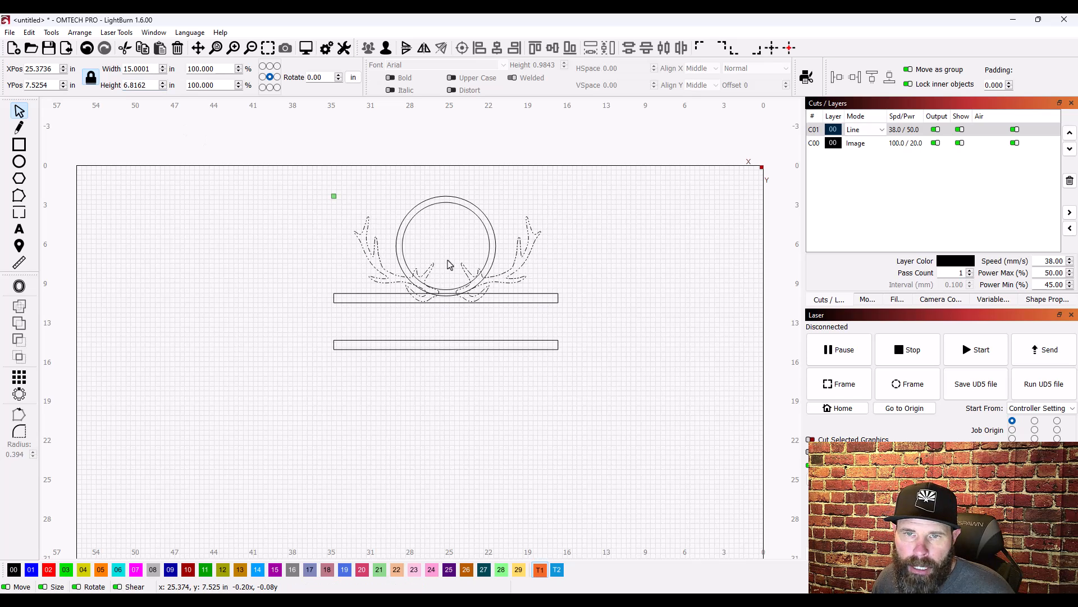
Step: Select everything and centre the antlers and ring horizontally over the bars
click(447, 264)
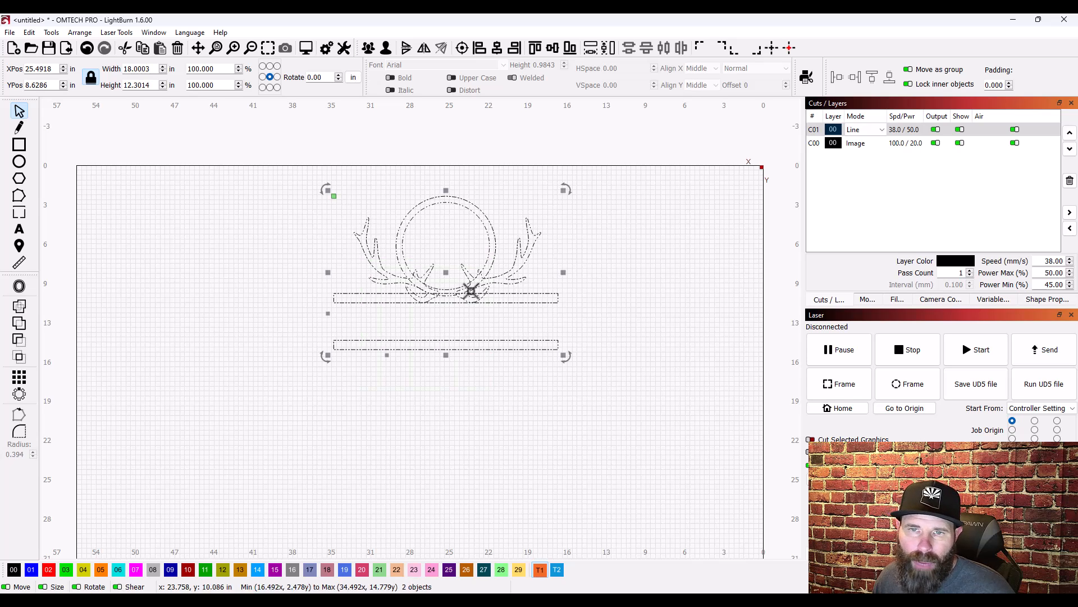
click(280, 243)
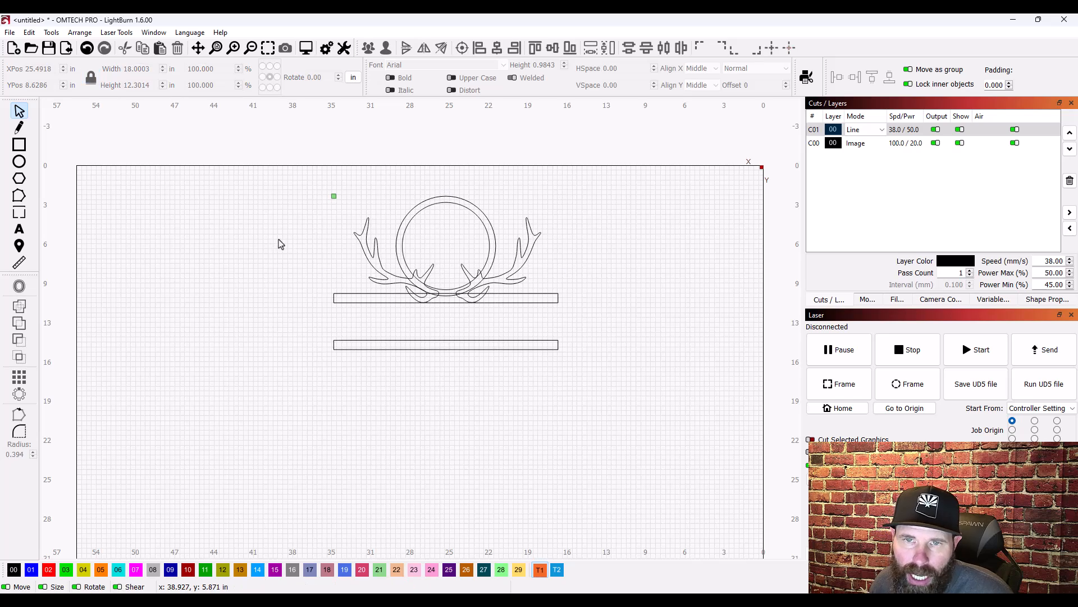
mouse_move(443, 201)
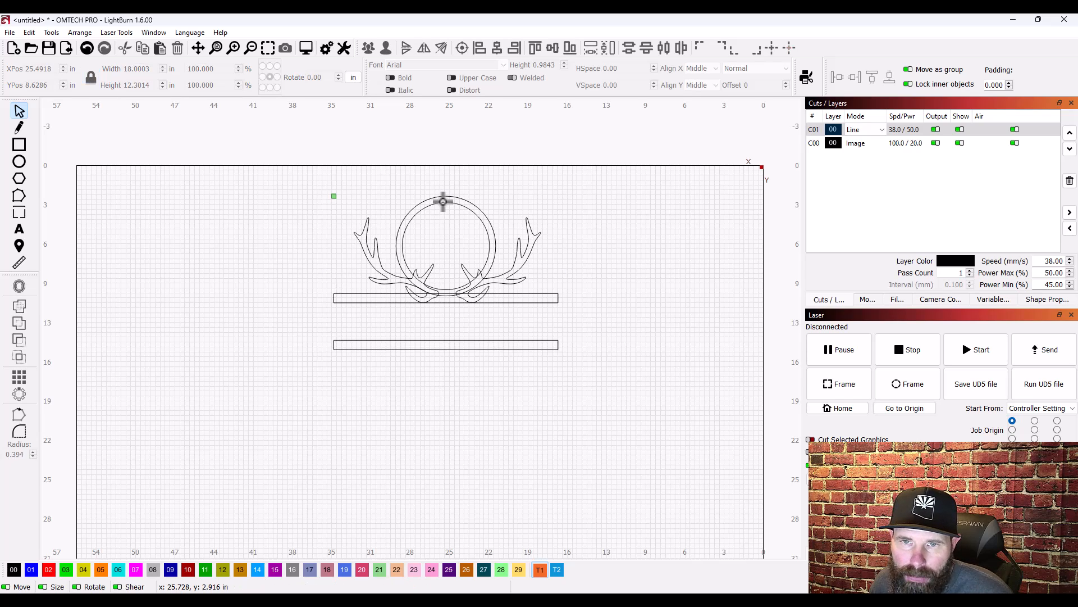
key(ctrl+a)
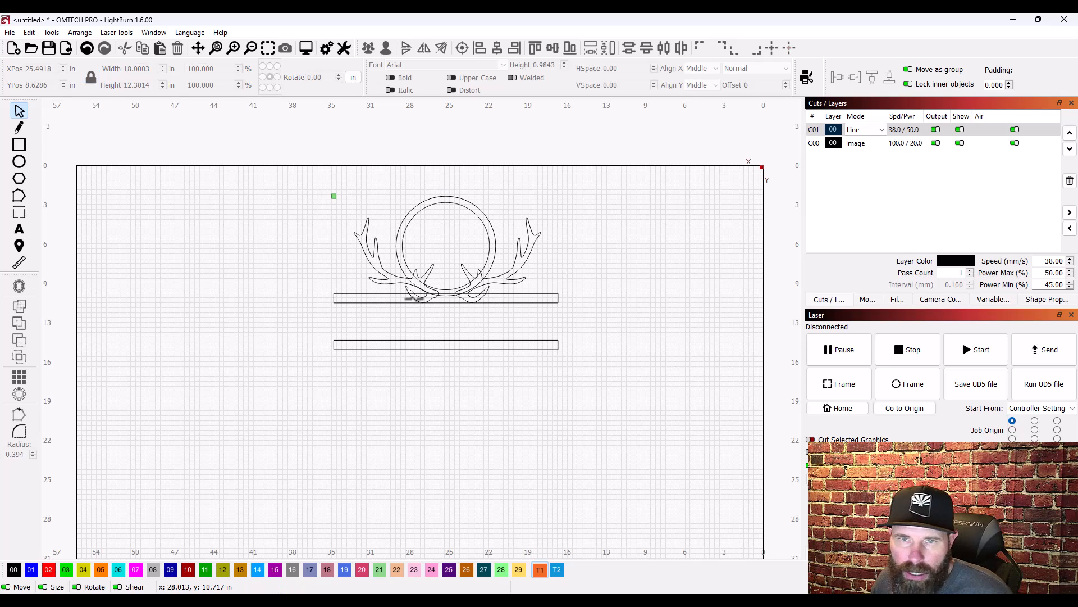
key(ctrl+a)
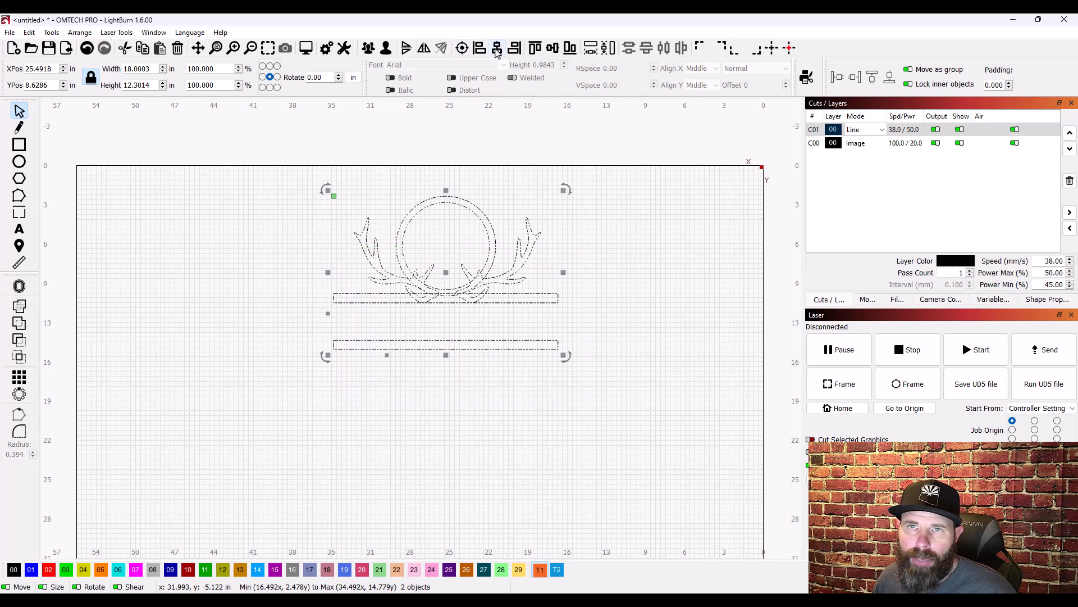
mouse_move(438, 272)
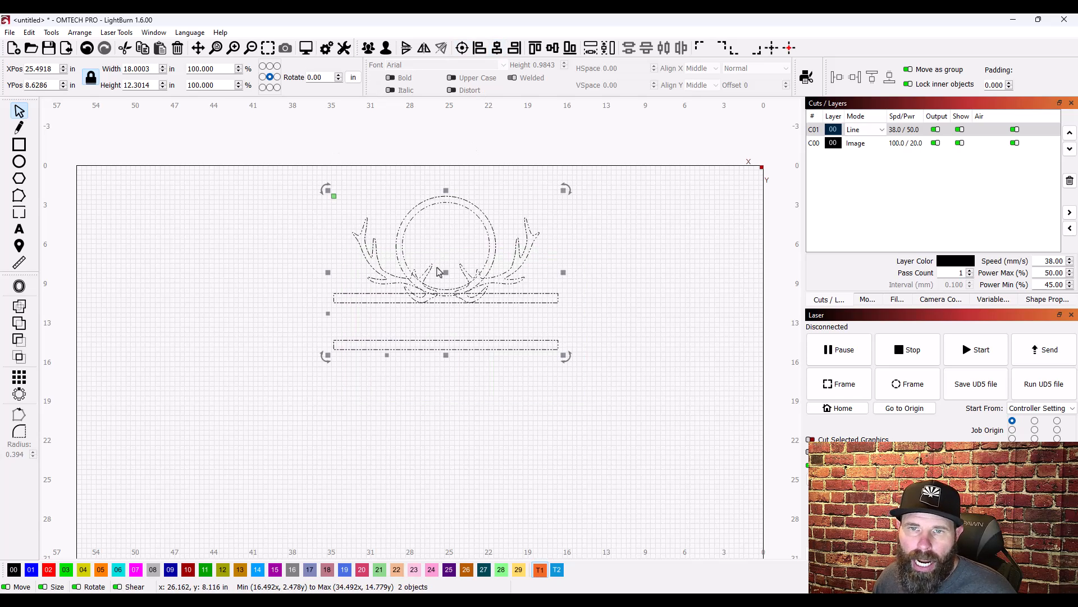
mouse_move(254, 297)
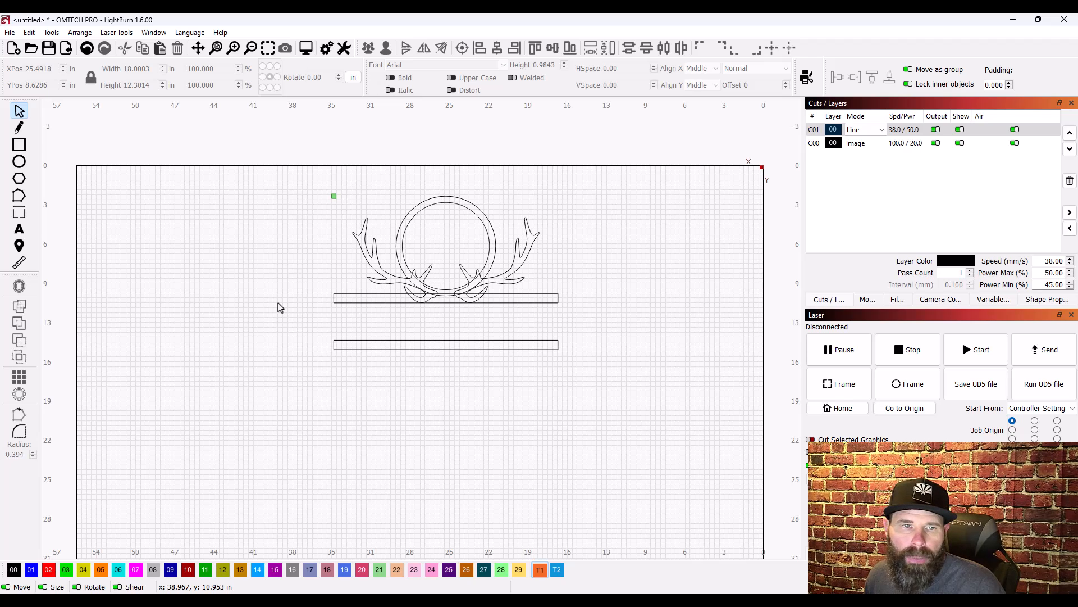
mouse_move(267, 308)
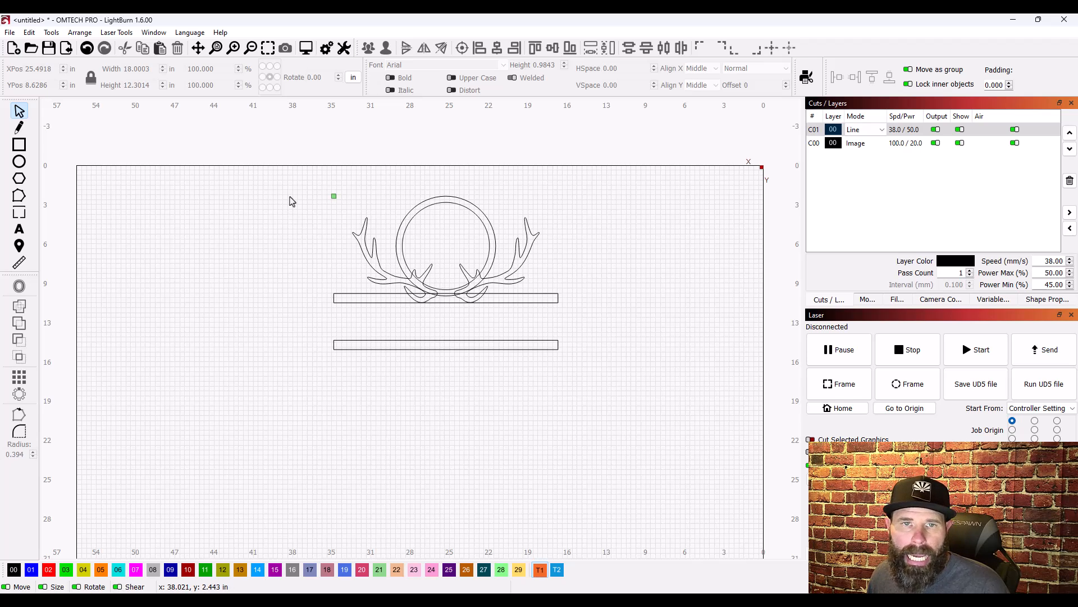
mouse_move(73, 37)
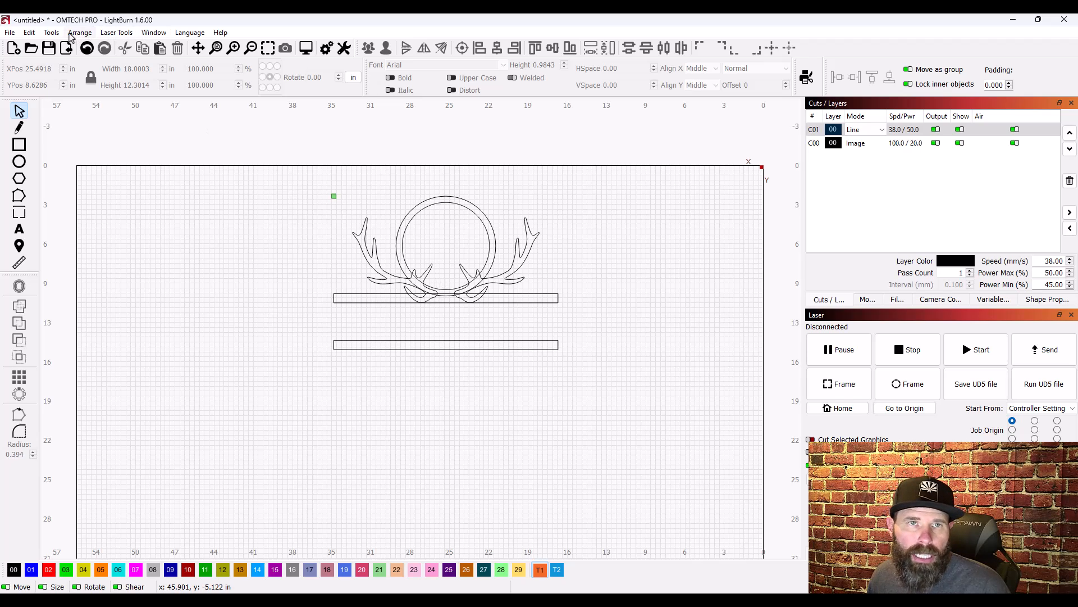
Step: Reposition both bars beneath the antlers so the ring and upper bar overlap
click(52, 32)
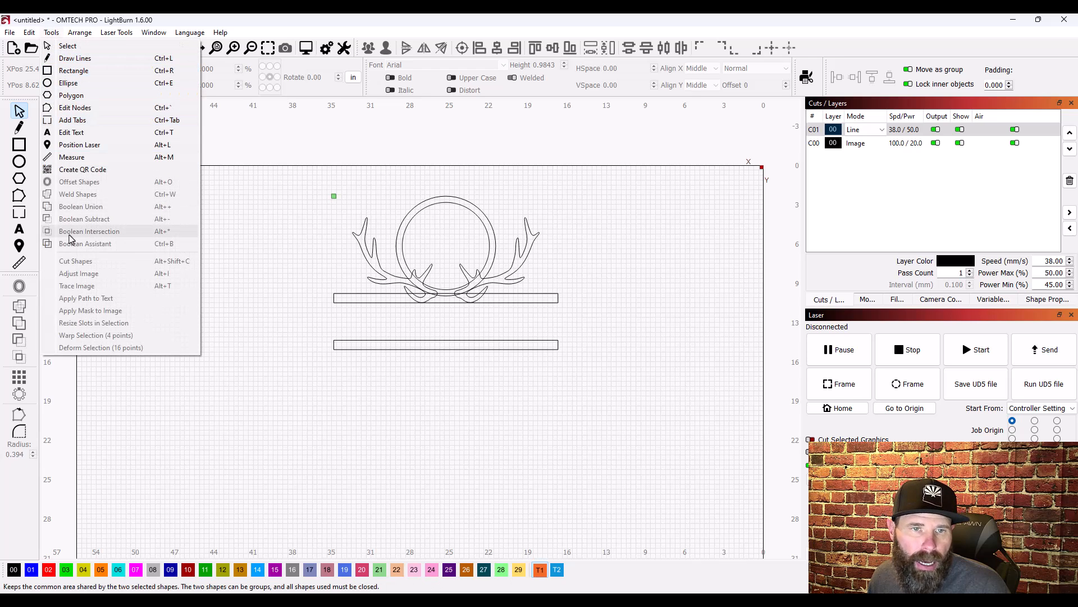
mouse_move(97, 250)
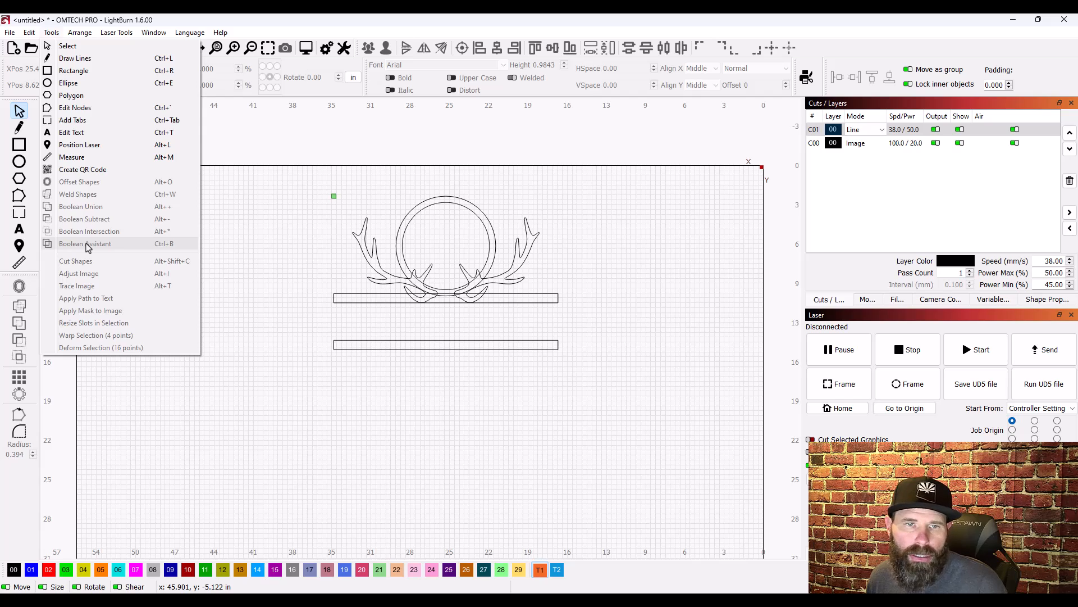
mouse_move(139, 246)
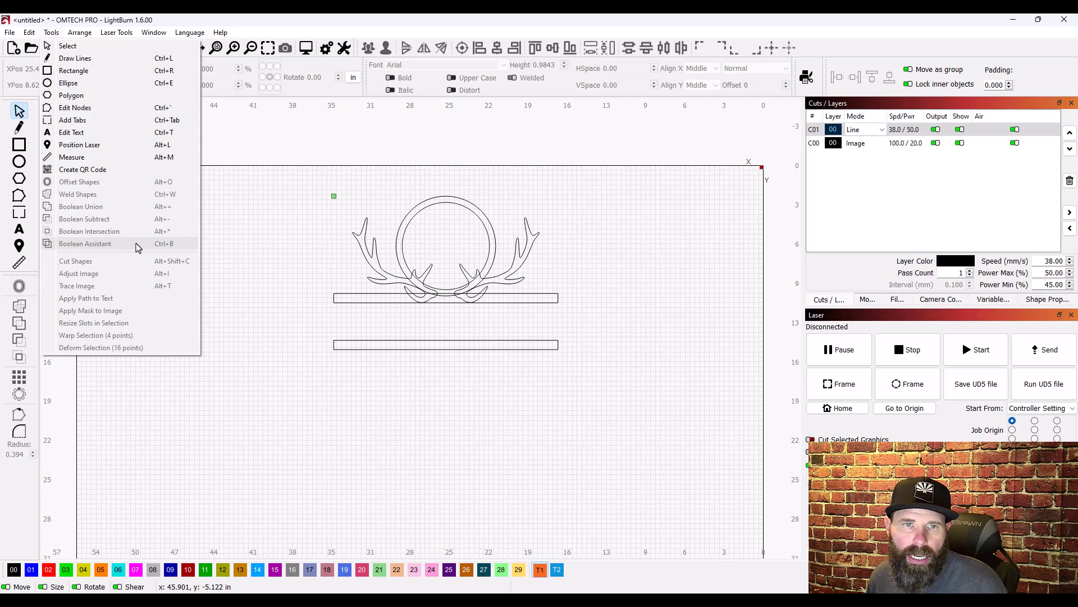
click(429, 295)
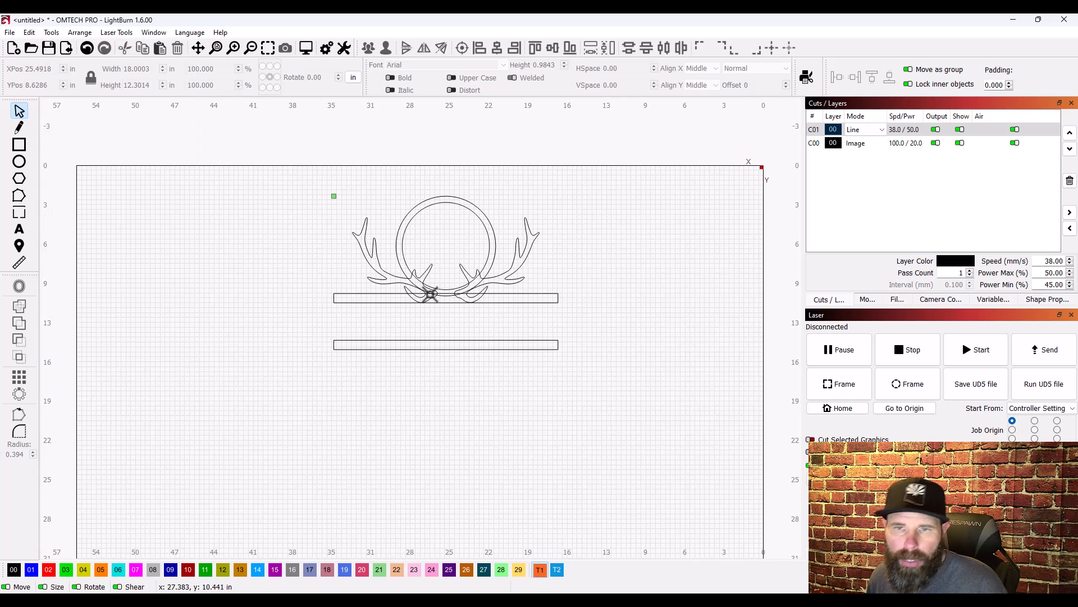
mouse_move(512, 276)
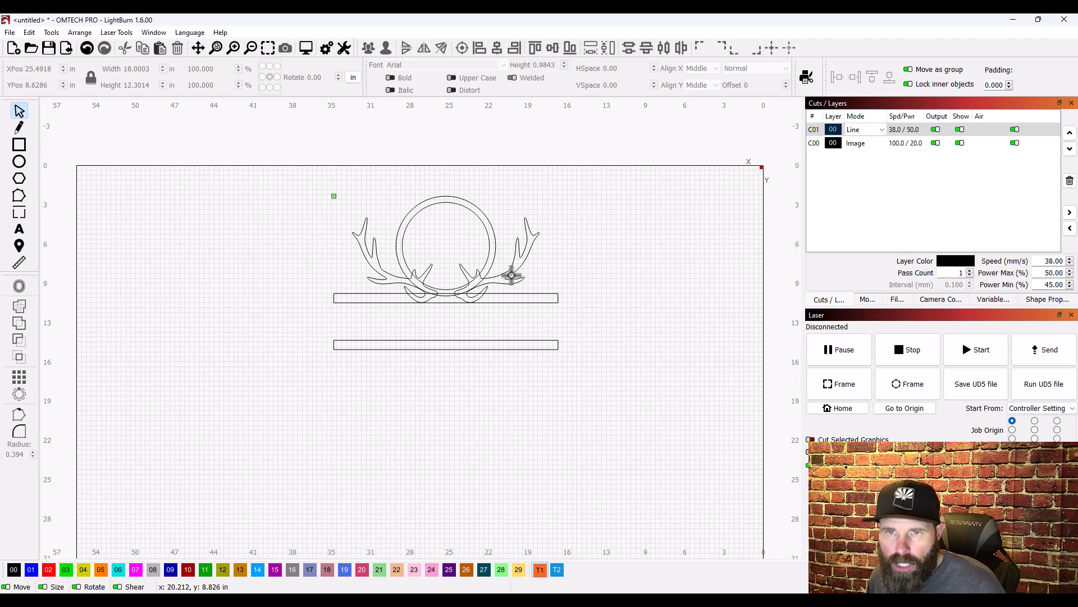
mouse_move(493, 244)
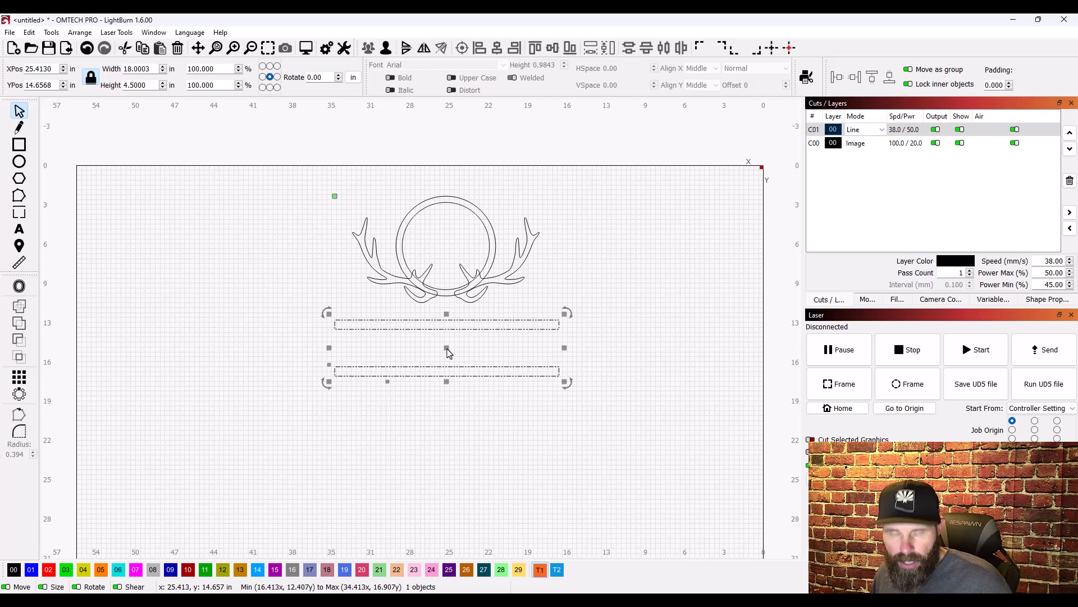
drag(446, 347, 446, 321)
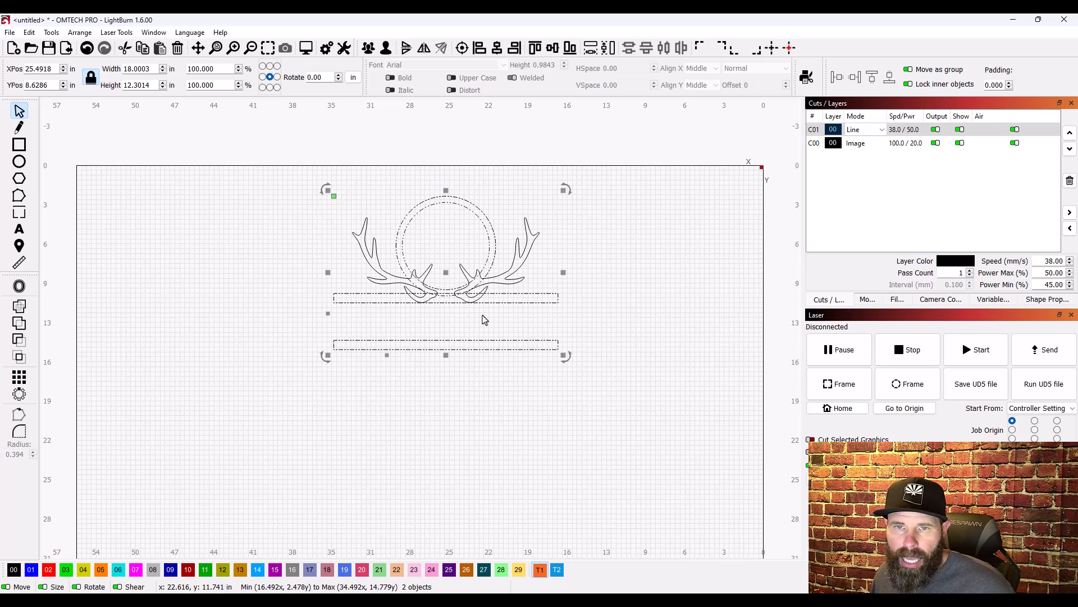
mouse_move(445, 326)
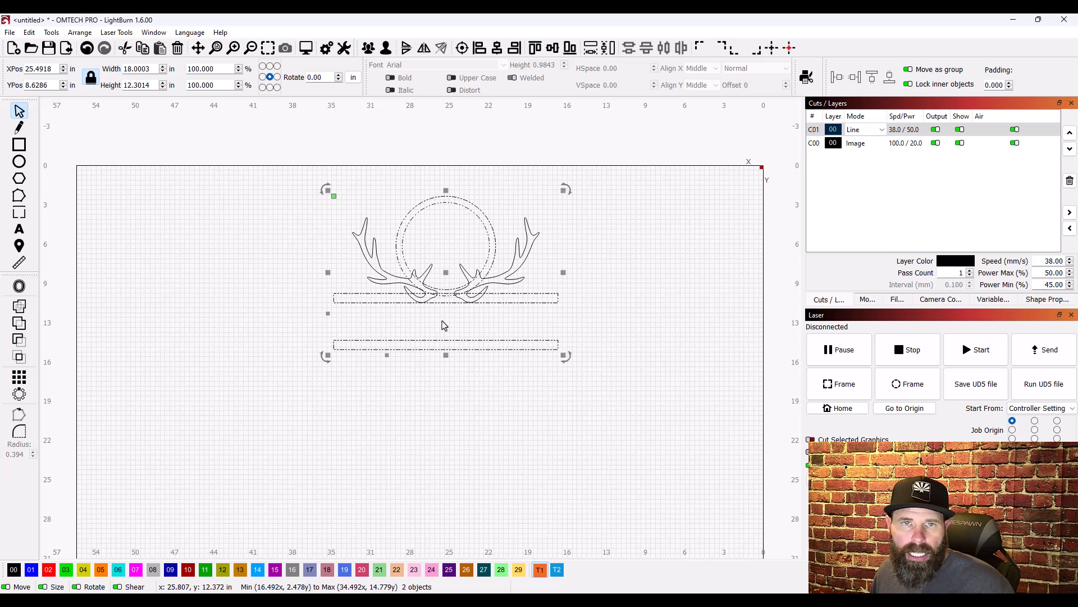
mouse_move(152, 315)
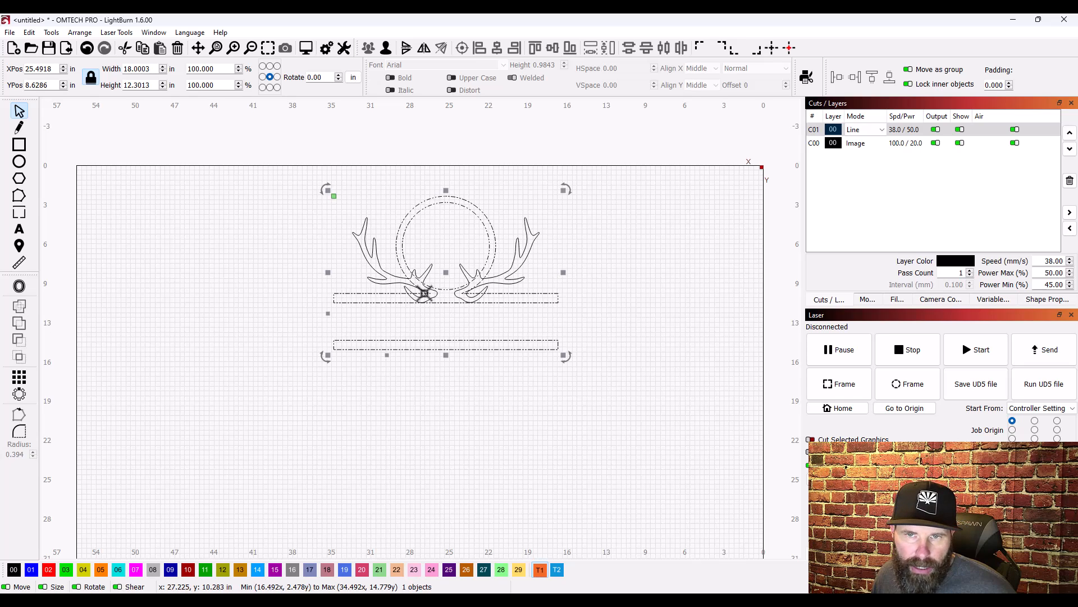
mouse_move(289, 319)
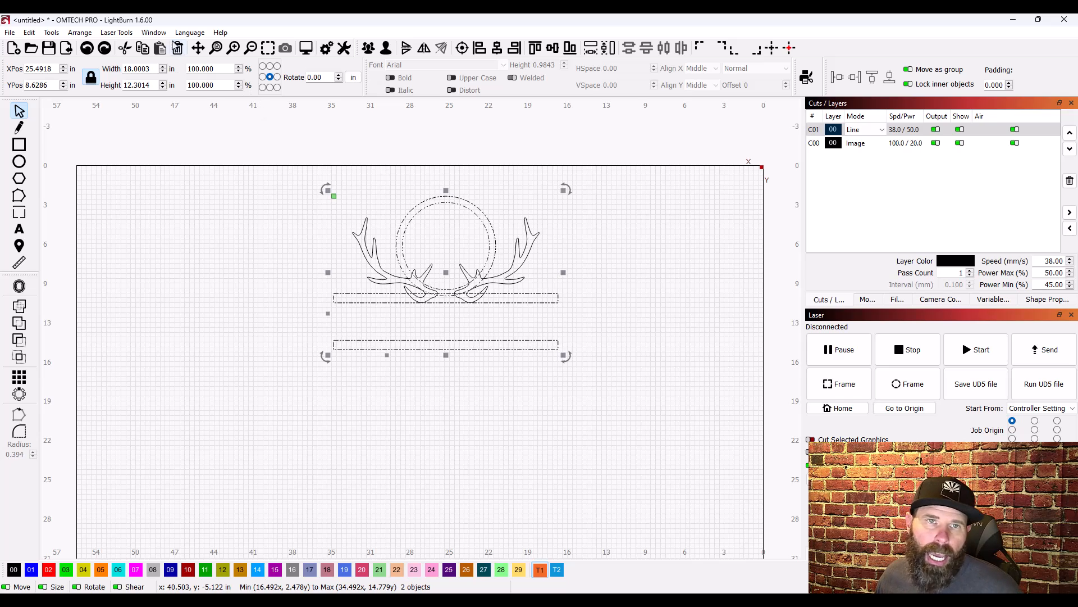
click(51, 31)
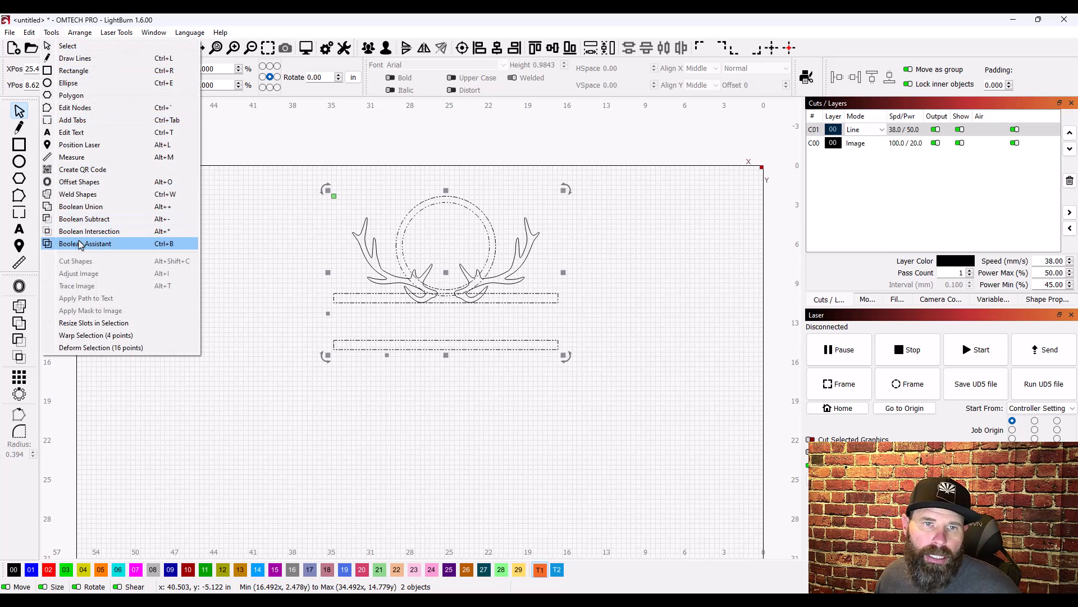
click(84, 243)
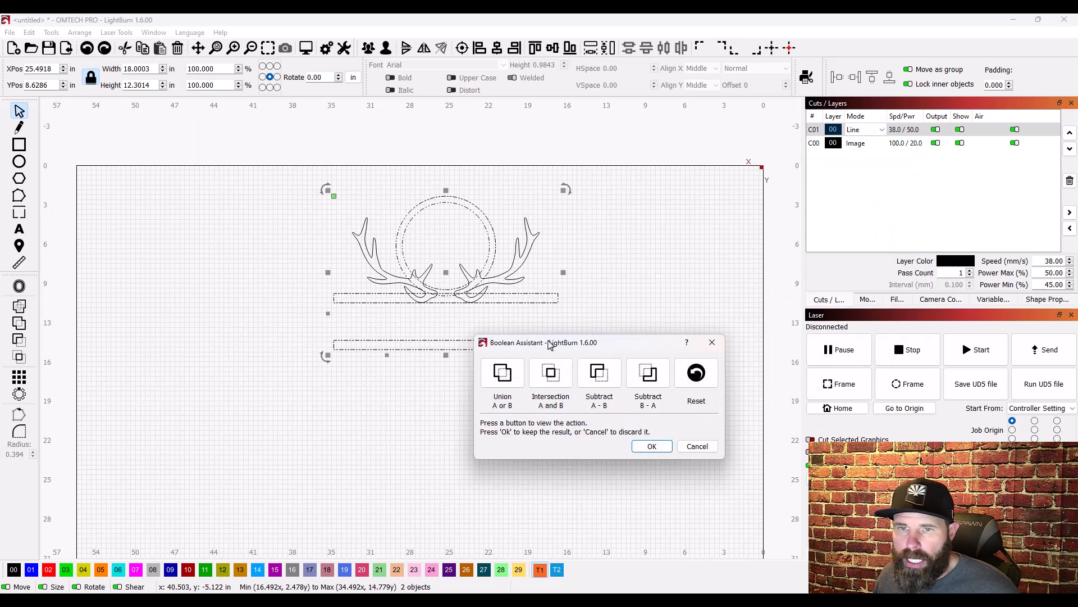
click(376, 403)
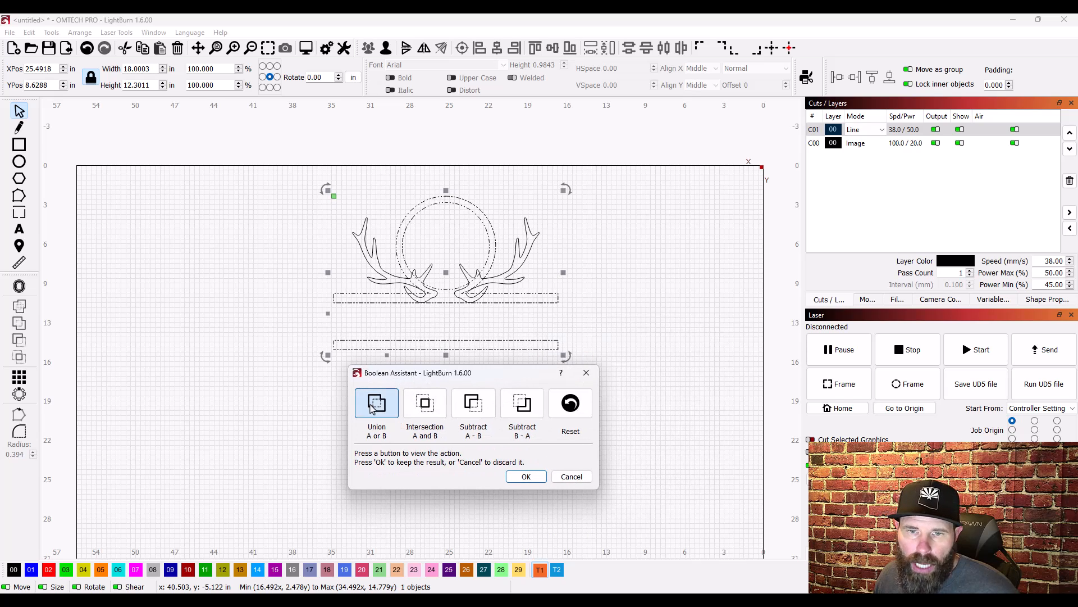
click(424, 402)
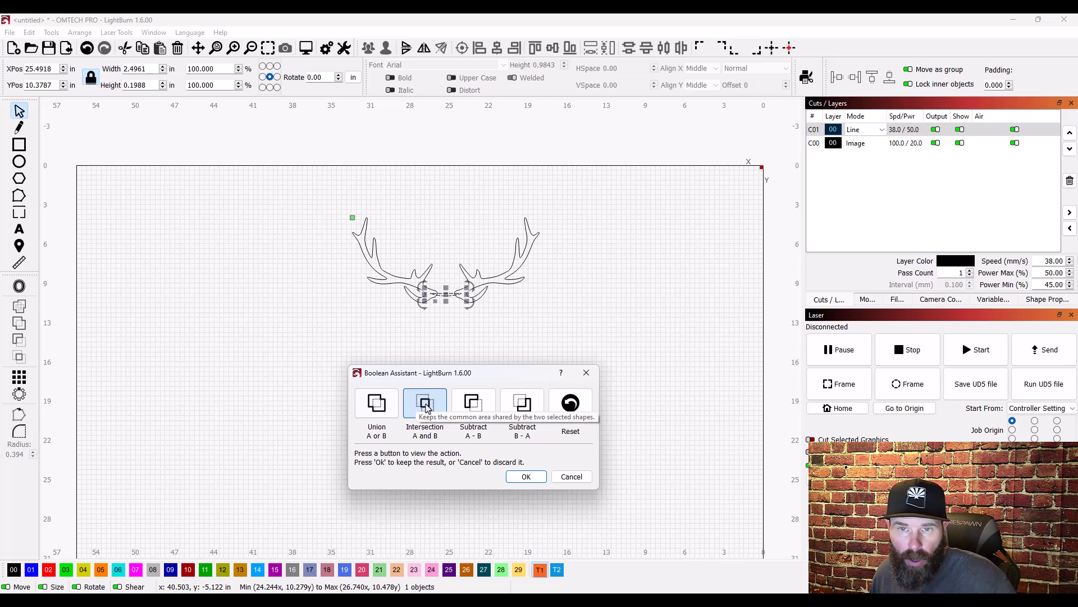
click(473, 402)
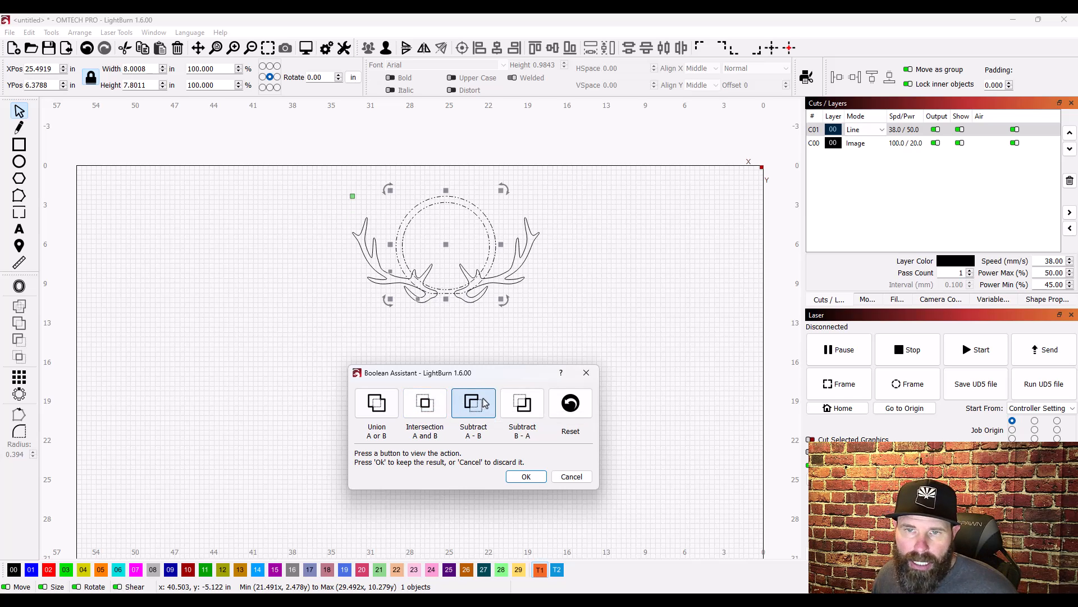
click(521, 402)
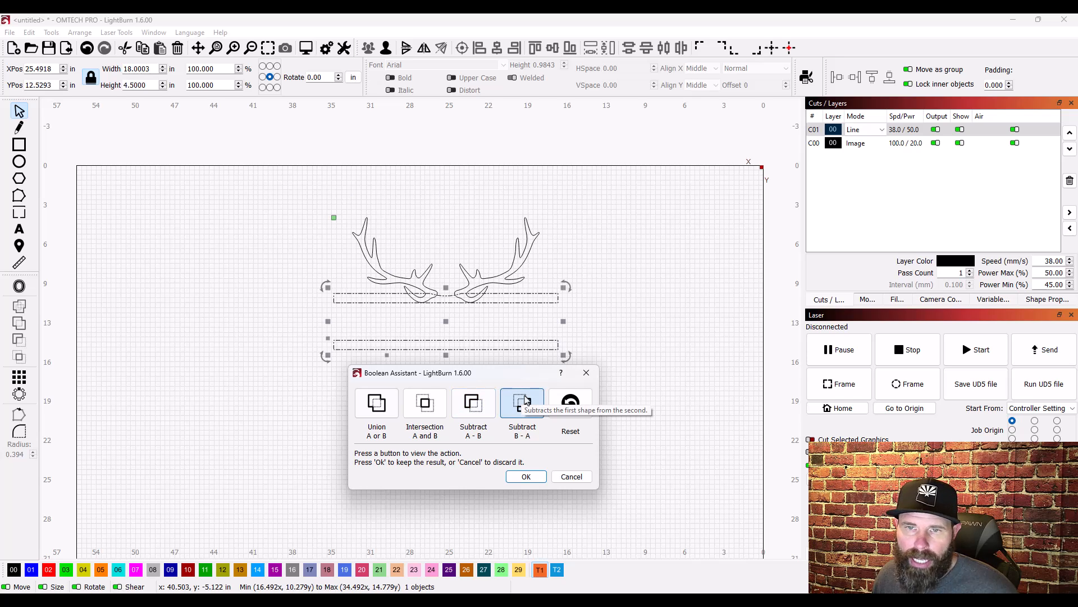
click(377, 402)
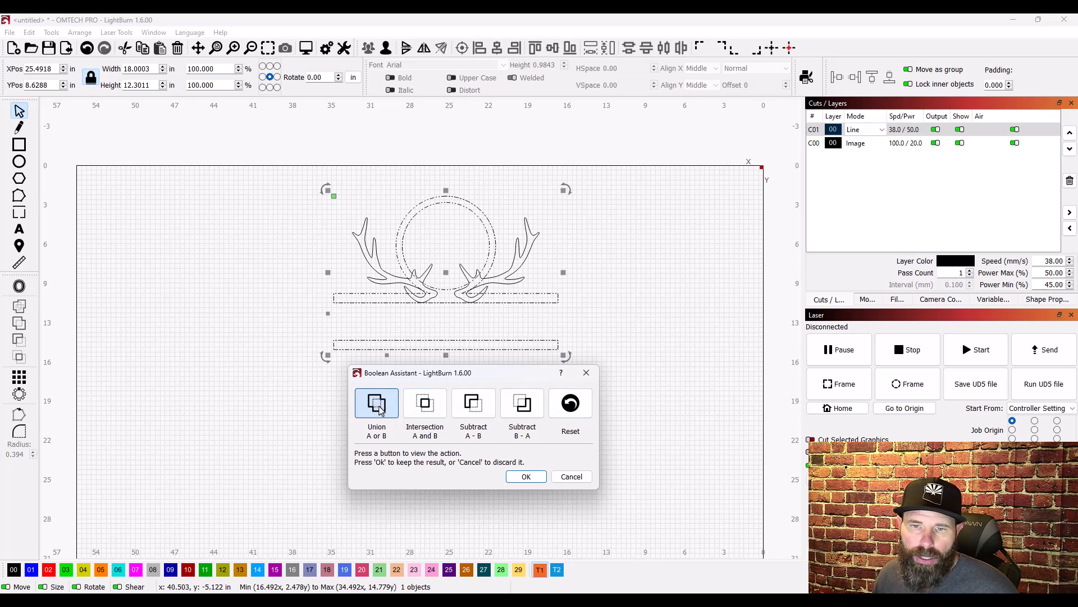
mouse_move(538, 490)
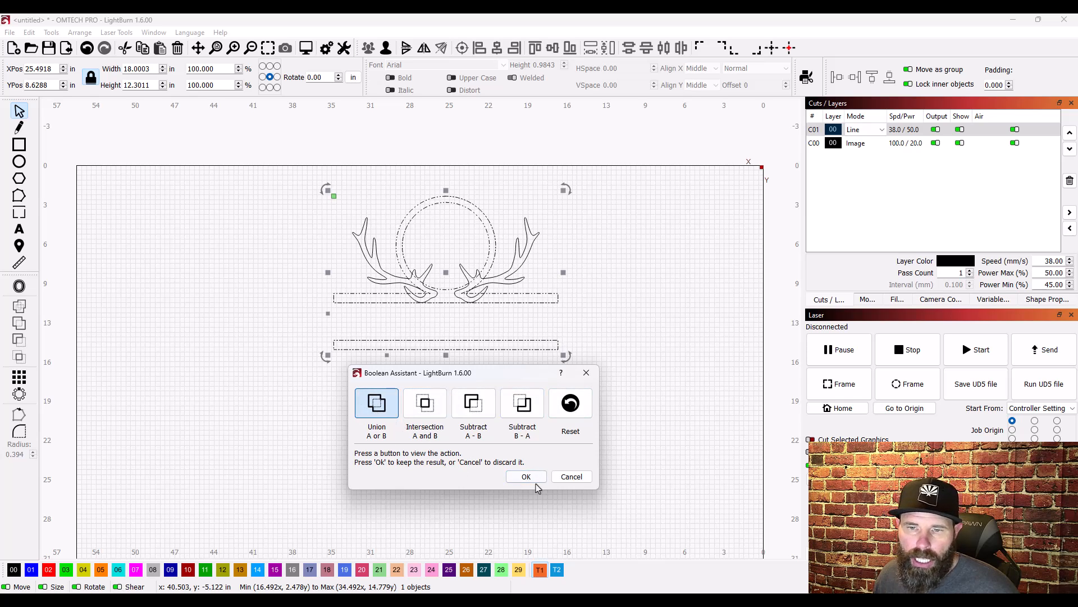
click(526, 476)
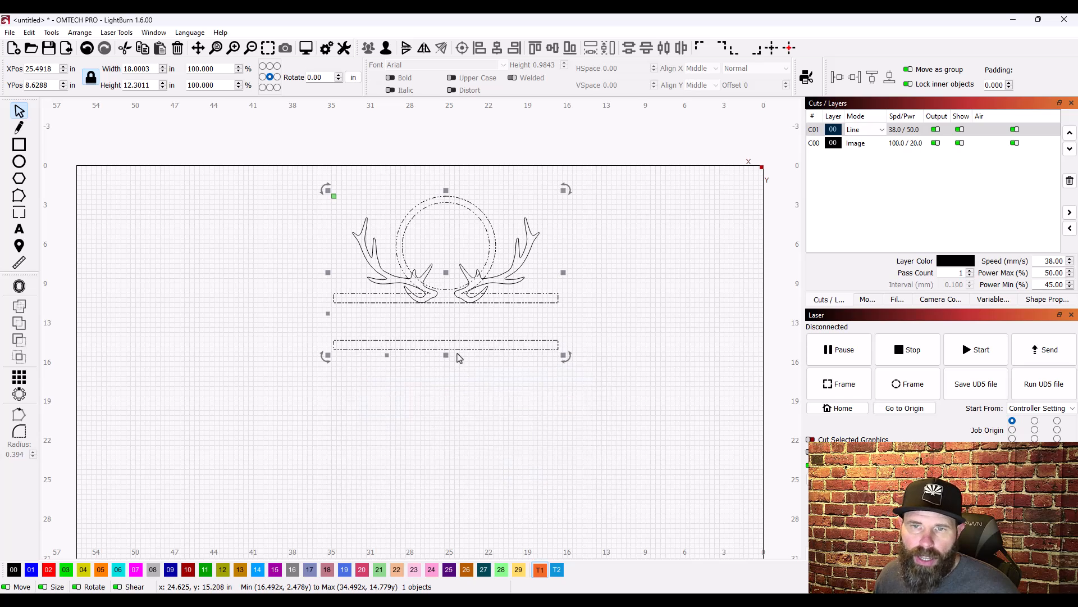
click(519, 279)
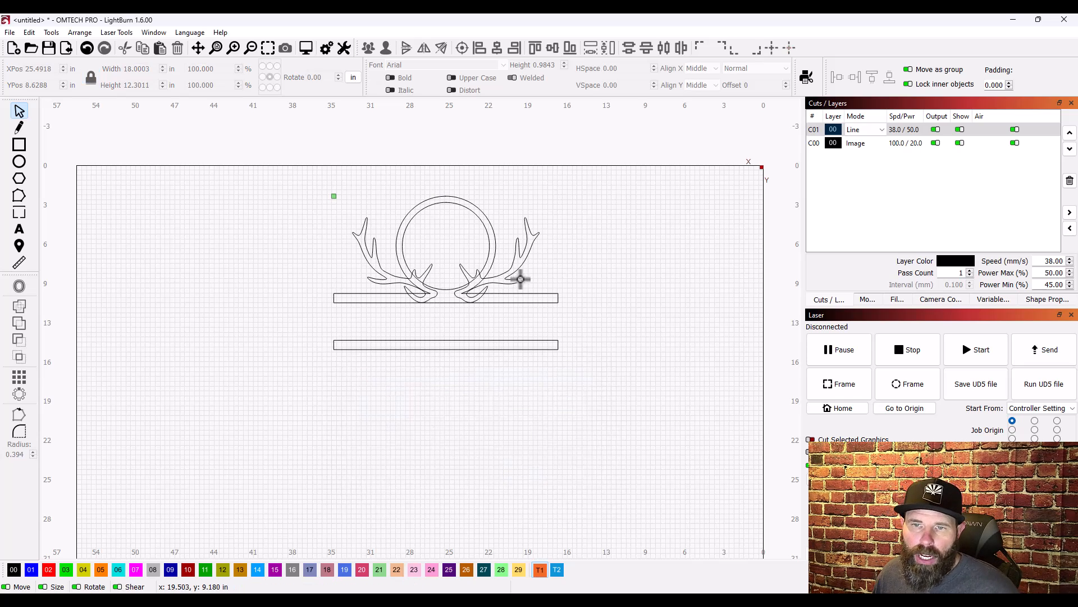
mouse_move(529, 249)
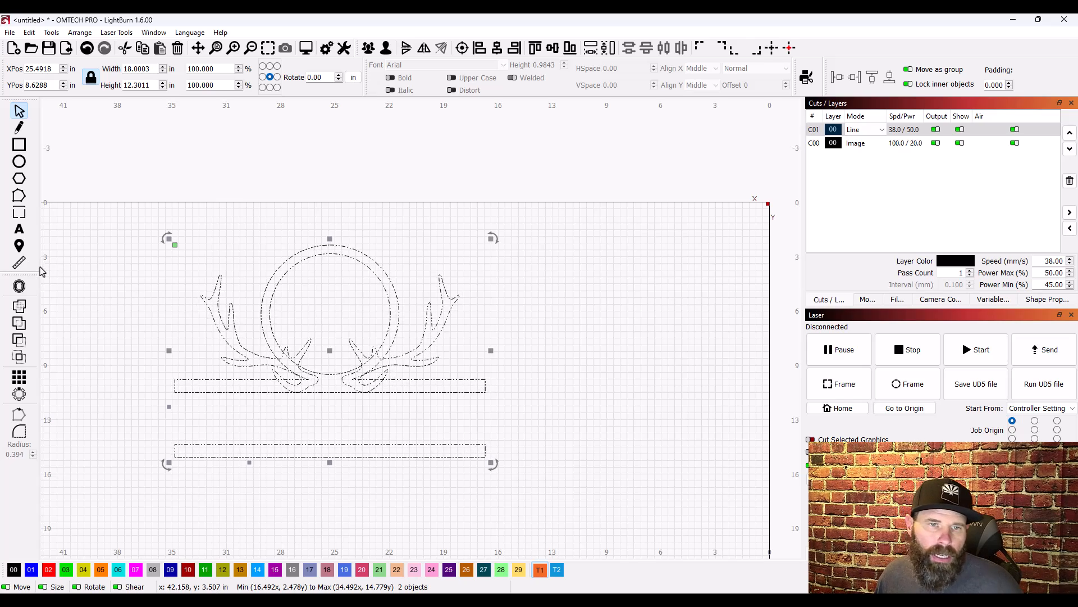
click(51, 31)
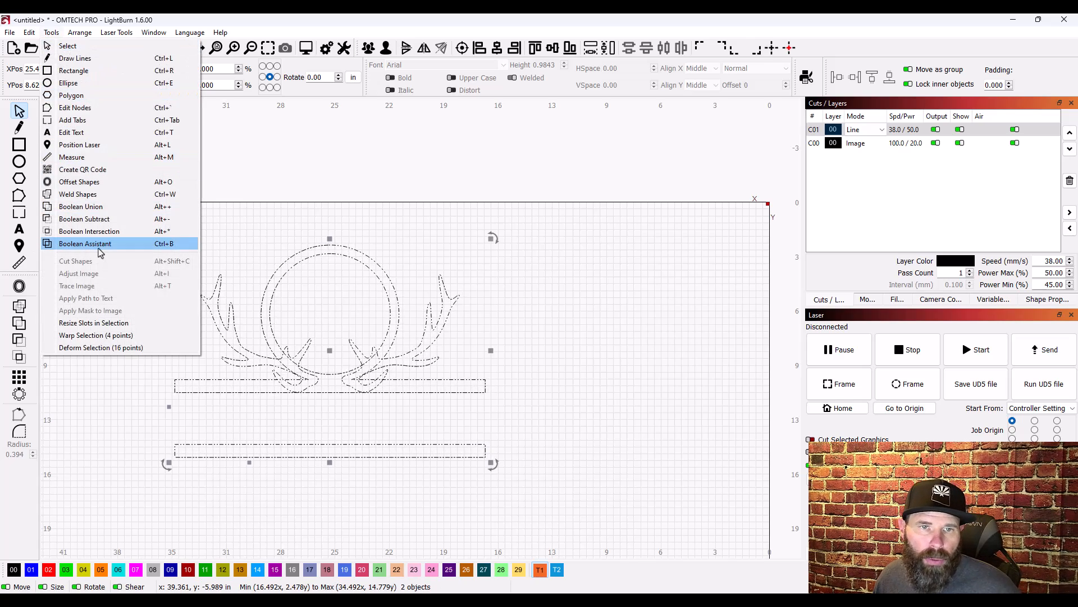
click(85, 243)
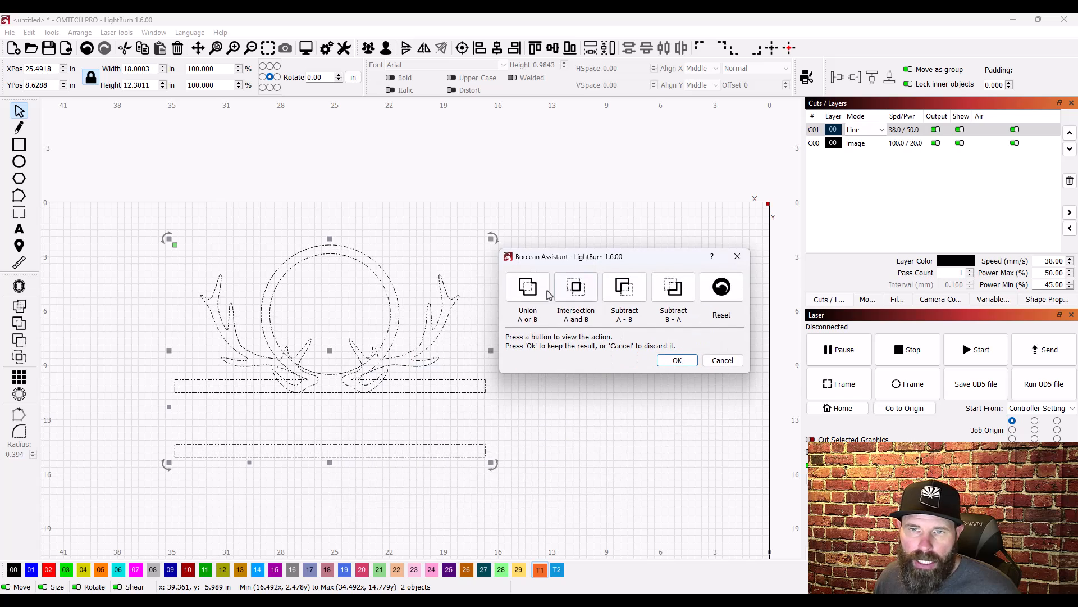
click(528, 287)
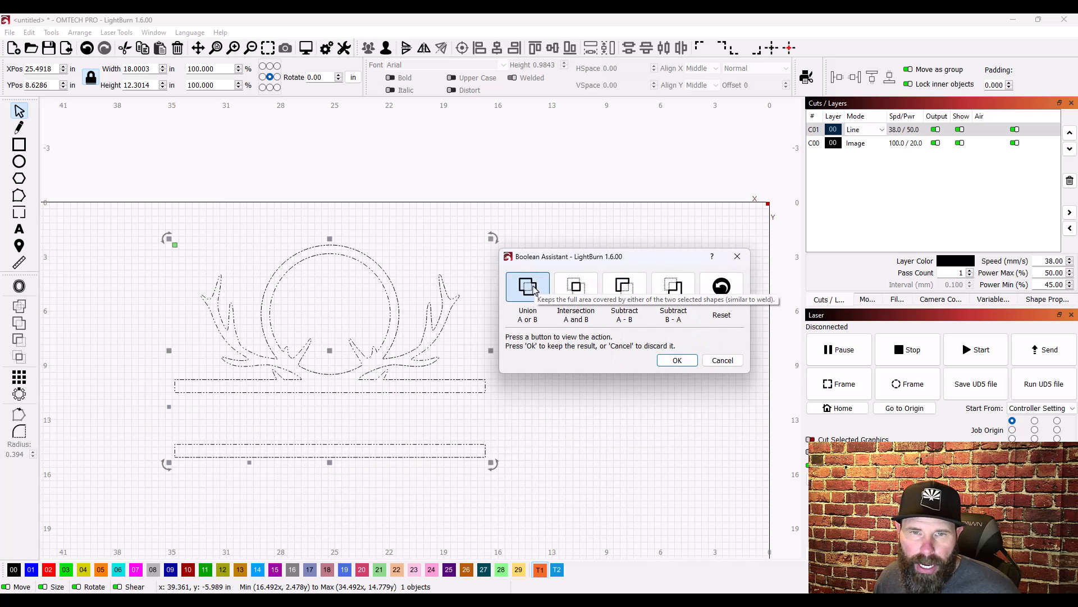
click(577, 286)
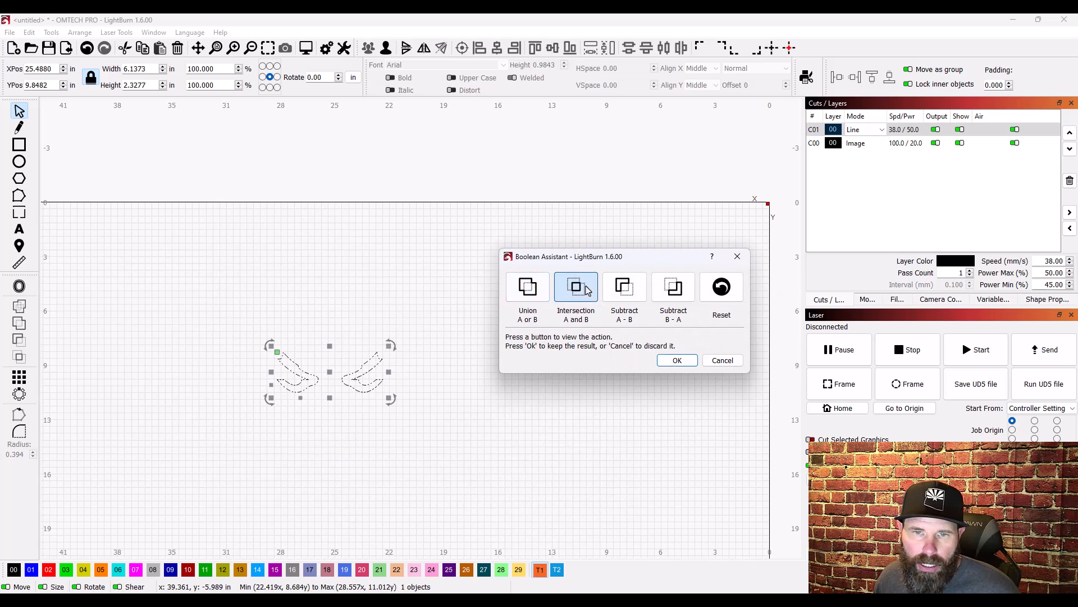
click(672, 287)
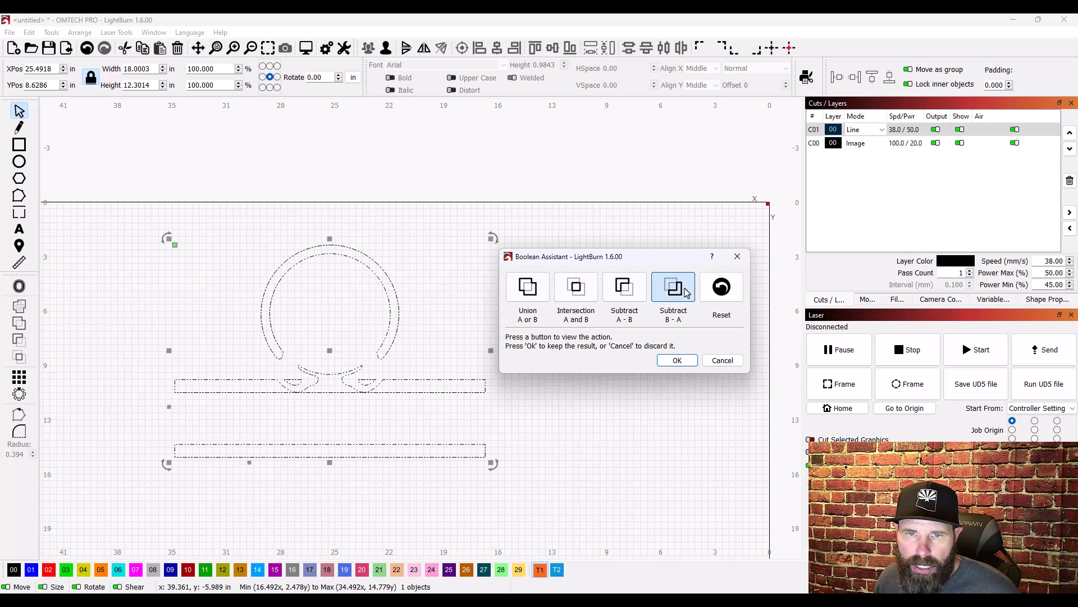
click(527, 287)
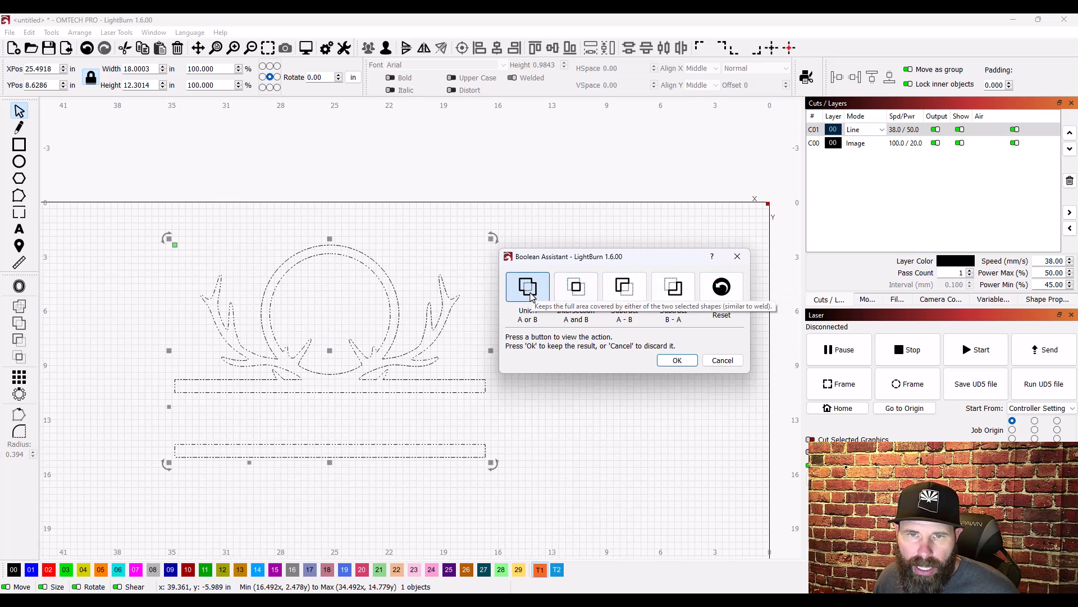
click(527, 288)
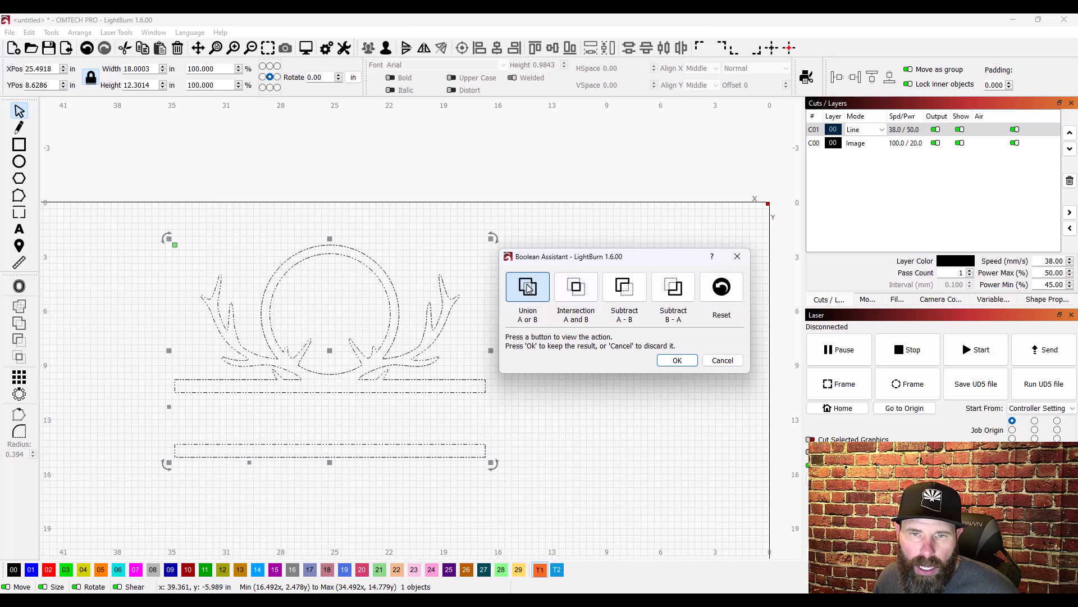
click(528, 287)
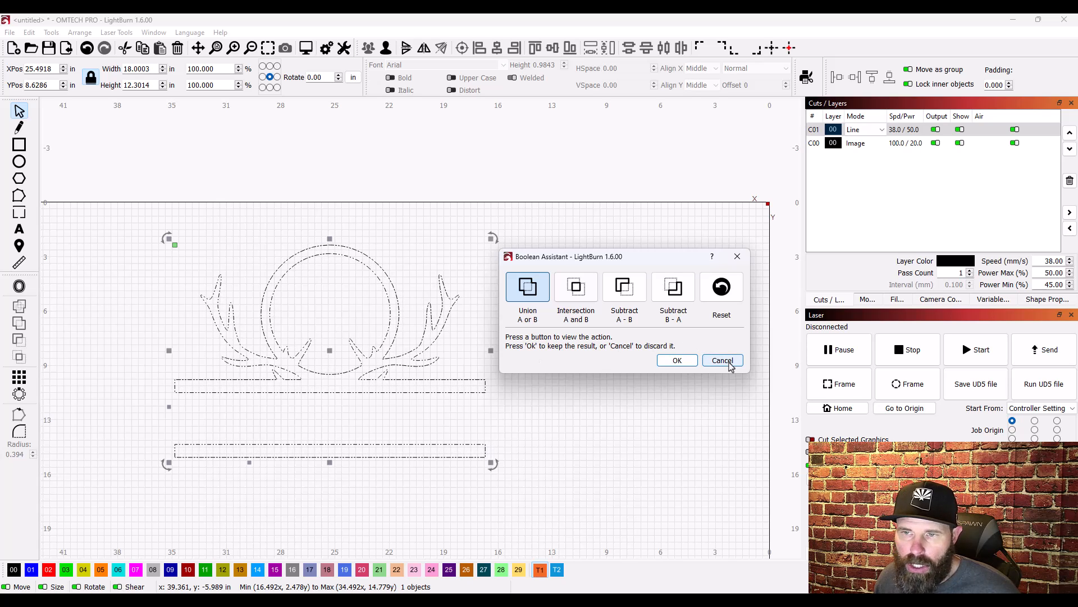
click(721, 359)
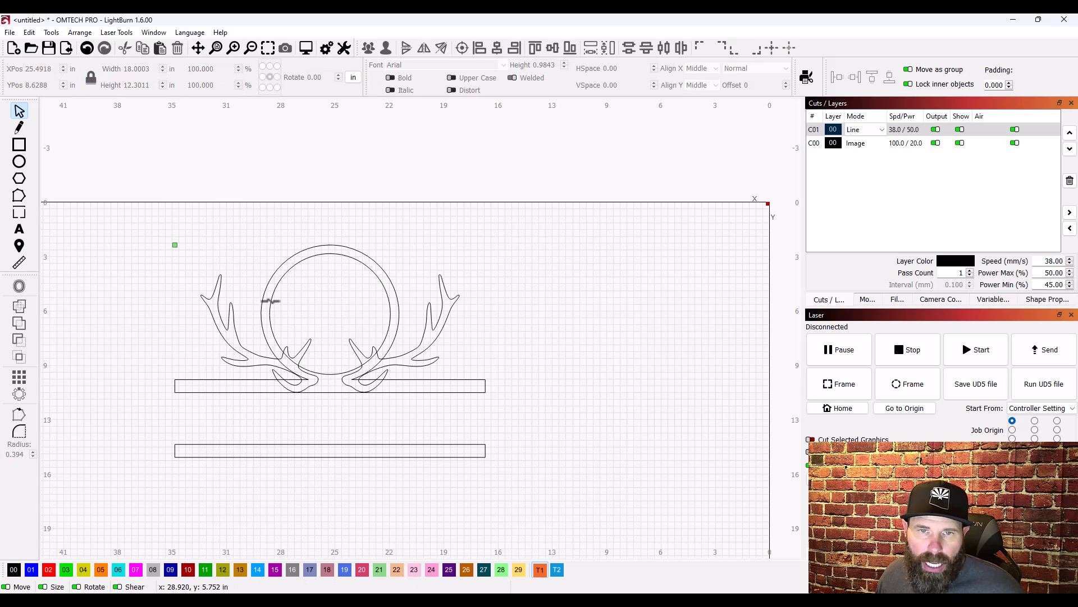
Step: Select the antler-ring shape with the upper bar and bring up the shape-combining tools
click(330, 313)
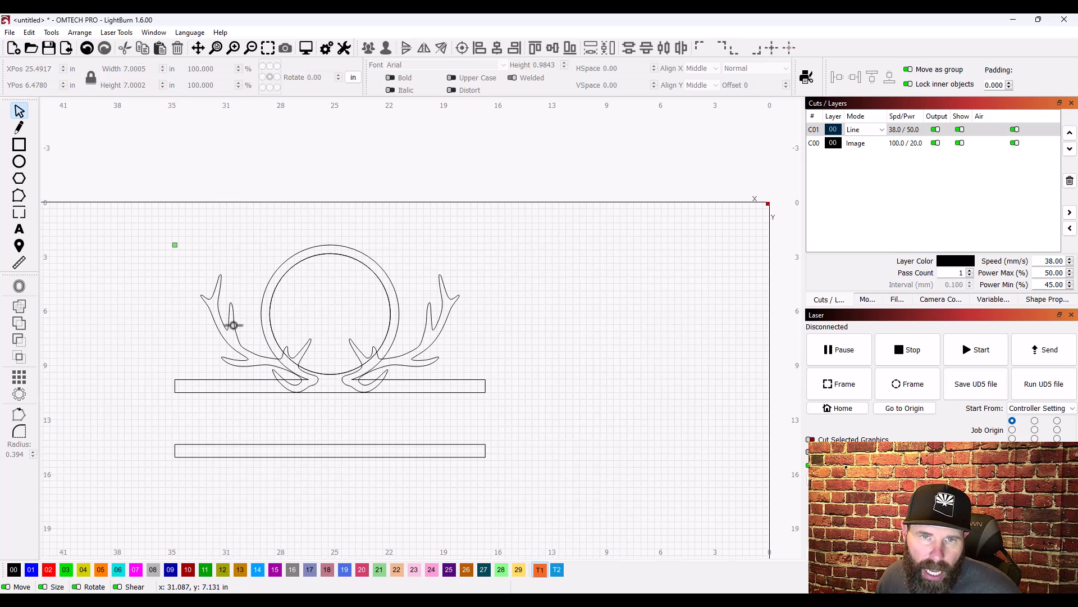
click(234, 324)
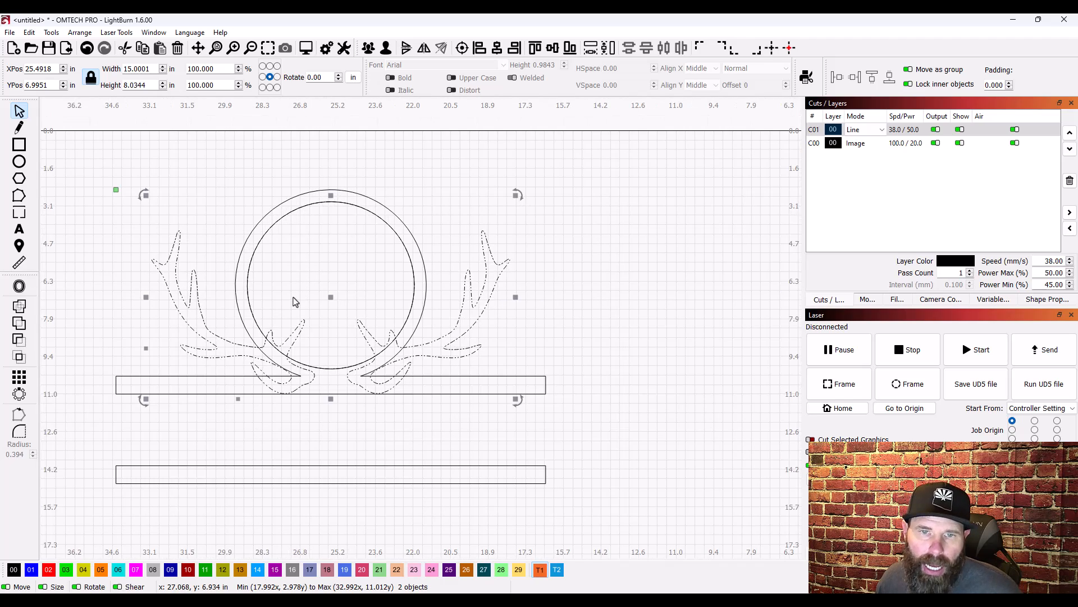
mouse_move(260, 312)
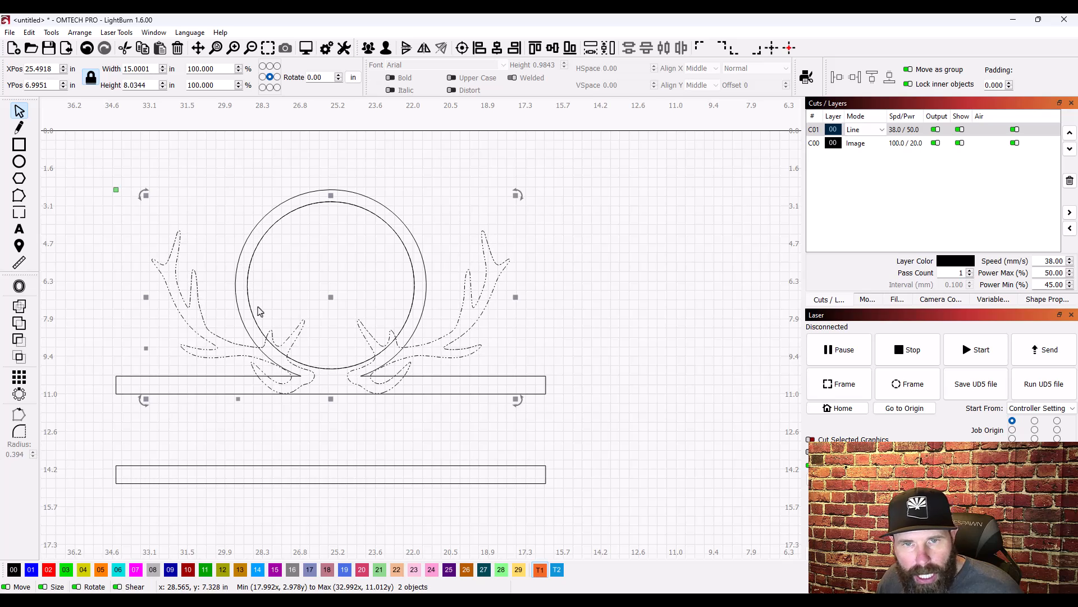
mouse_move(282, 328)
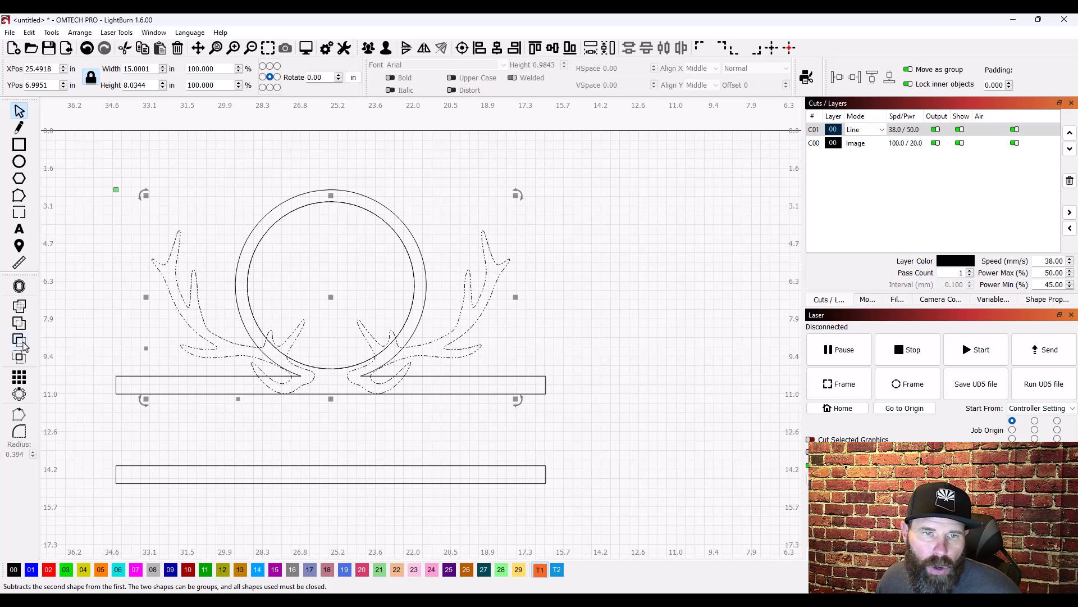
mouse_move(20, 340)
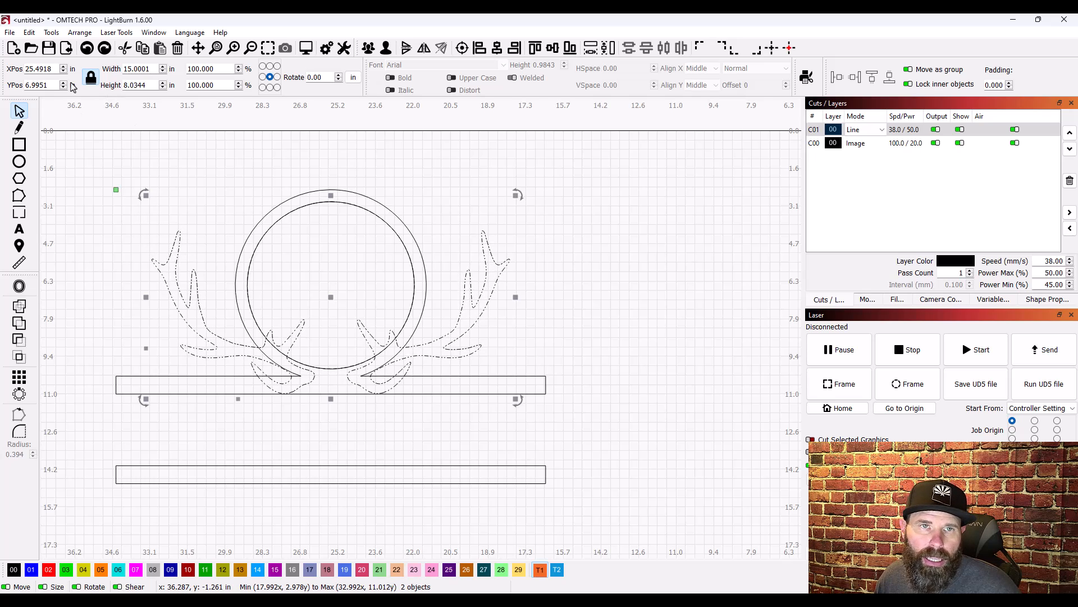
click(52, 31)
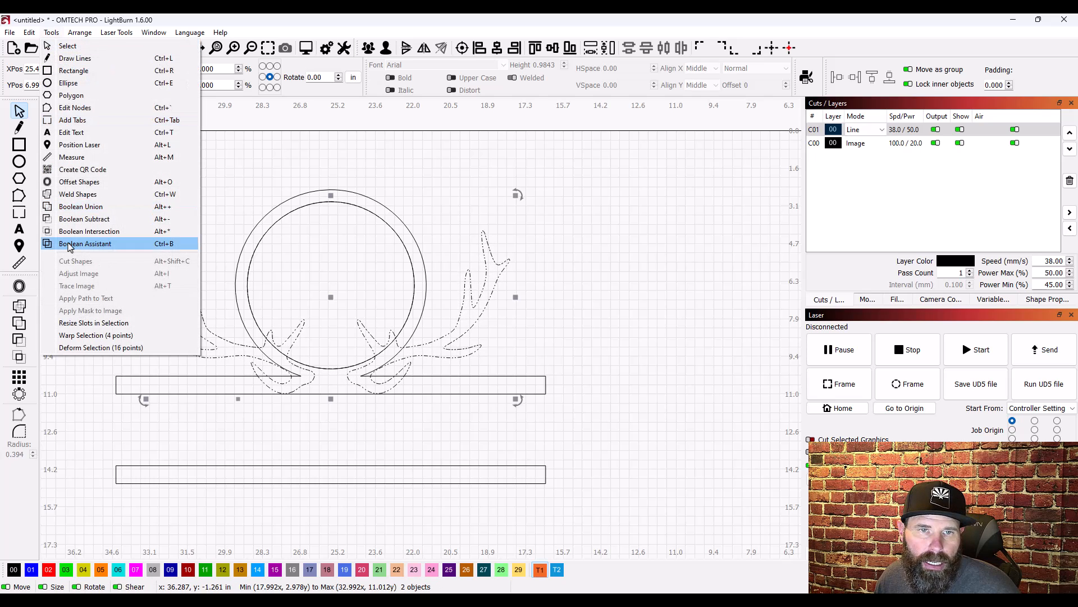
Step: Preview intersection and subtraction in the Boolean Assistant, then union the antler-ring and upper bar
click(86, 243)
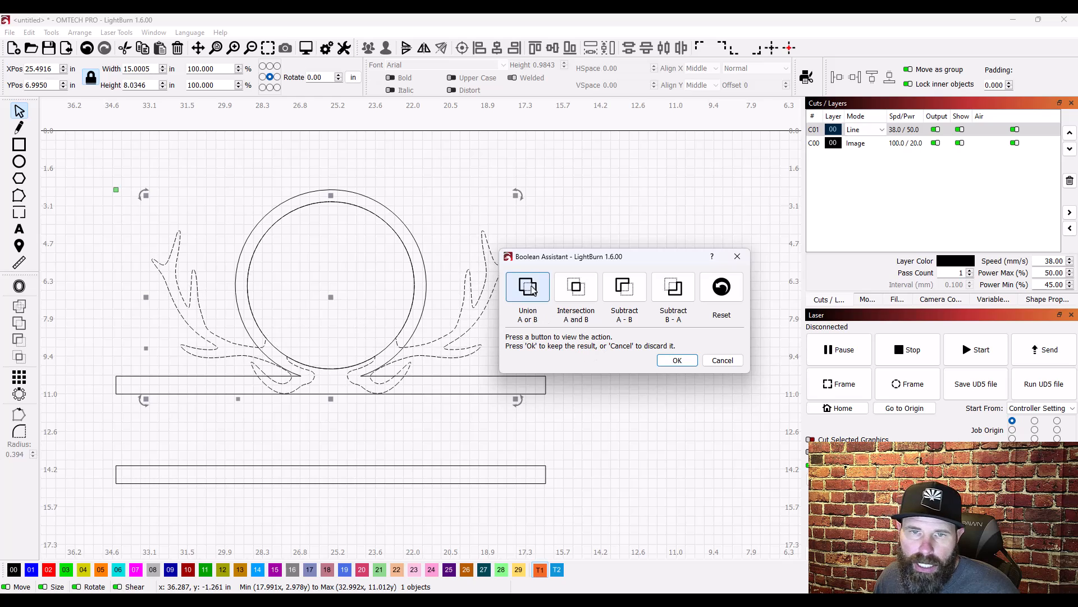
mouse_move(528, 288)
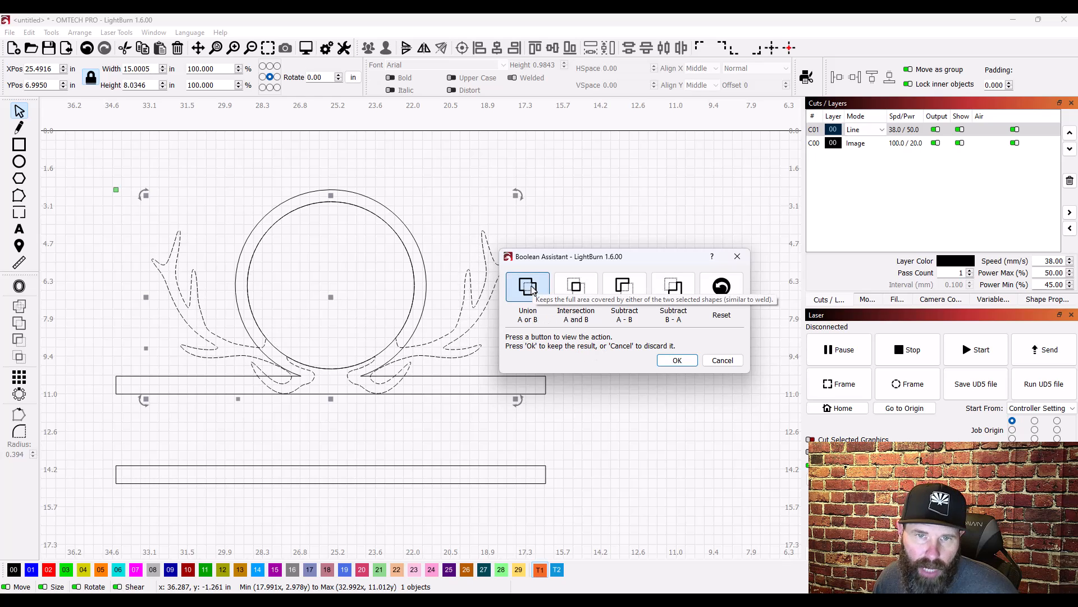
click(577, 287)
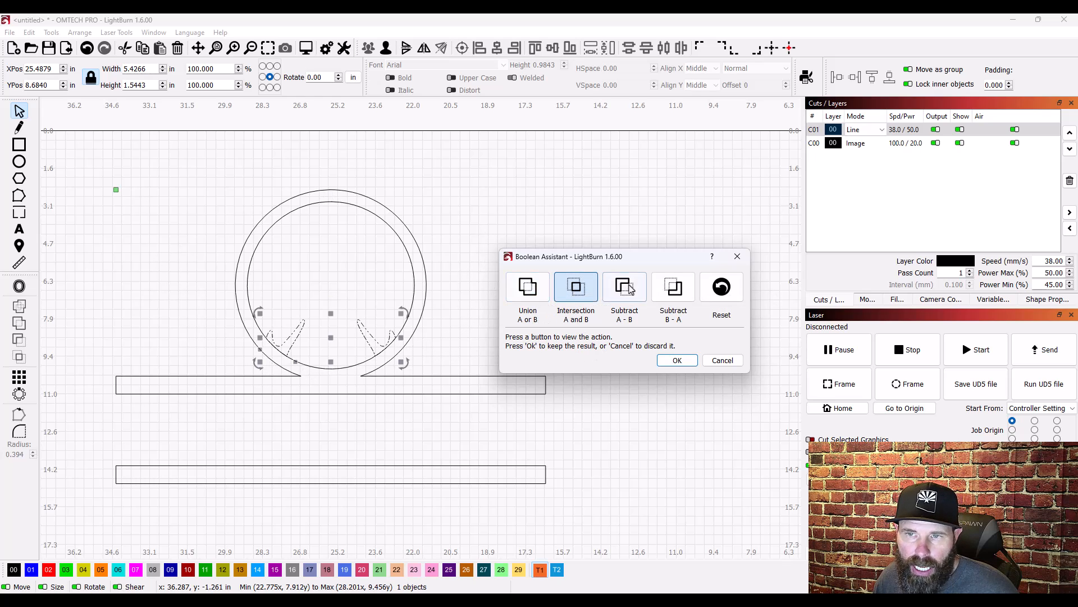
click(673, 286)
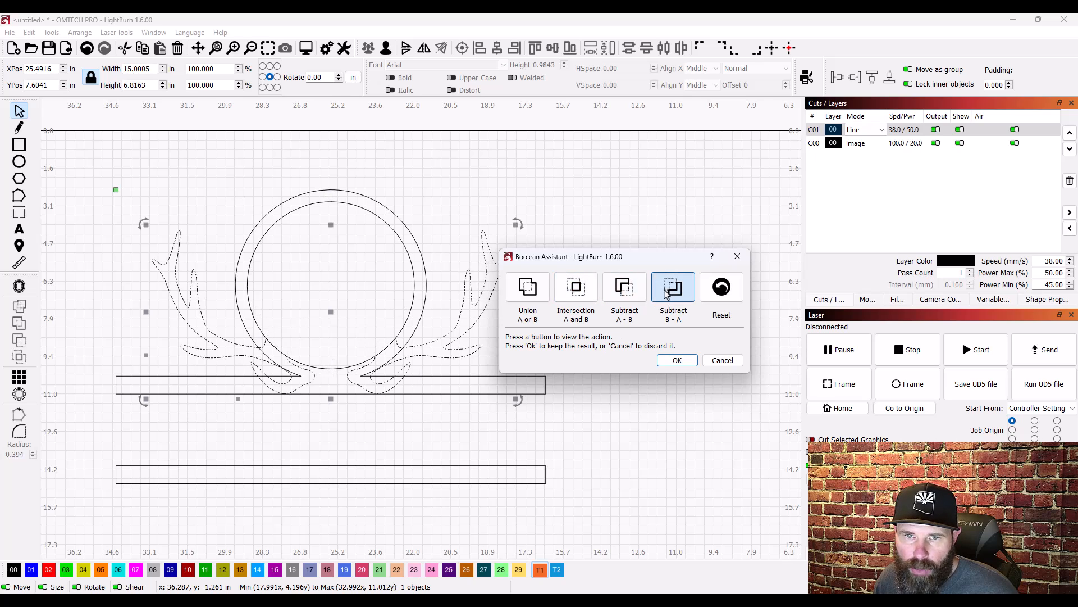
mouse_move(673, 287)
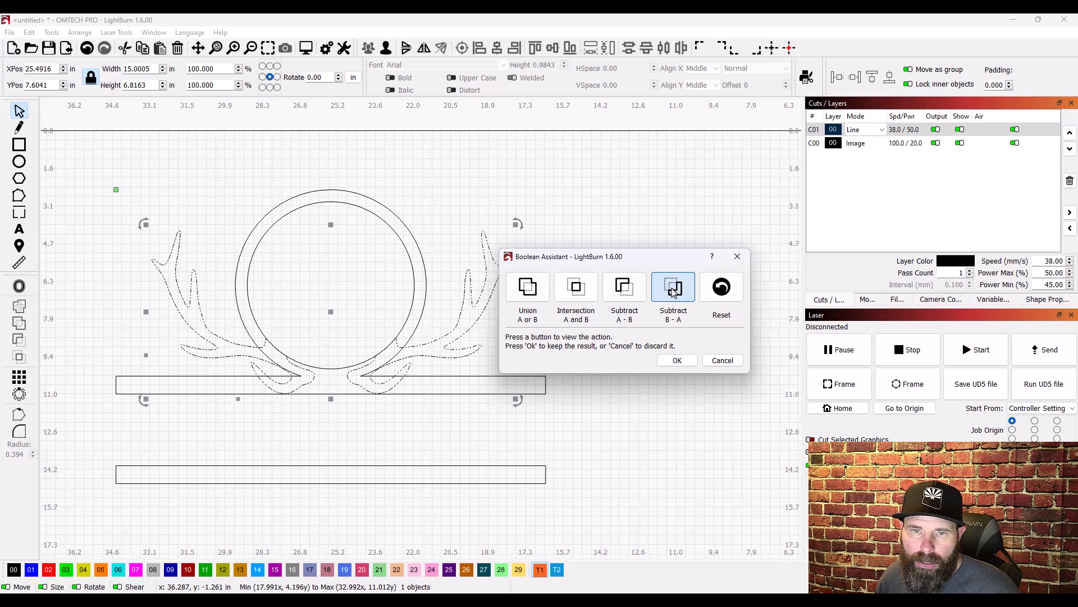
click(677, 360)
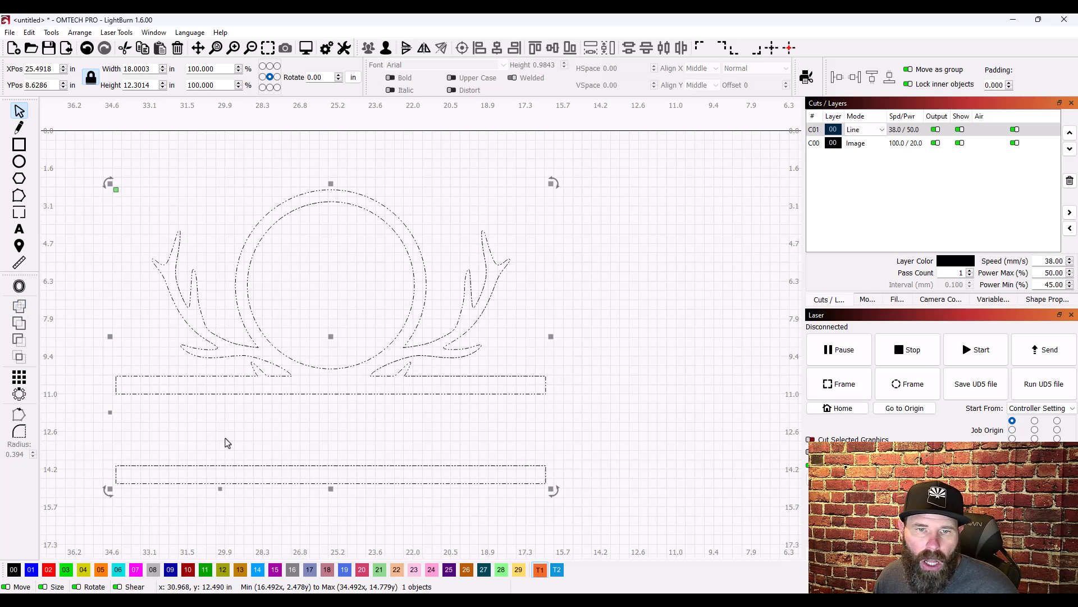
mouse_move(294, 376)
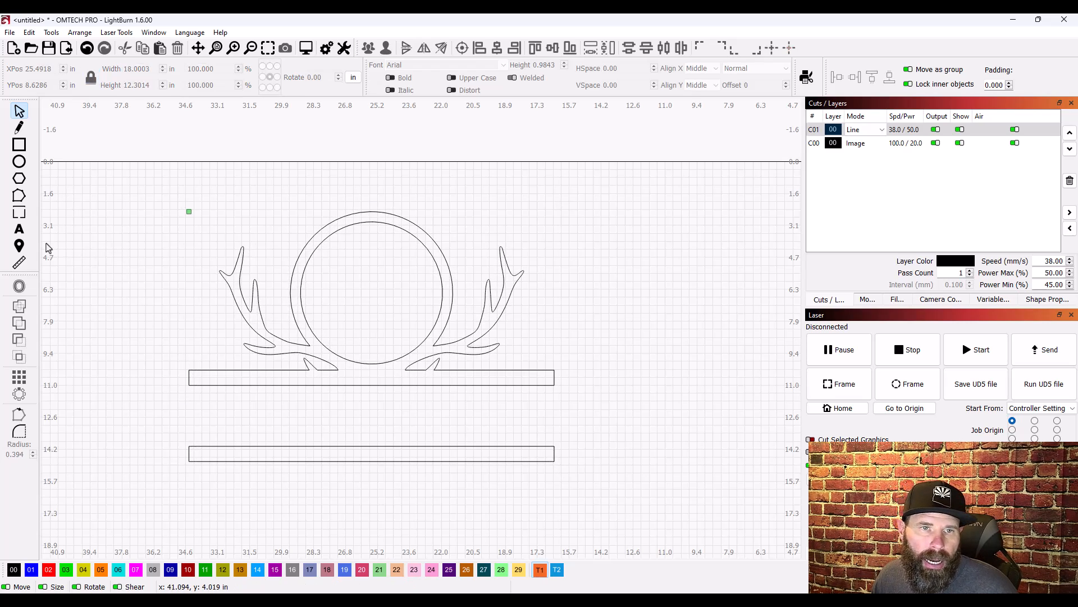
Step: Add a text object 'W' above the antlers and set it to Arial Black
click(18, 229)
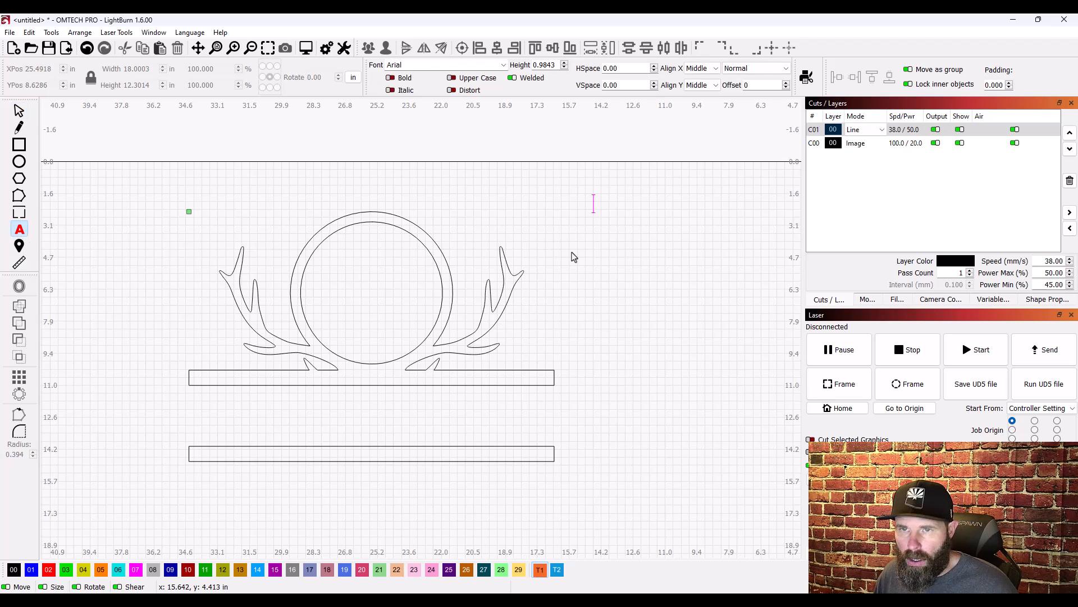
text(W)
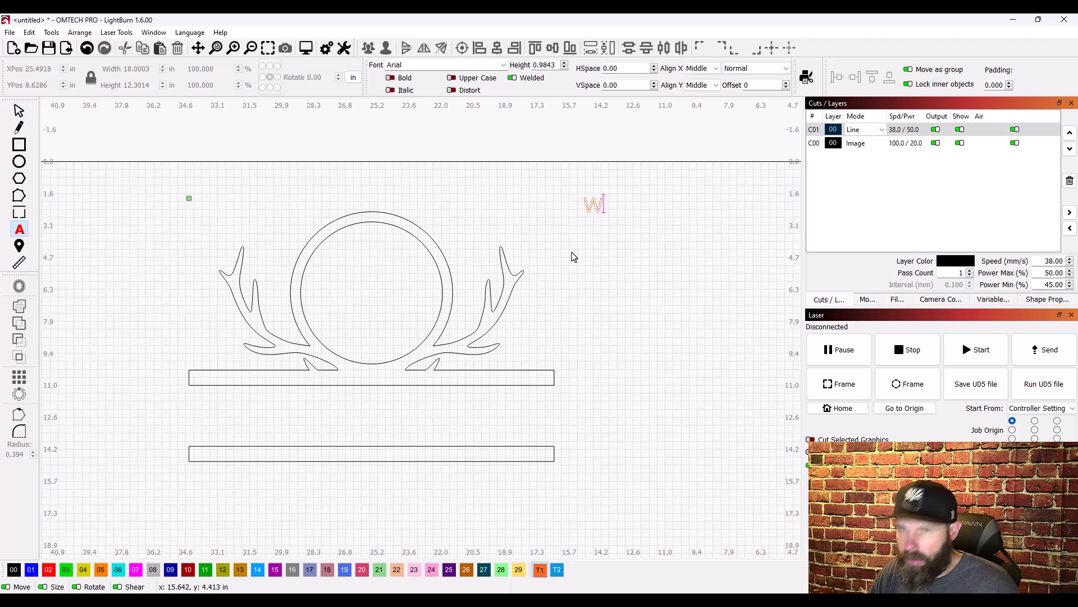
click(593, 204)
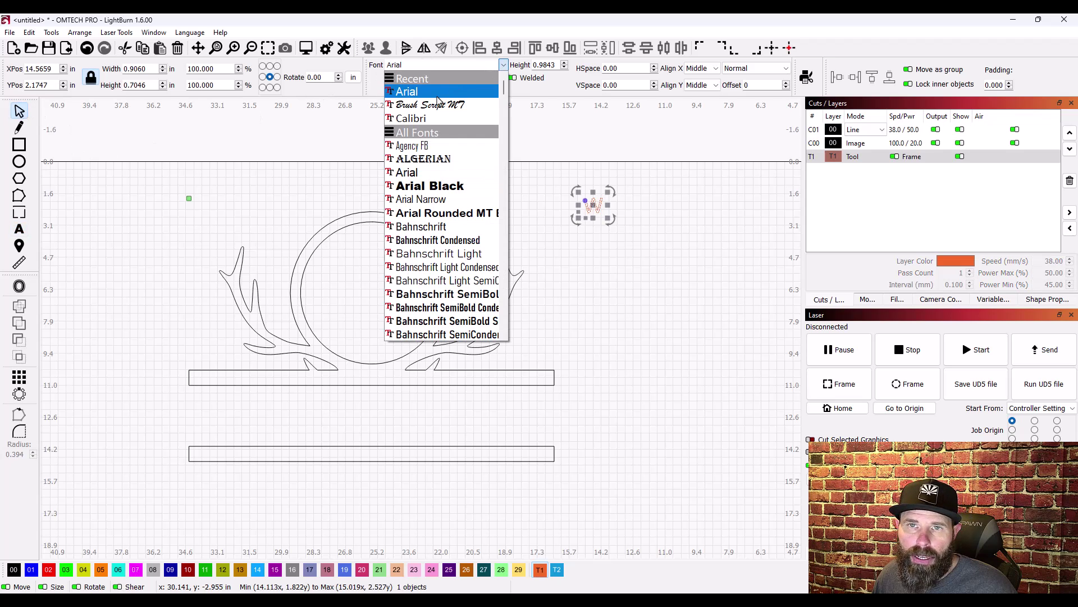
click(430, 186)
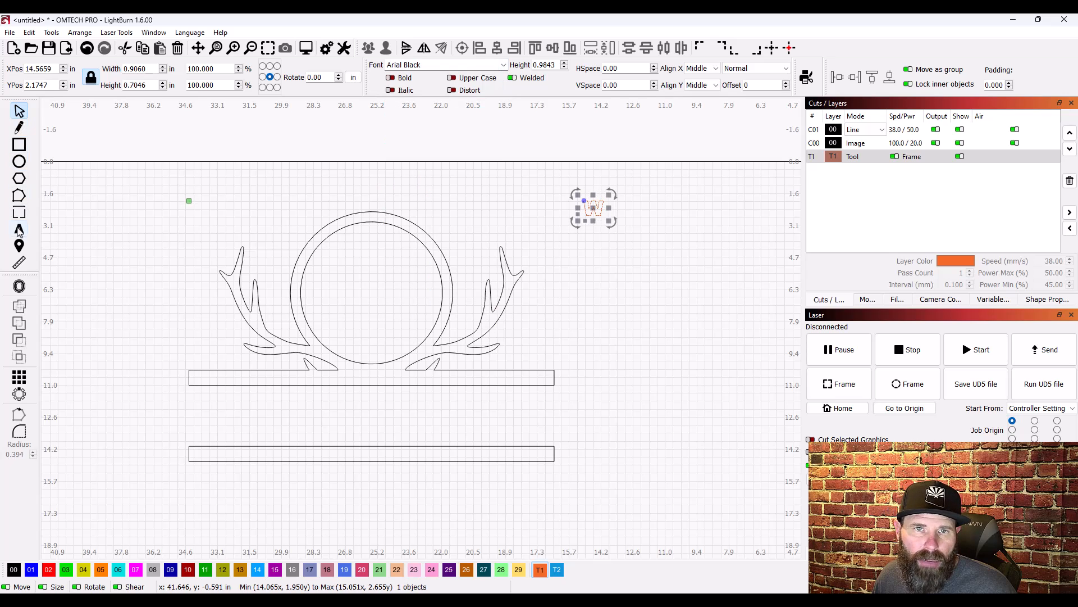
mouse_move(18, 110)
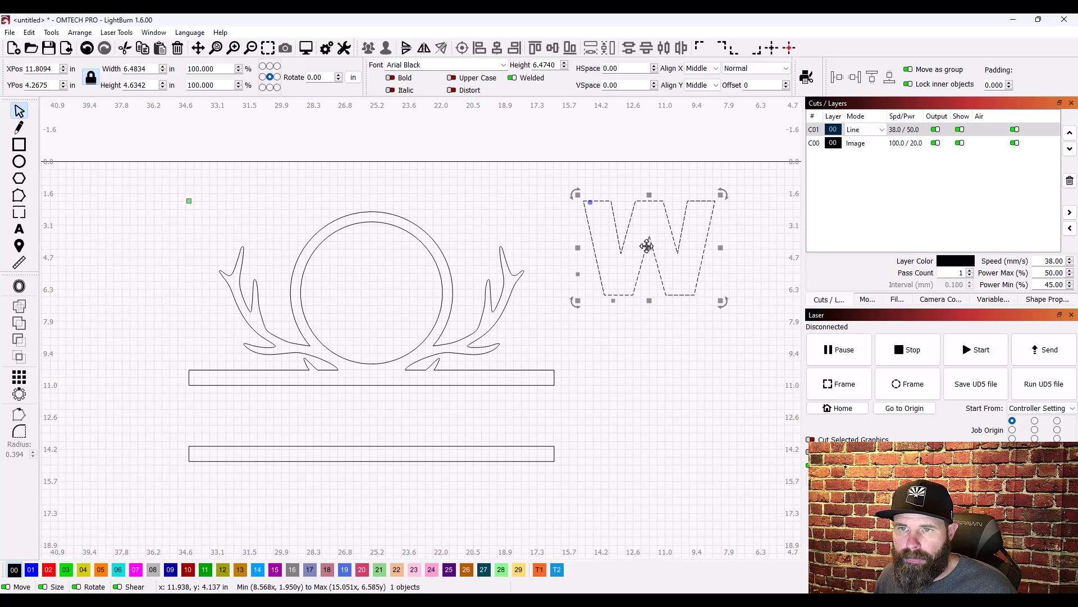
Step: Centre the W in the ring, stretch it down to the upper bar, and select it with the outline
drag(647, 246, 369, 297)
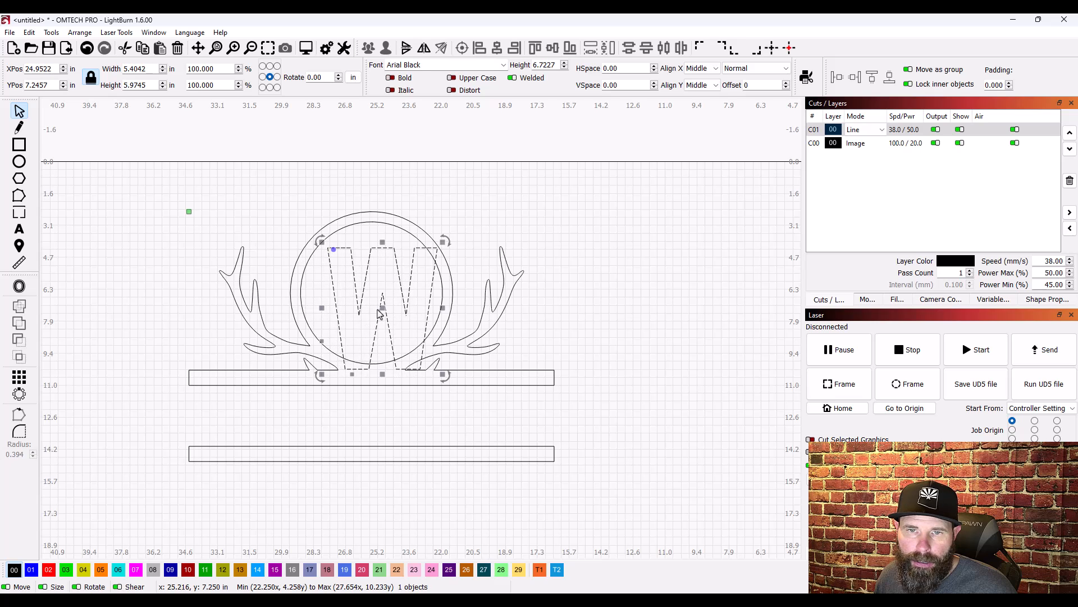
drag(382, 305, 371, 292)
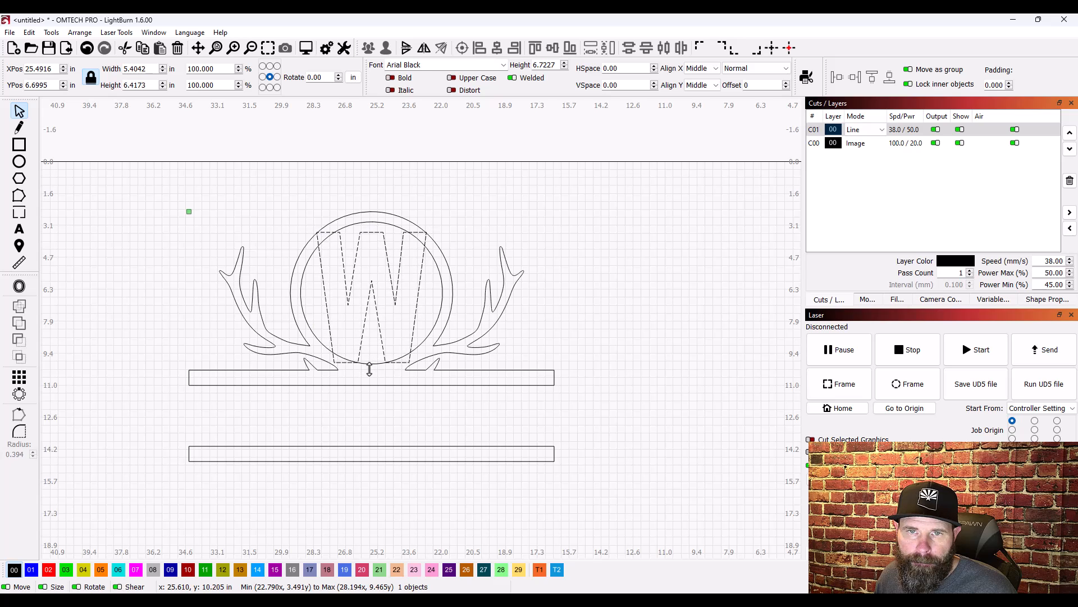
drag(370, 370, 375, 223)
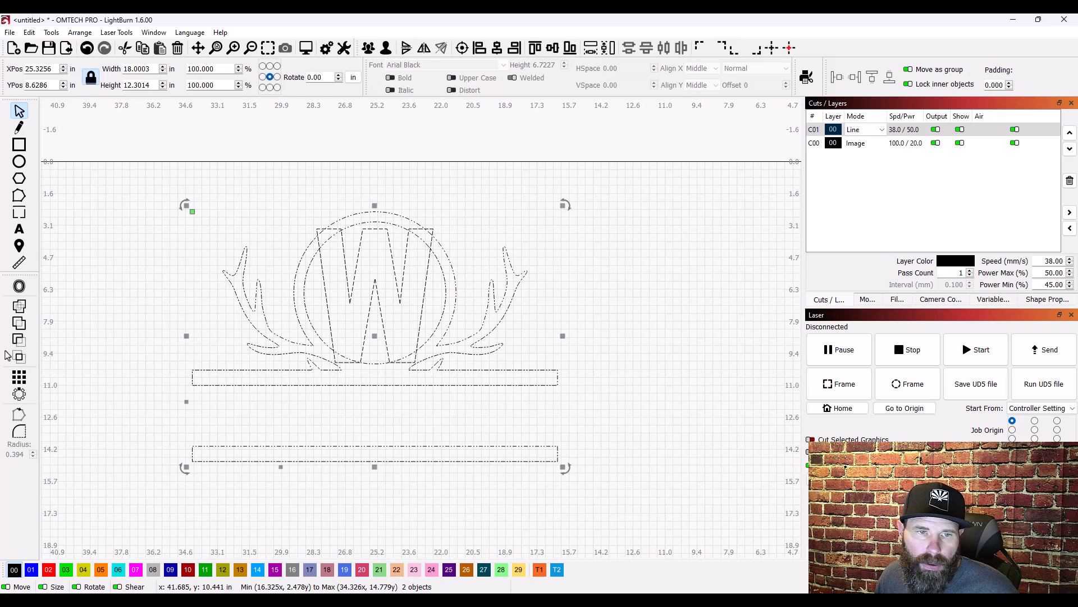
Step: Union the W with the ring, antlers and upper bar after previewing subtract and intersection
click(52, 32)
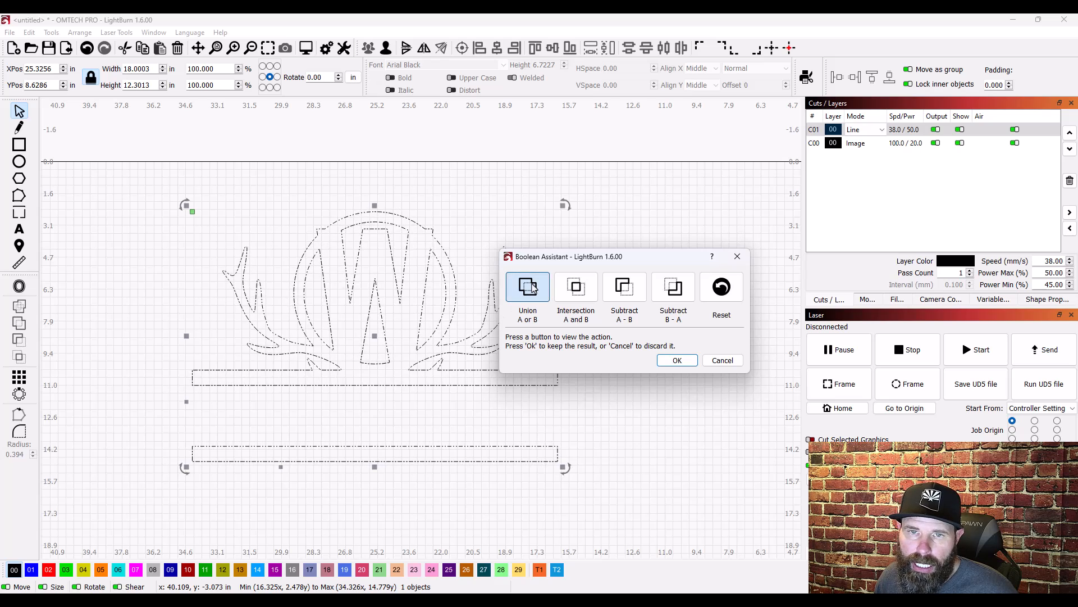
mouse_move(576, 286)
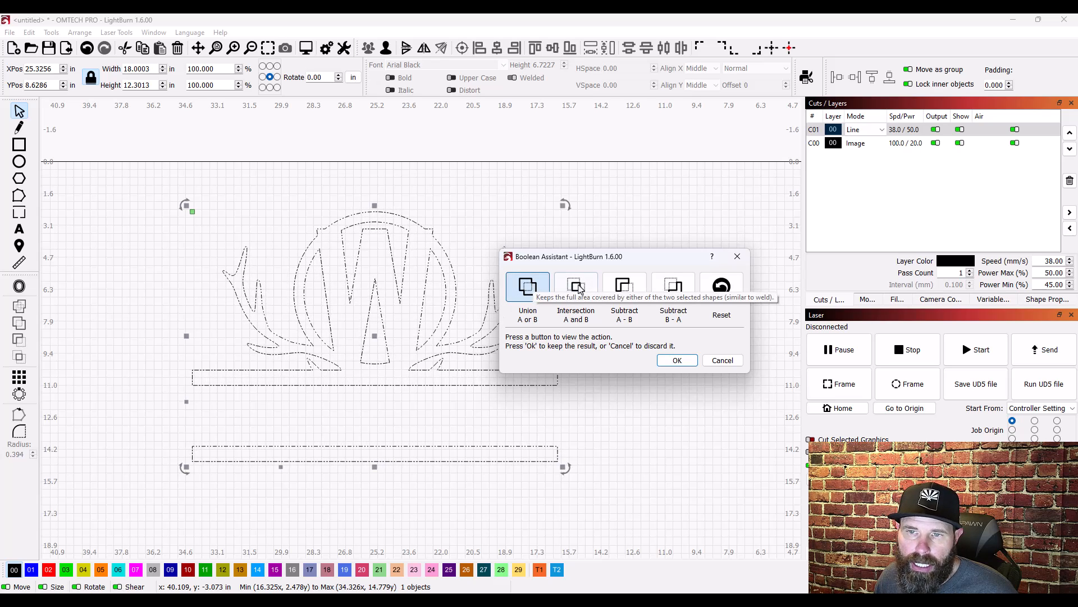
click(673, 287)
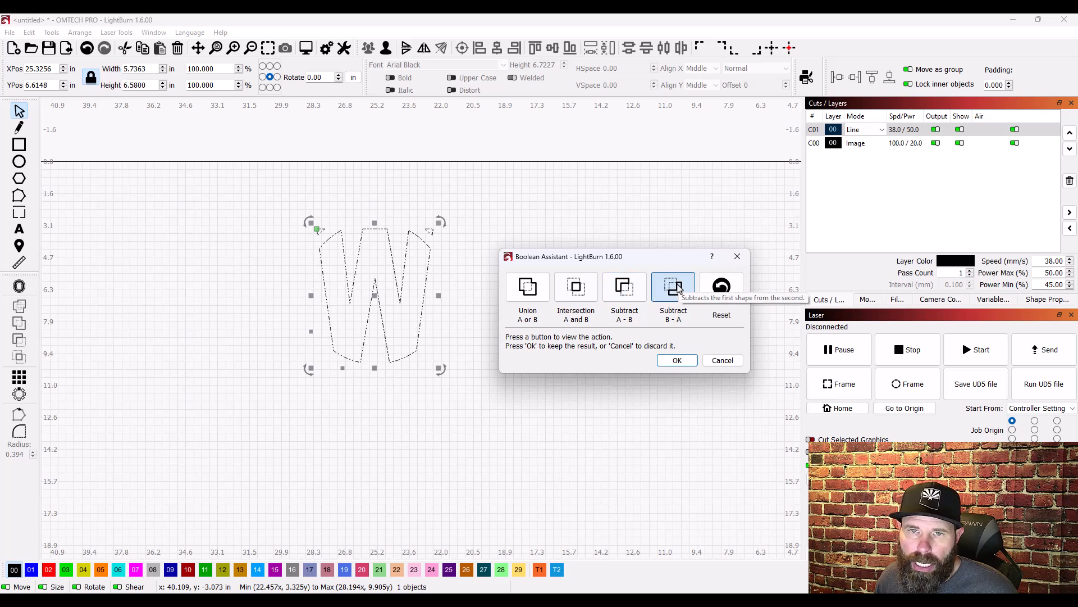
click(528, 288)
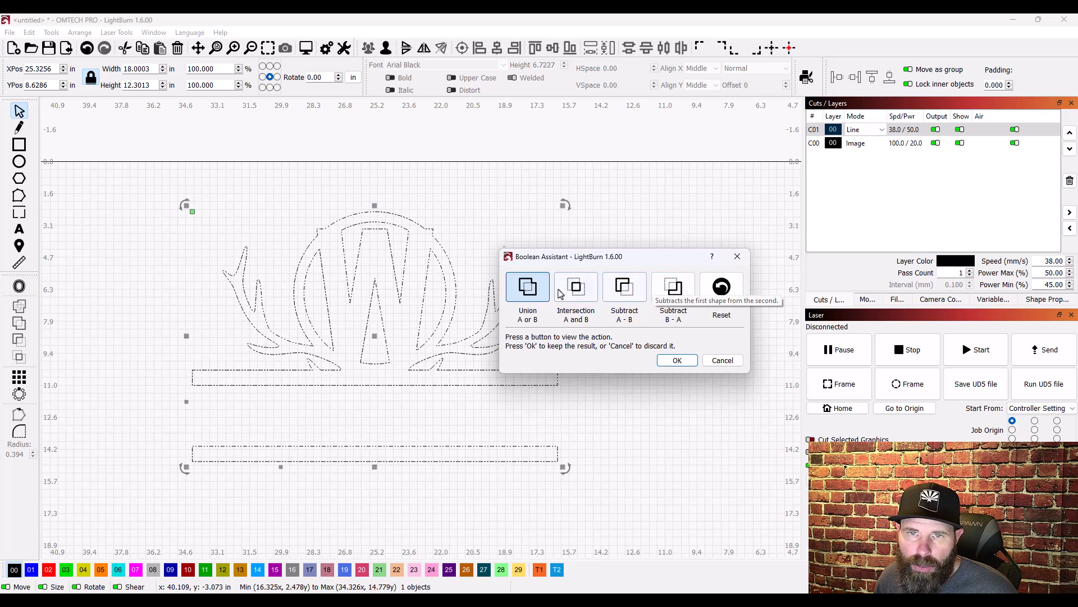
click(576, 286)
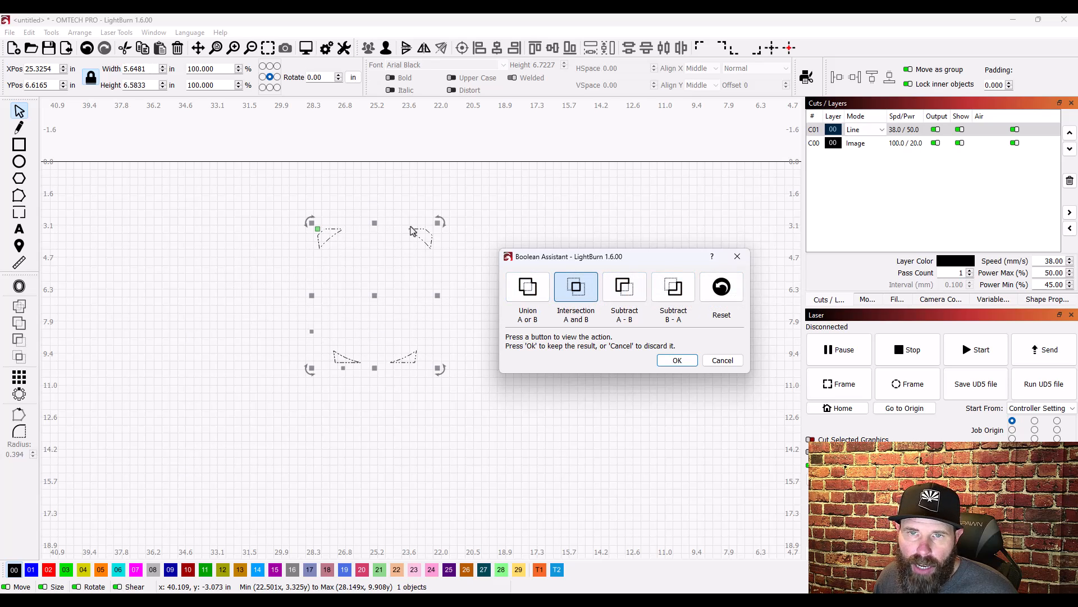
click(528, 287)
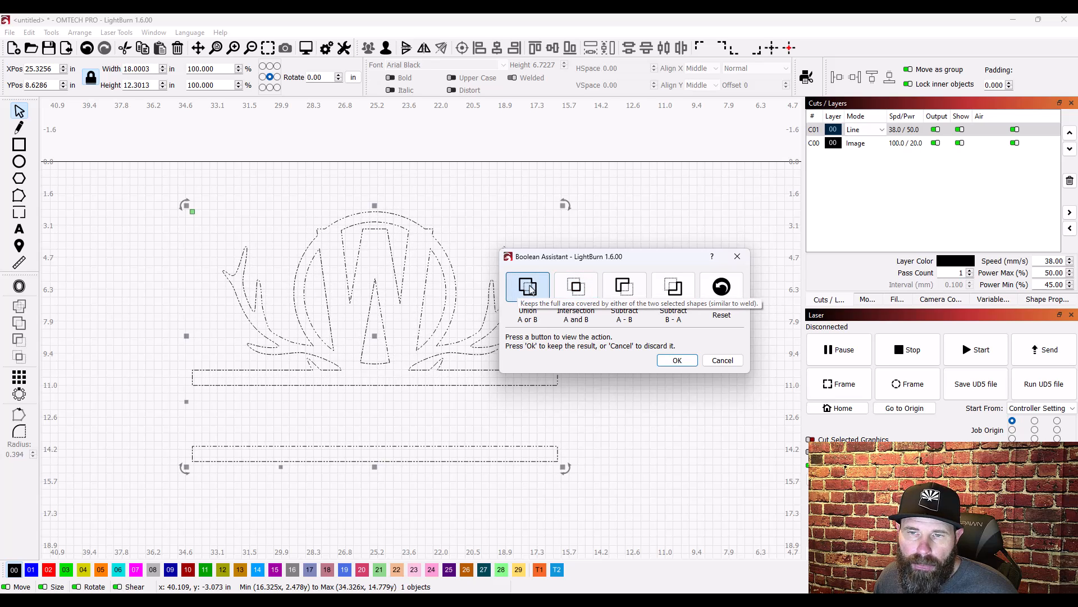
click(676, 359)
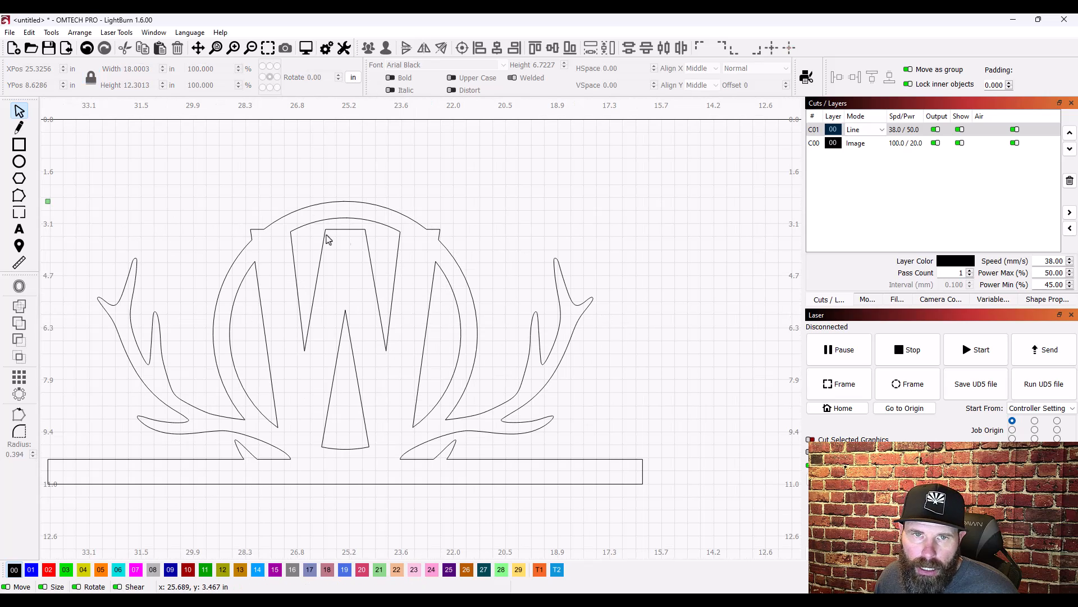
mouse_move(417, 233)
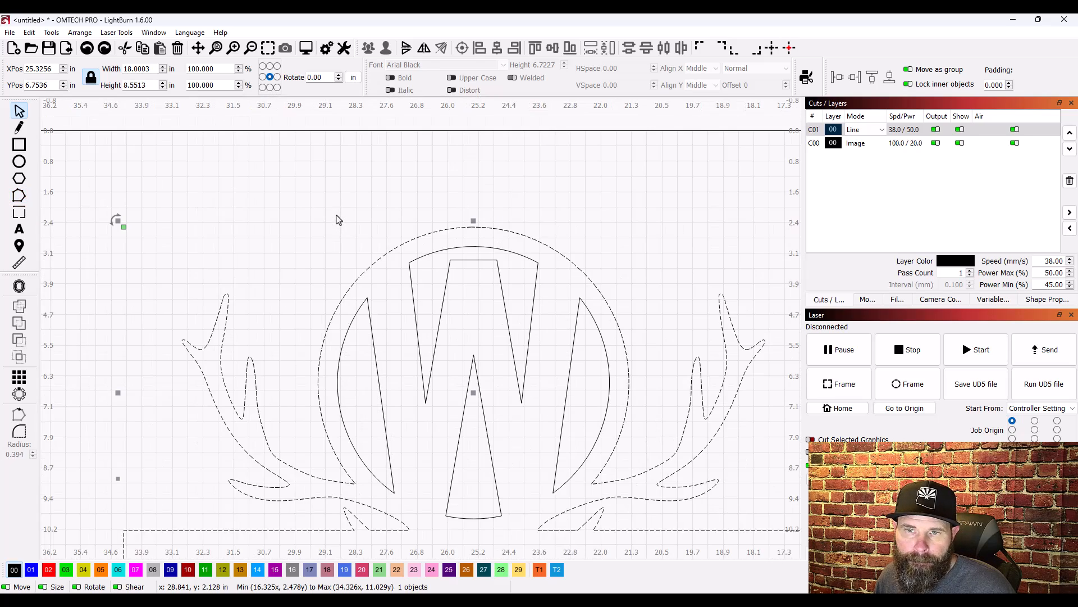
click(461, 234)
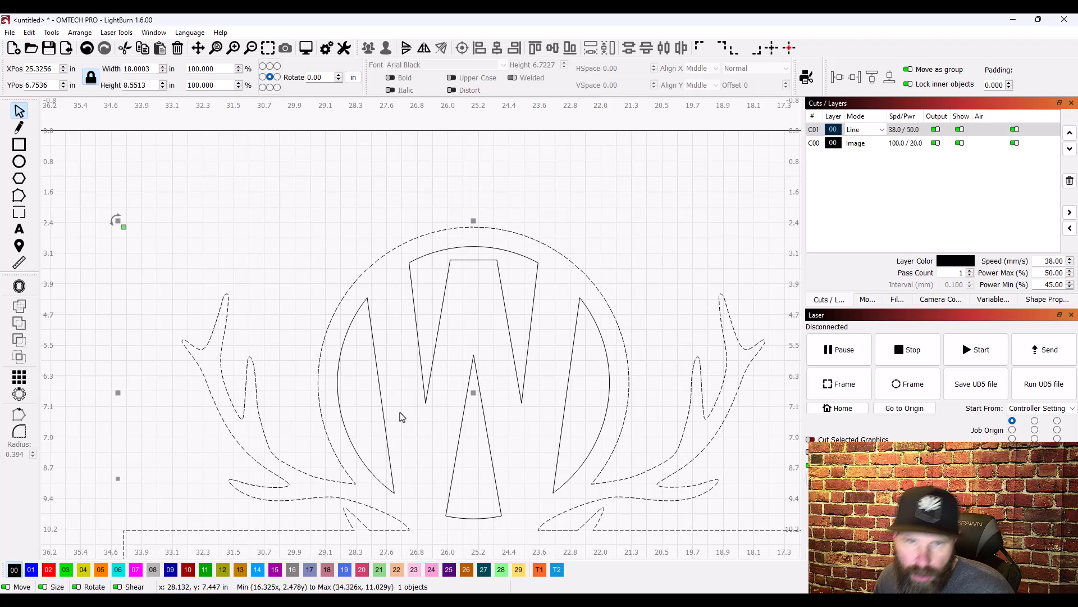
mouse_move(336, 330)
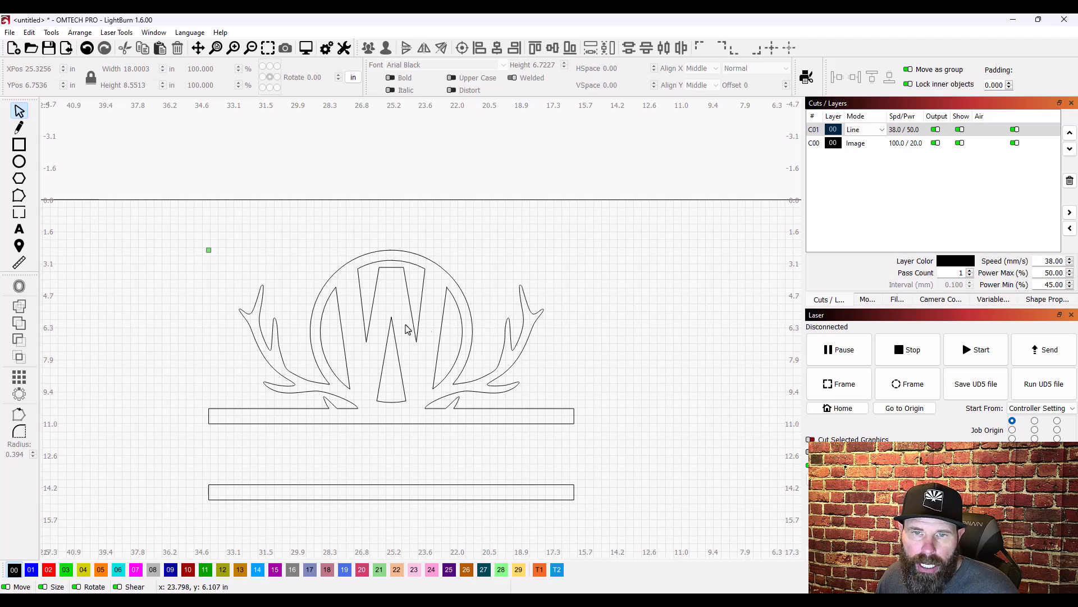
mouse_move(537, 492)
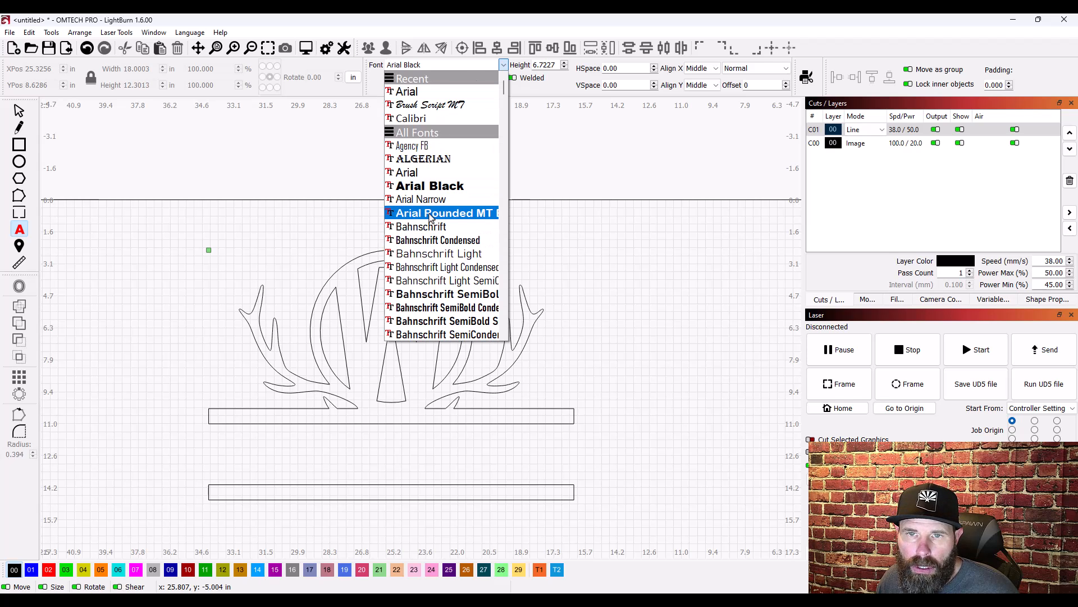
mouse_move(427, 283)
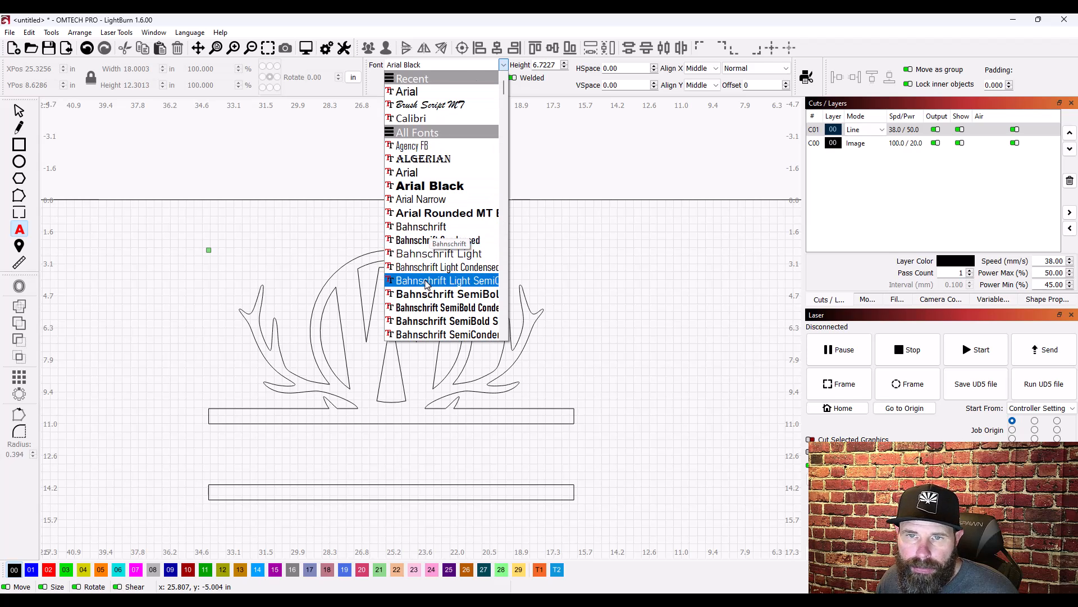
Step: Create the address text '1234 W Blank' in Bahnschrift SemiBold between the two bars
click(447, 307)
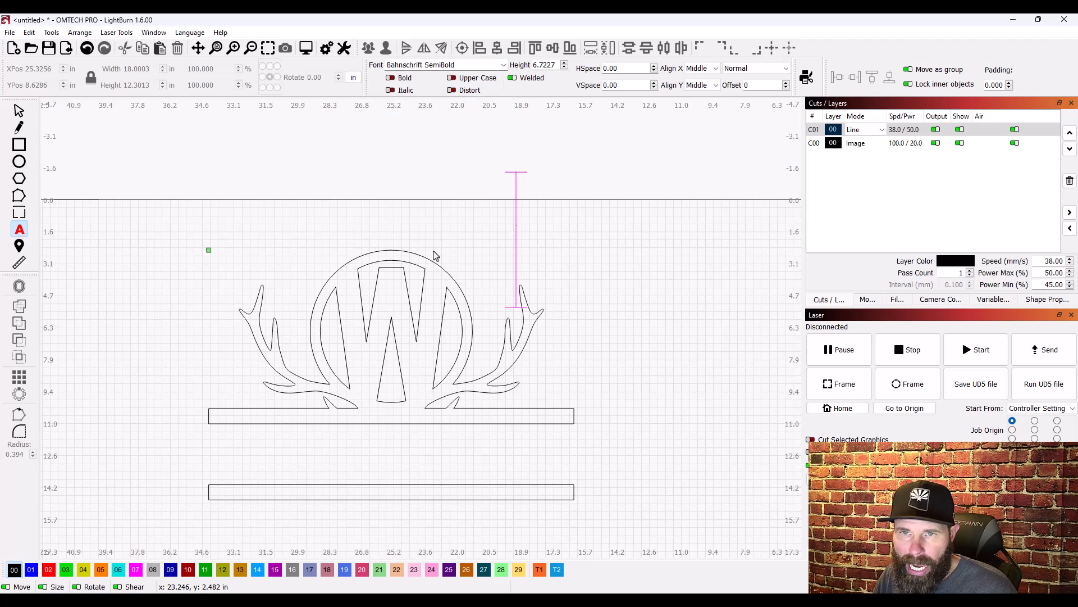
text(1234 W Bla)
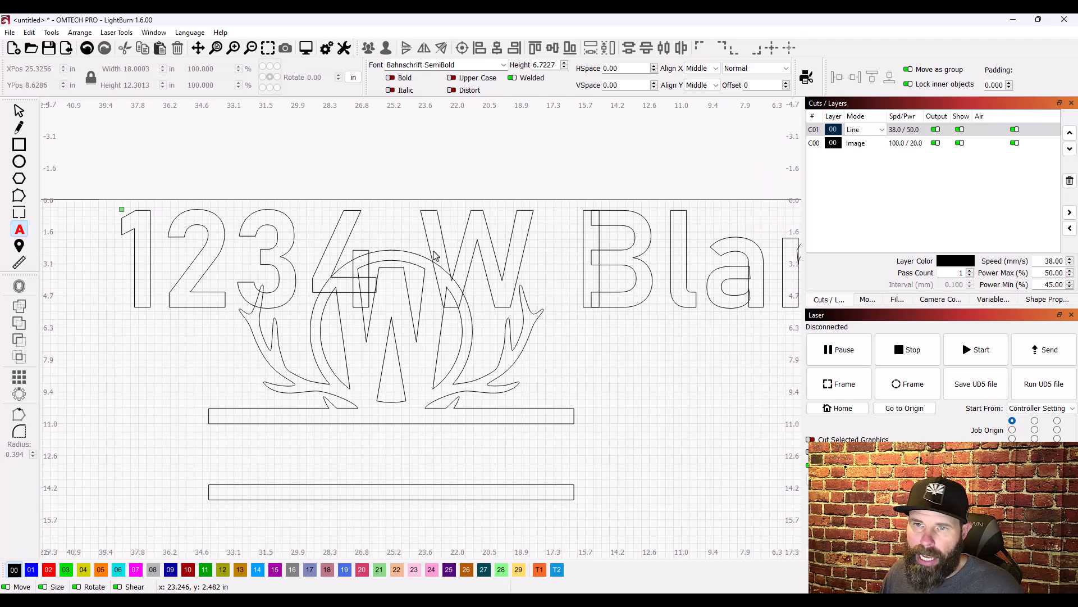
click(165, 271)
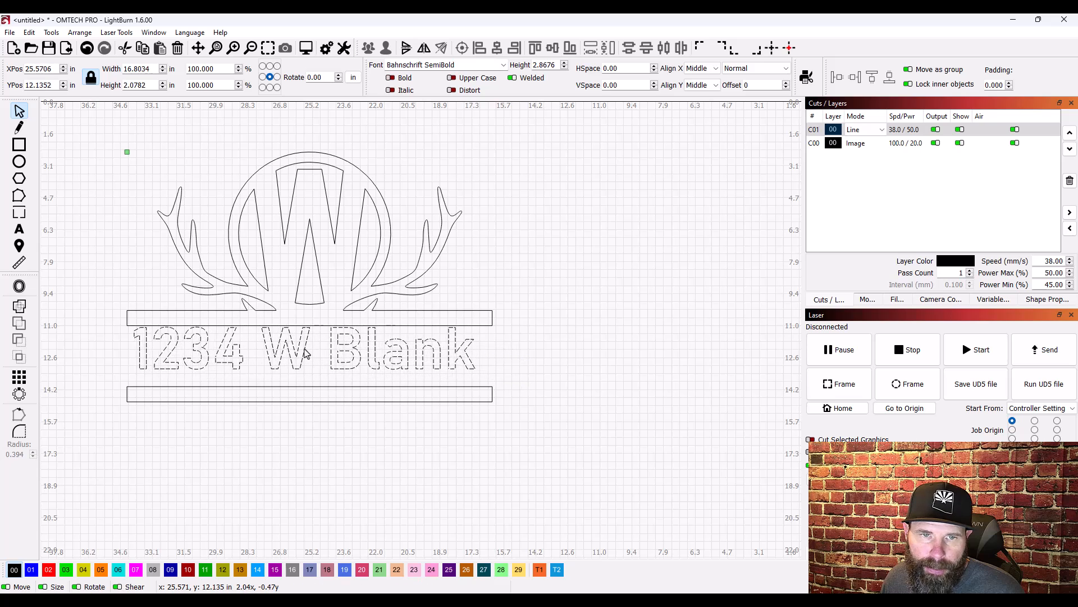
Step: Edit the address text to read '1234 W BLANK' in capitals, as wide as the bars
click(306, 355)
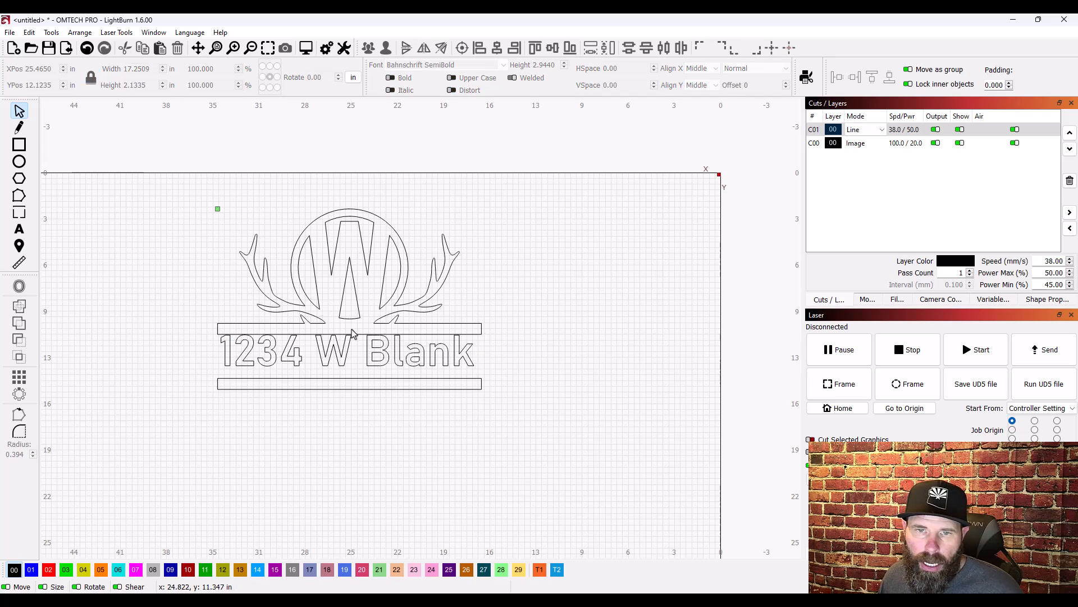
click(353, 333)
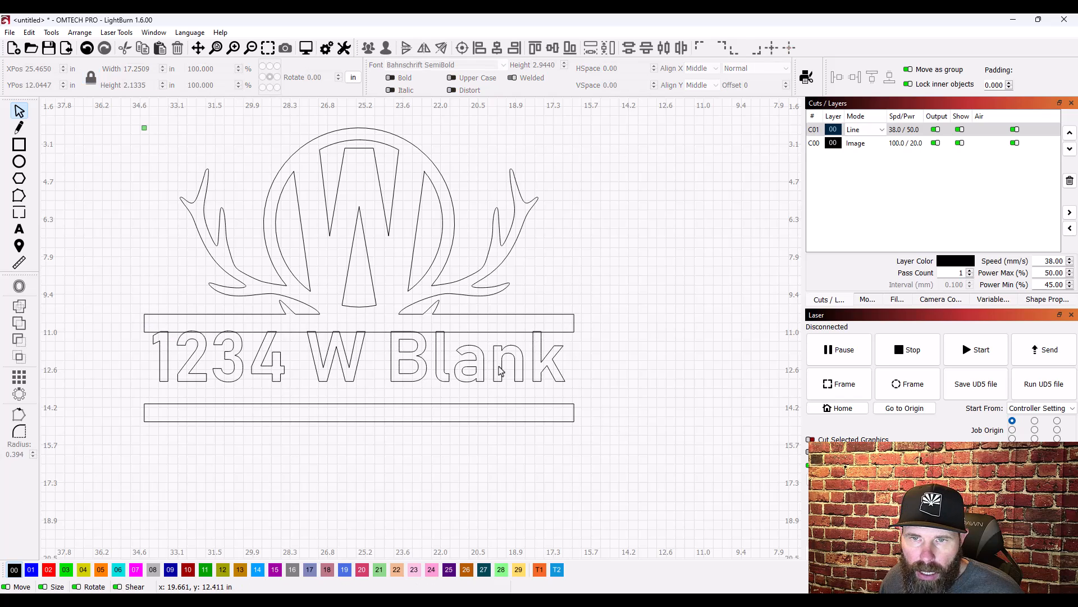
mouse_move(551, 366)
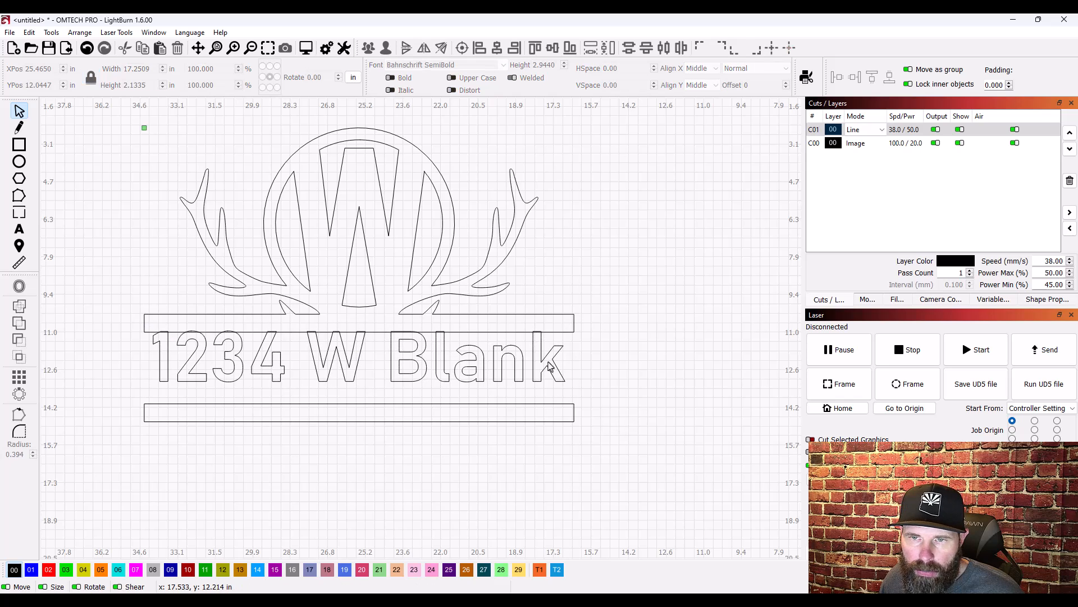
click(528, 364)
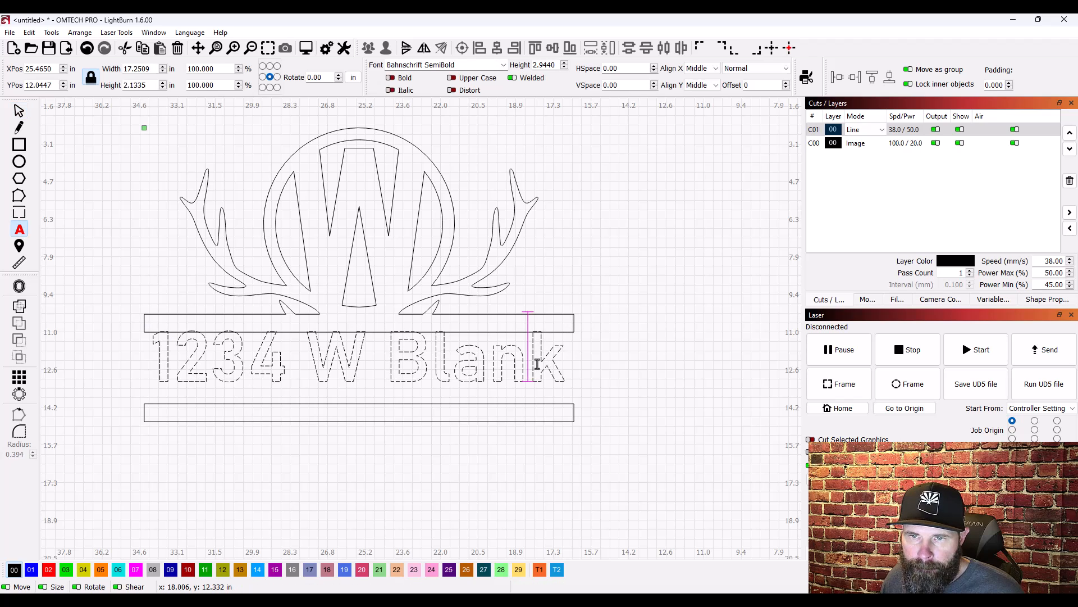
key(Backspace)
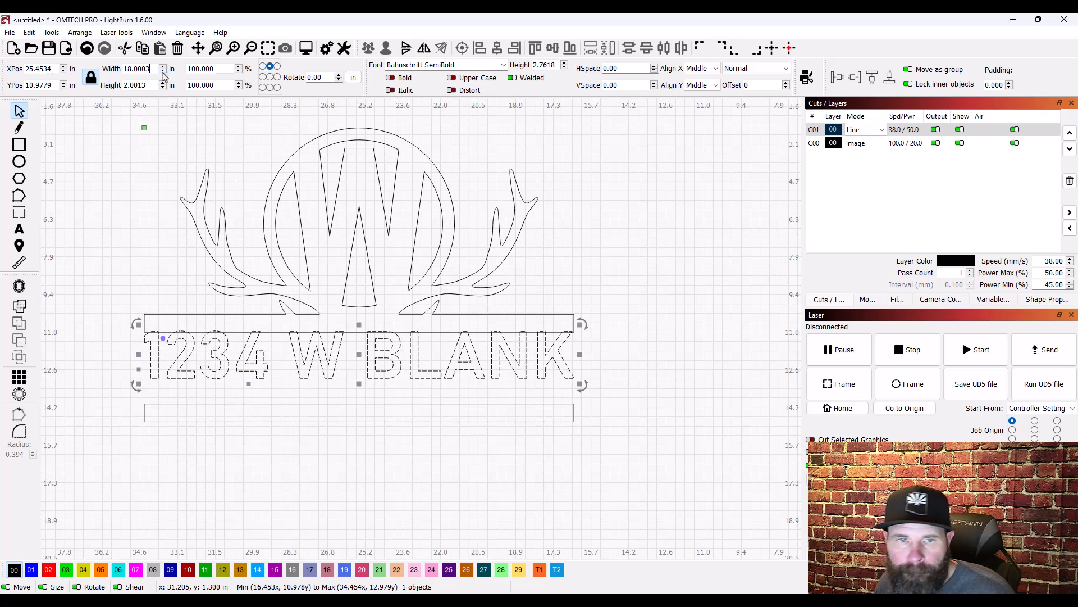
Step: Raise the lower bar against the address text and select the whole design
click(112, 301)
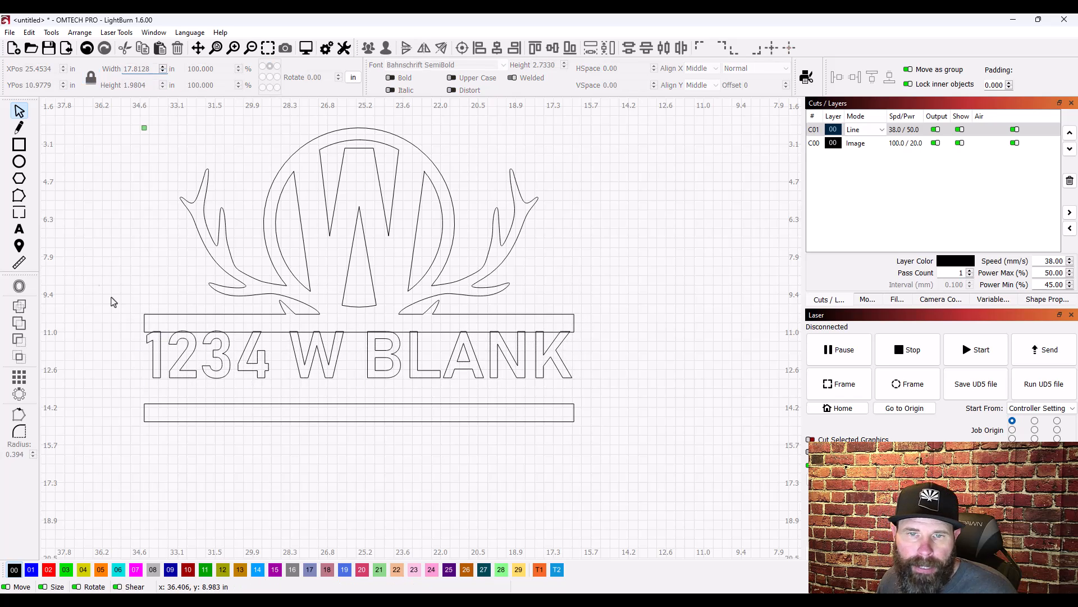
key(ctrl+a)
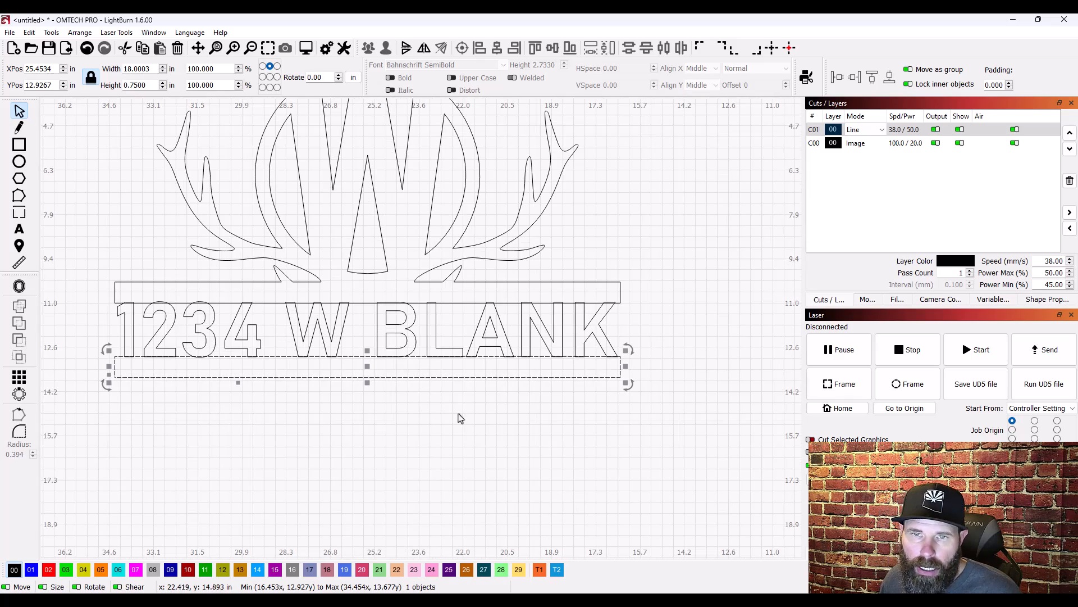
mouse_move(492, 276)
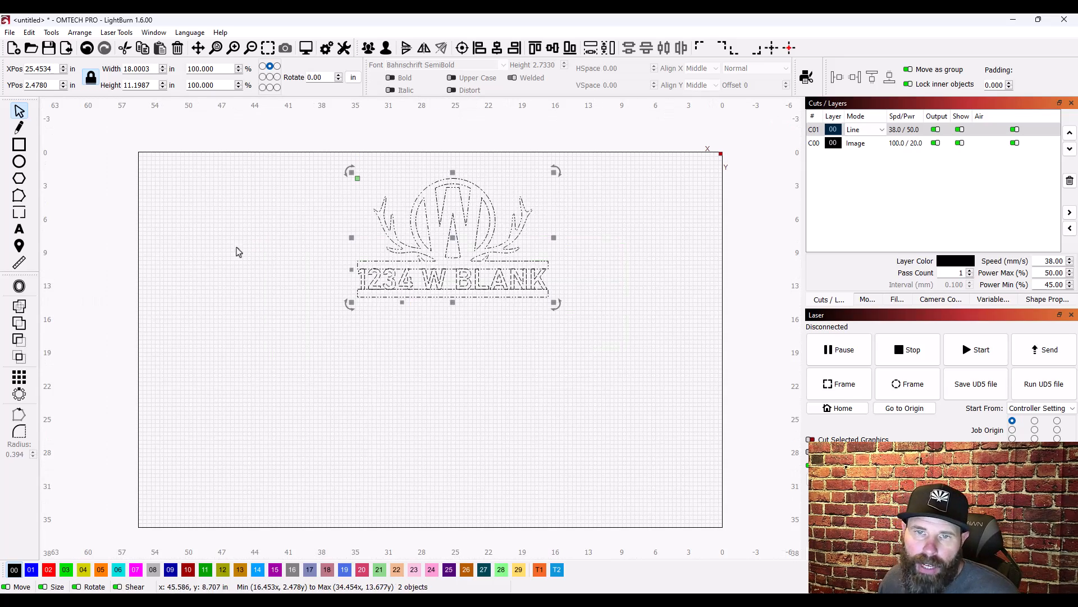
mouse_move(18, 306)
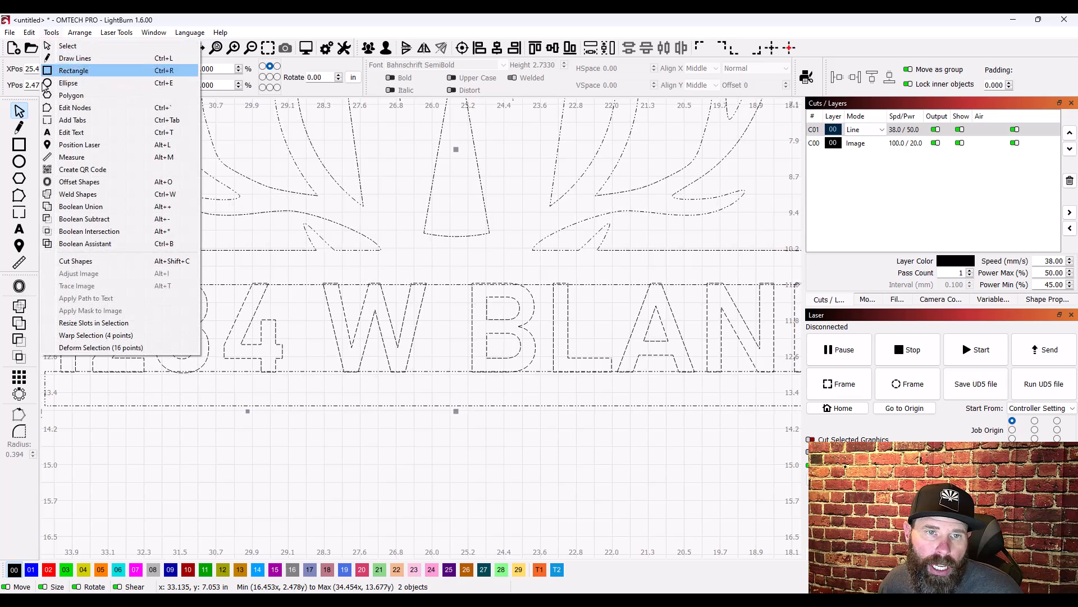
Step: Union the address text, both bars and the antler monogram into one outline
click(86, 244)
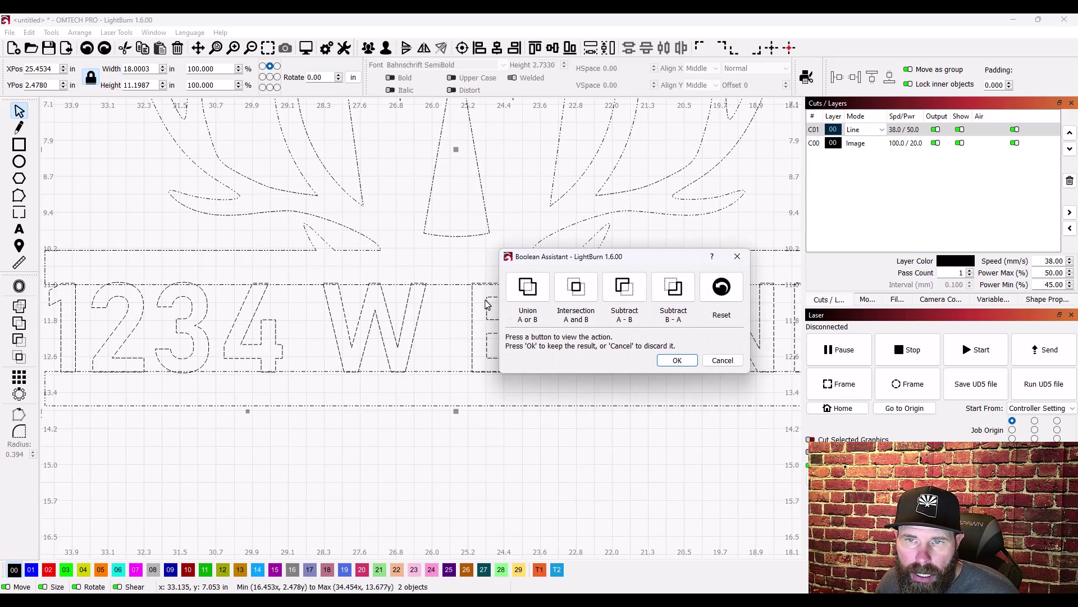
click(625, 286)
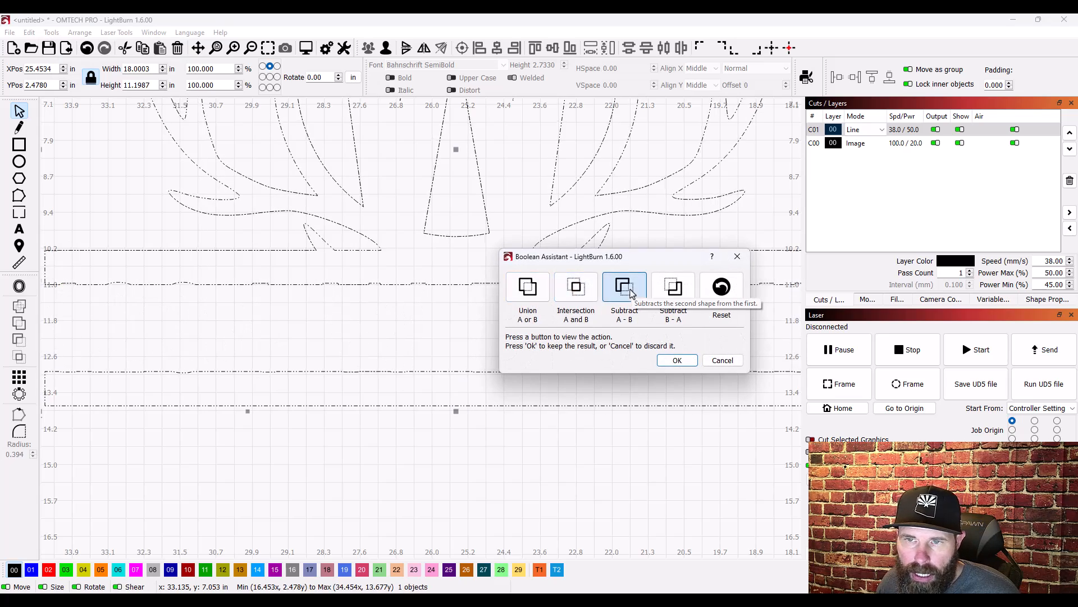
click(673, 286)
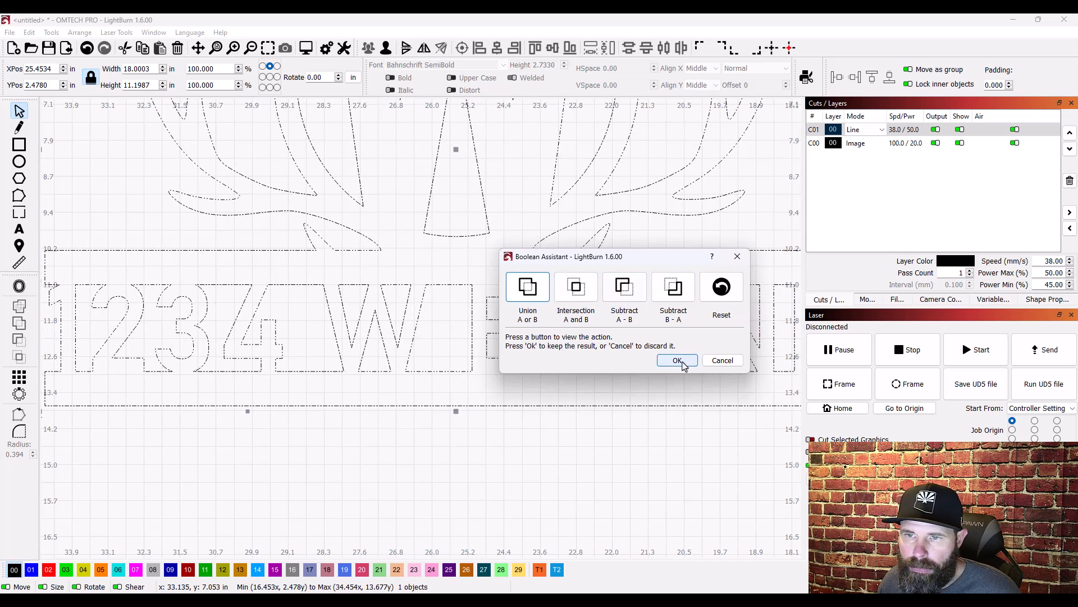
click(678, 360)
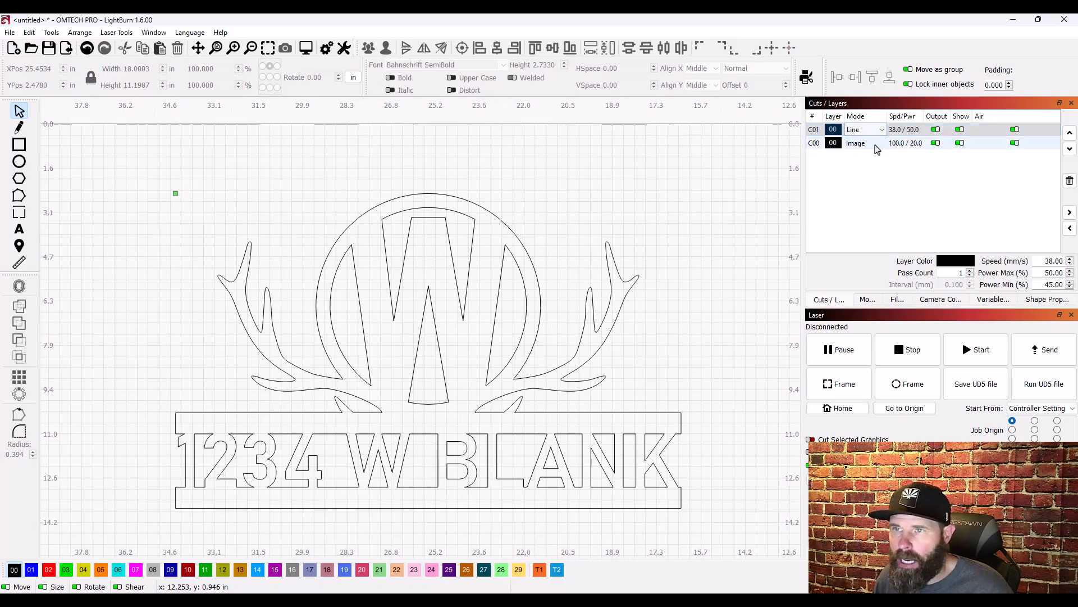
Step: Check the layer in Fill mode, return it to Line, and run the cut preview (254 in, 3:42)
click(881, 129)
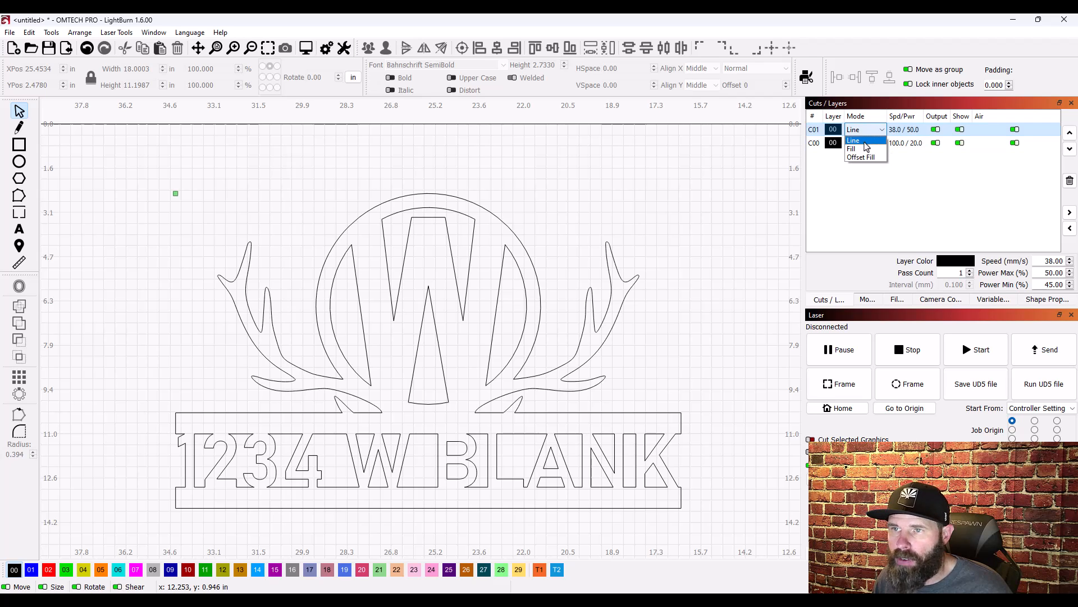
click(851, 148)
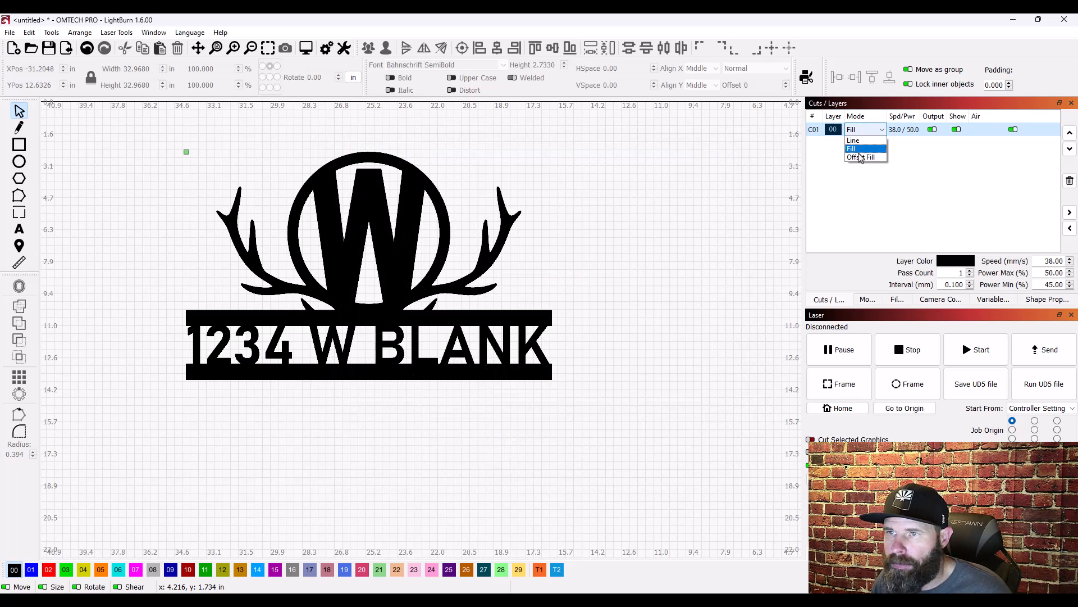
click(854, 139)
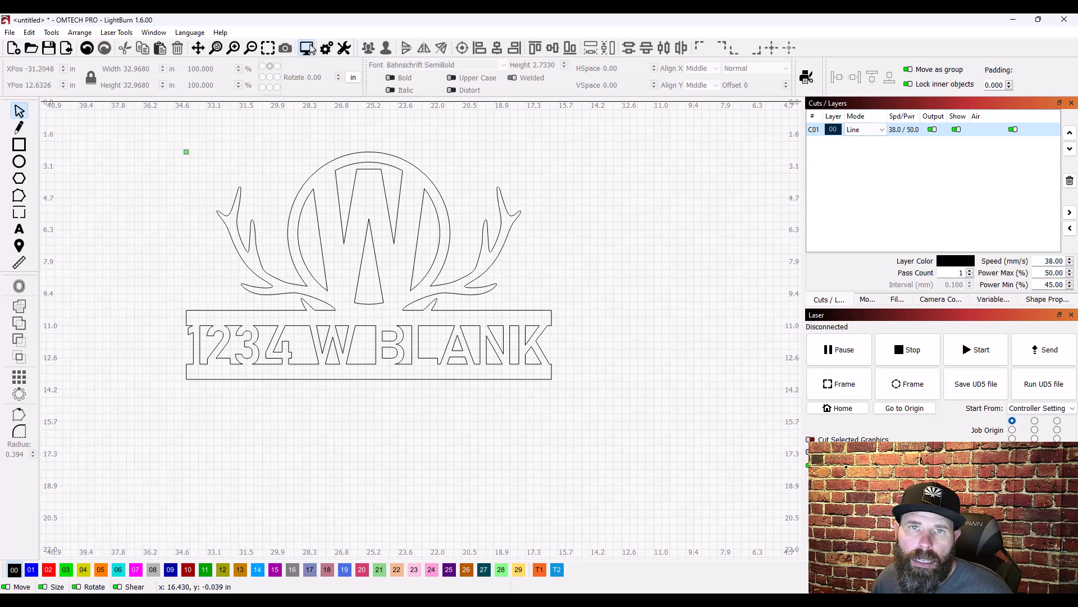
click(305, 47)
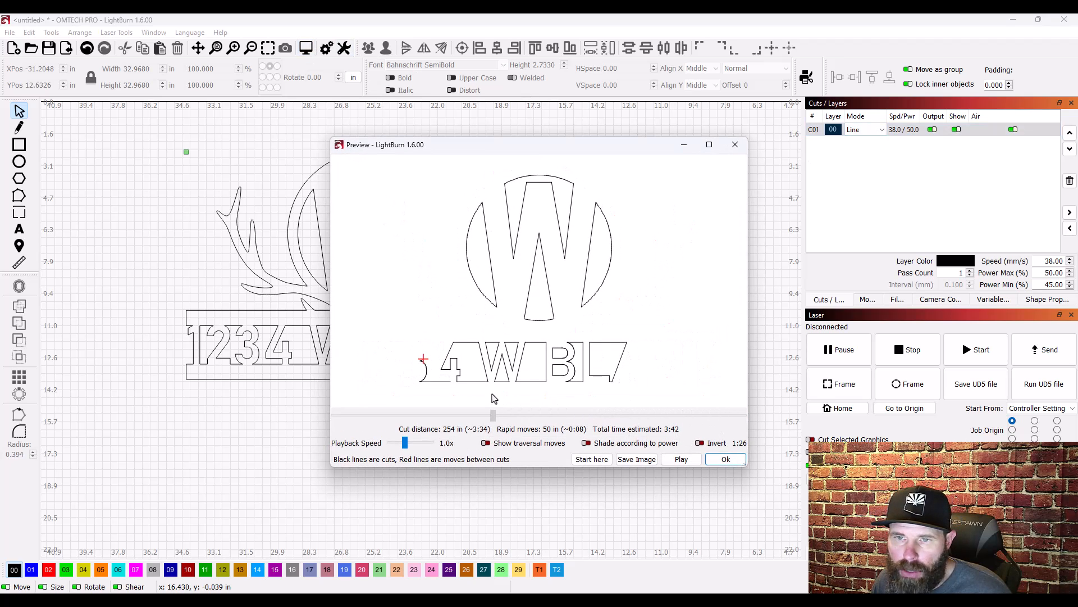
Step: Scrub the cut preview back through the sequence to inspect cut order, then close it
drag(492, 414, 384, 414)
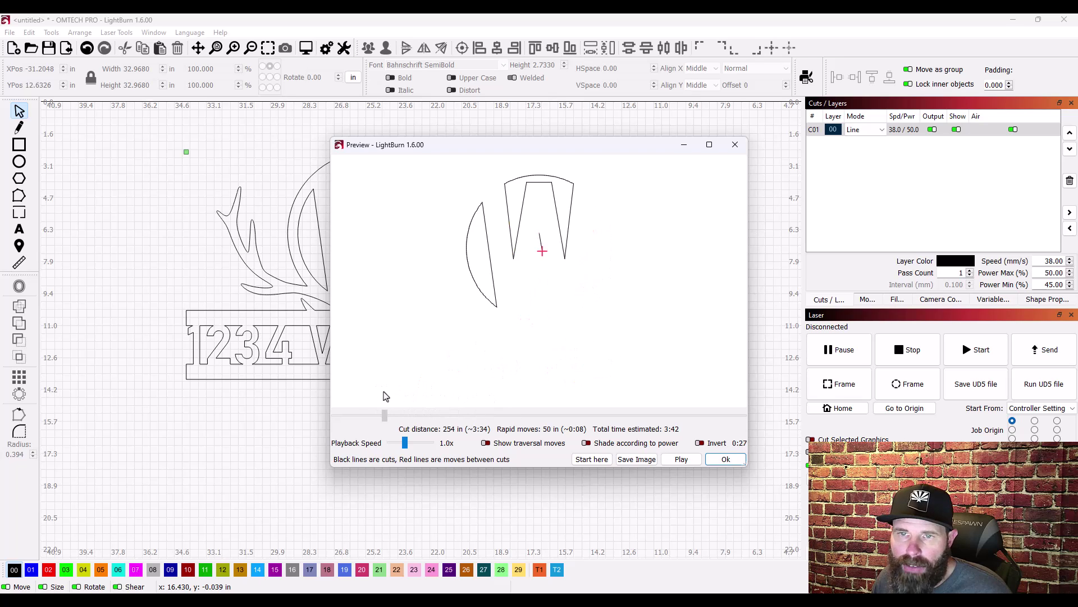
drag(404, 415, 388, 415)
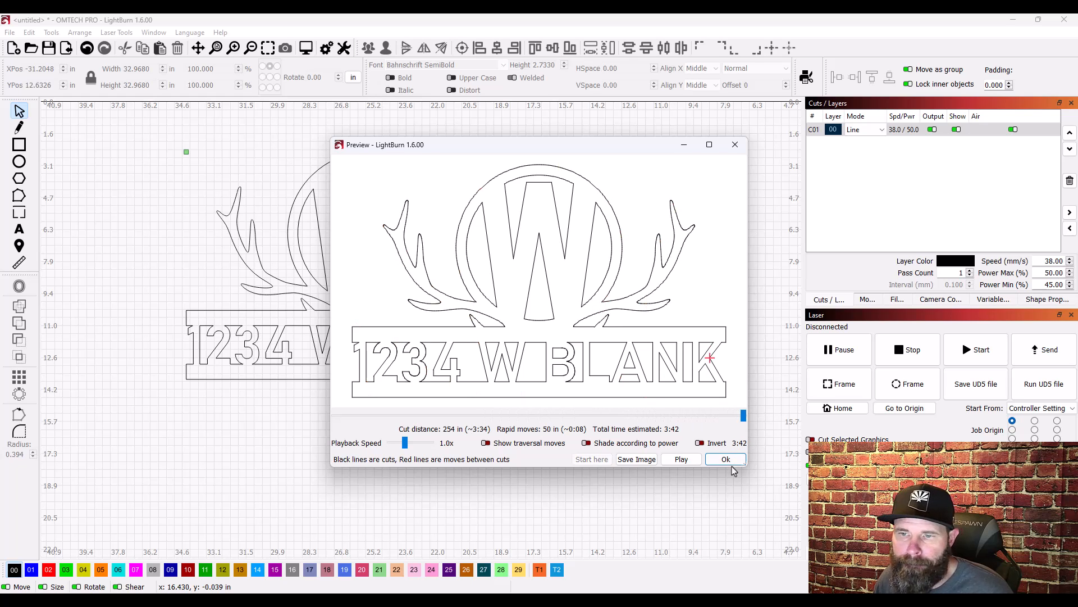
click(726, 458)
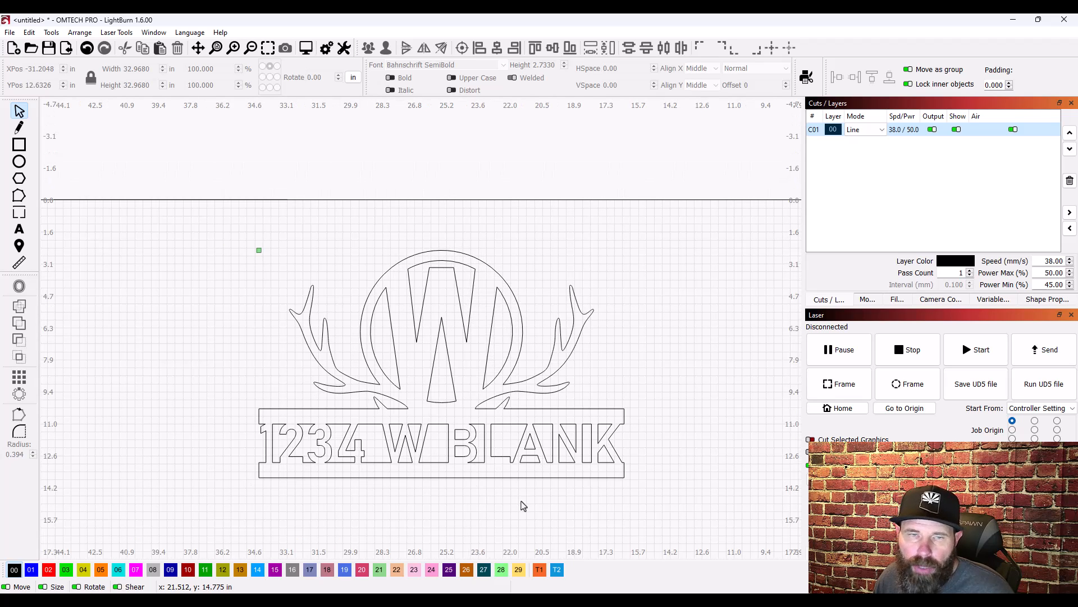
Step: Show the Tools menu of drawing and shape-combining commands over the sign
click(51, 31)
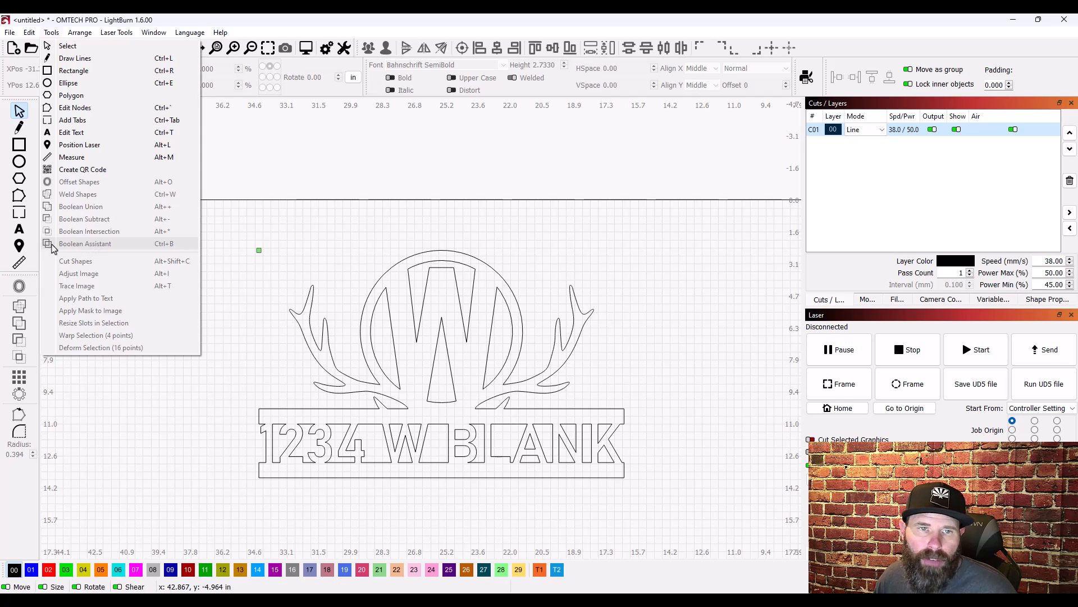
mouse_move(117, 249)
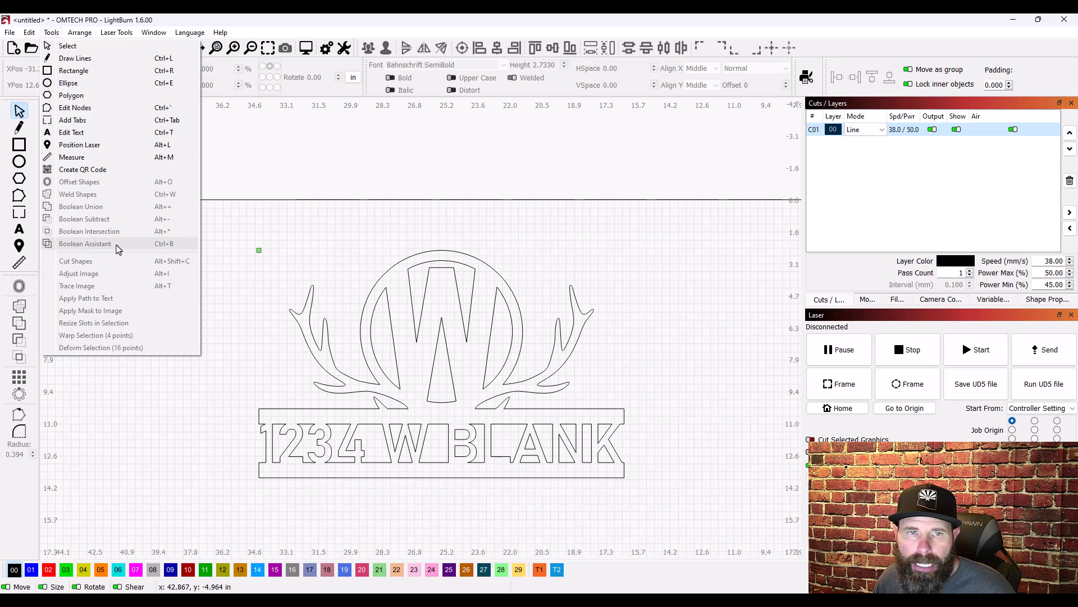